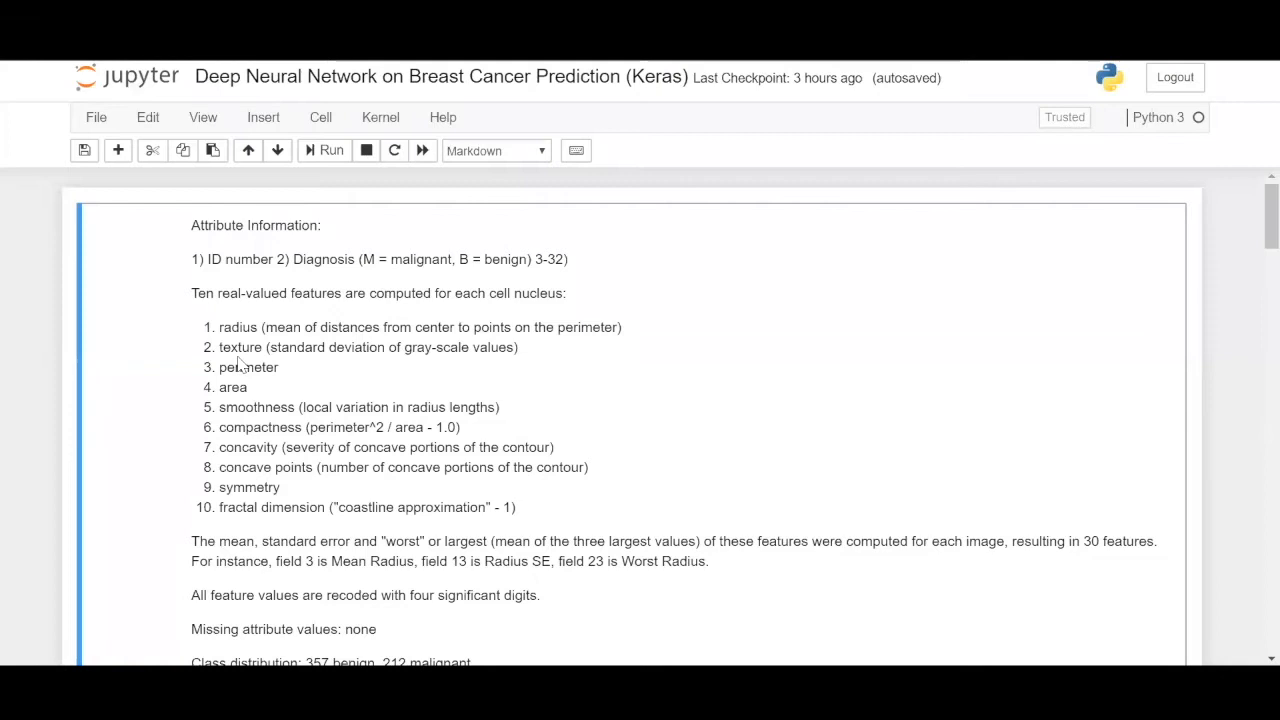
mouse_move(4, 332)
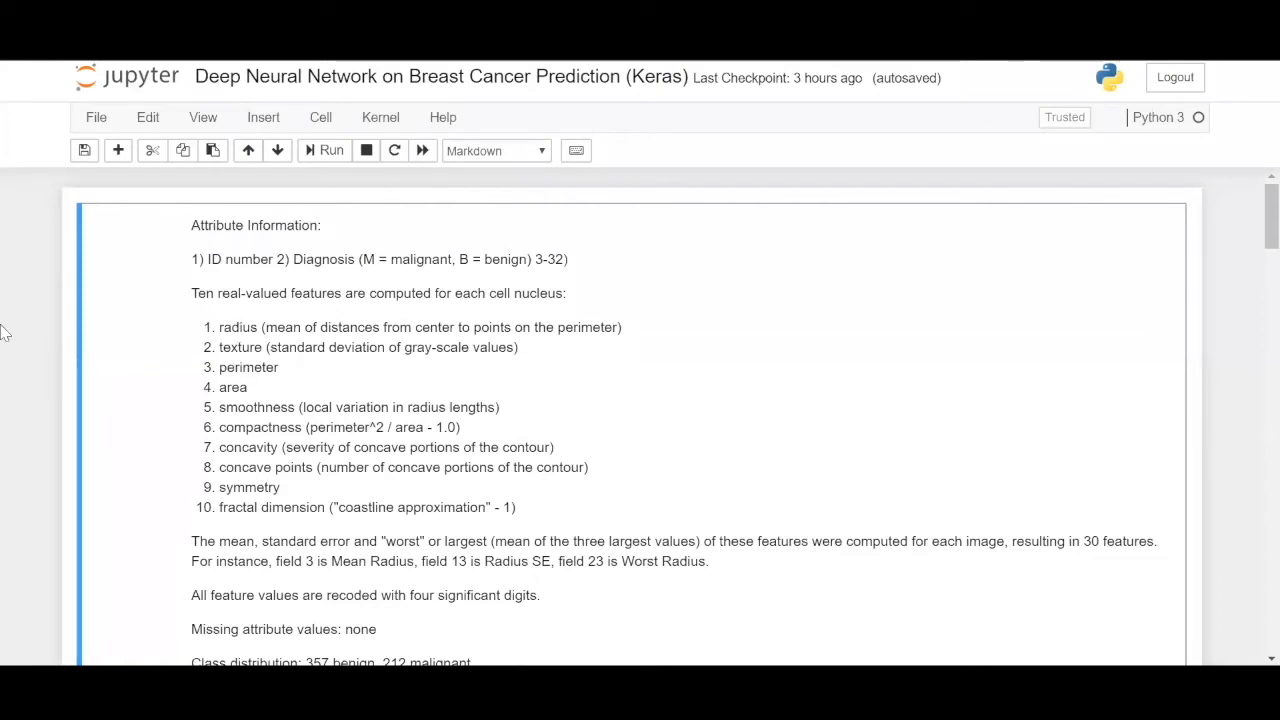
mouse_move(178, 232)
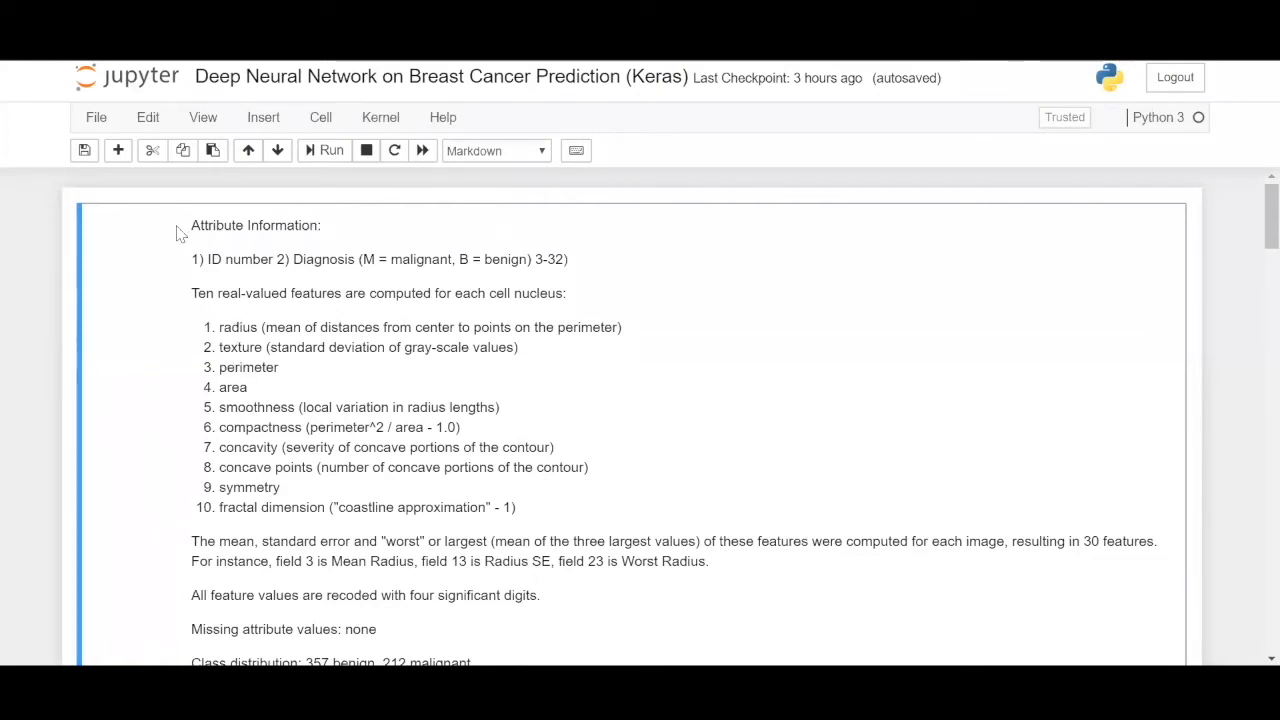
mouse_move(320, 124)
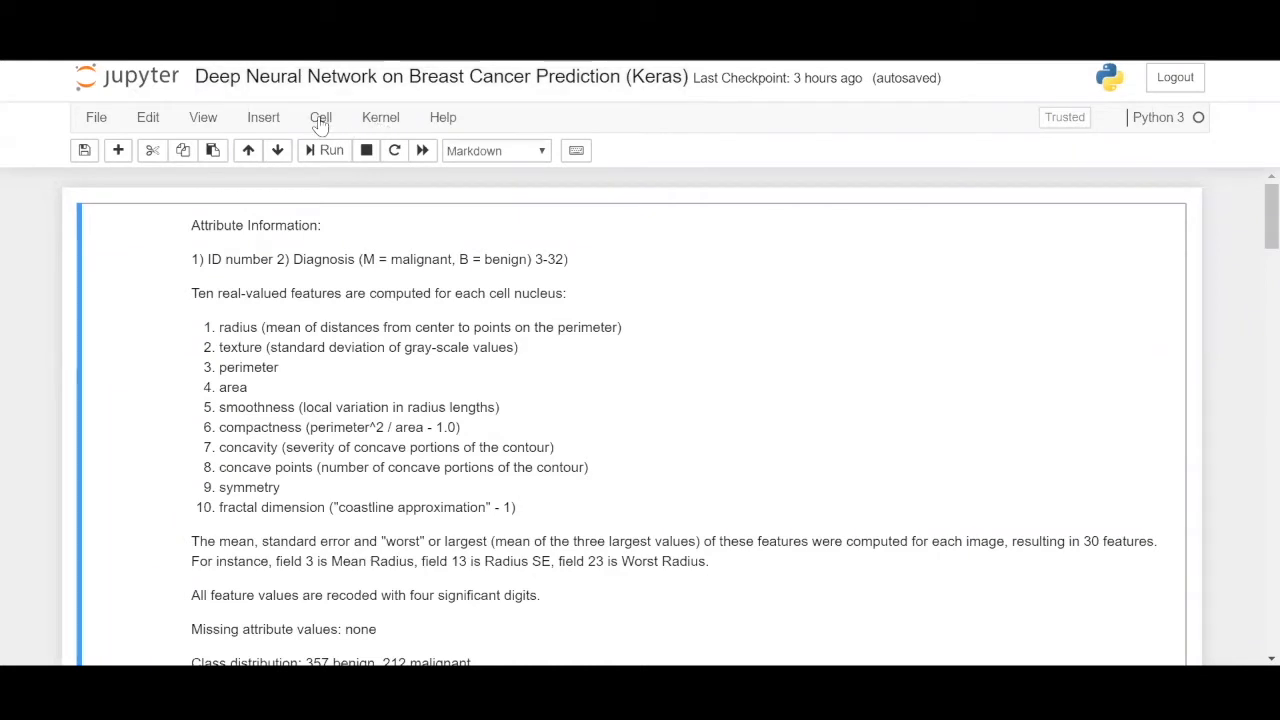
Review the dataset description, highlighting 'malignant' and the significant-digits sentence
left_click(320, 116)
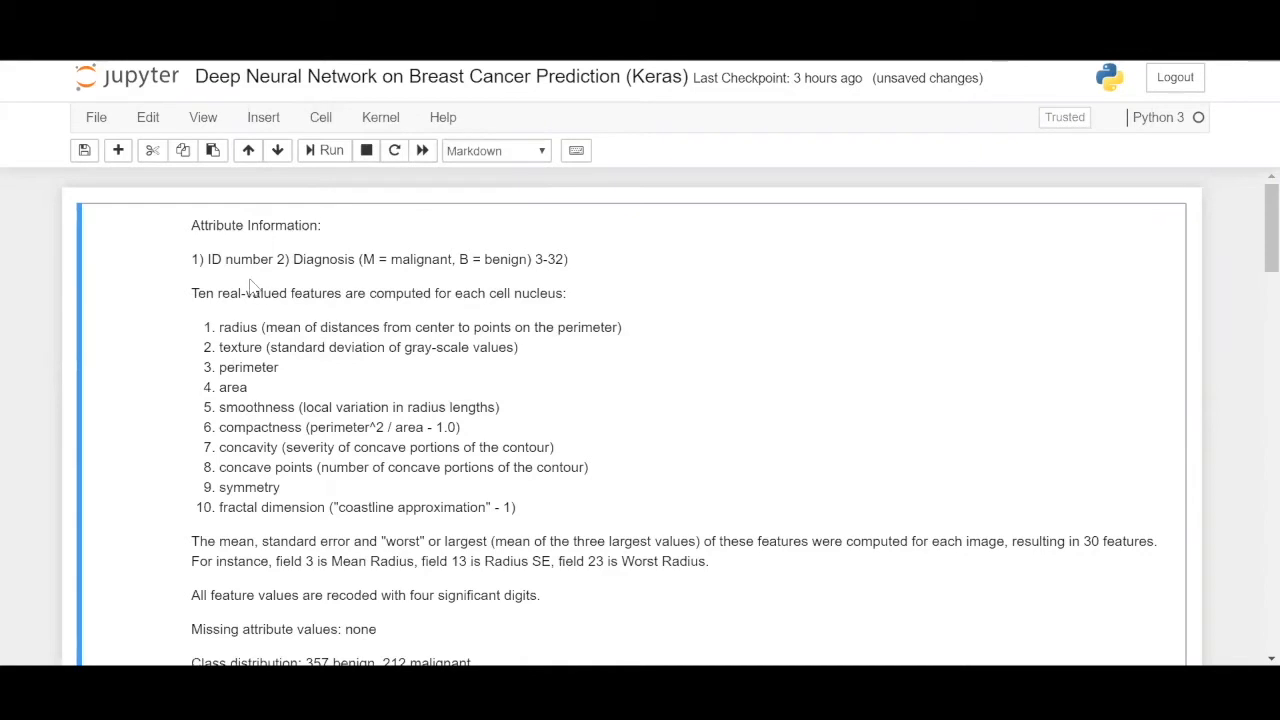
mouse_move(752, 320)
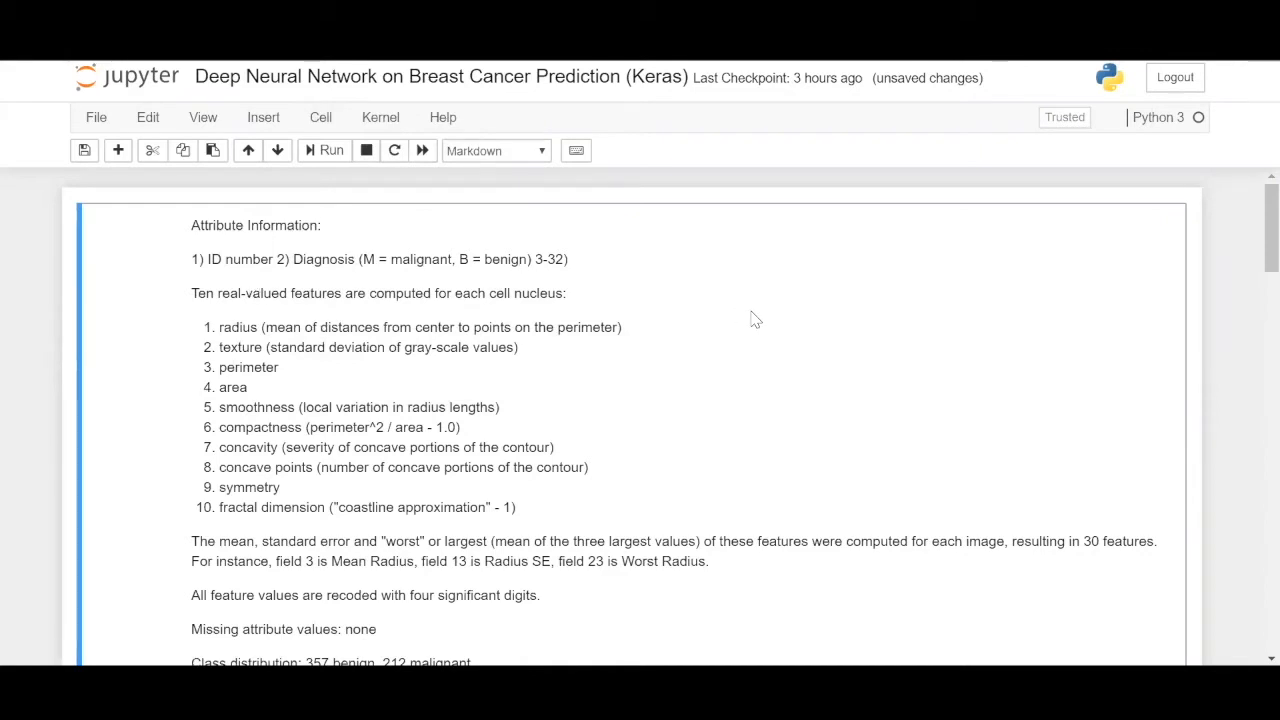
mouse_move(530, 348)
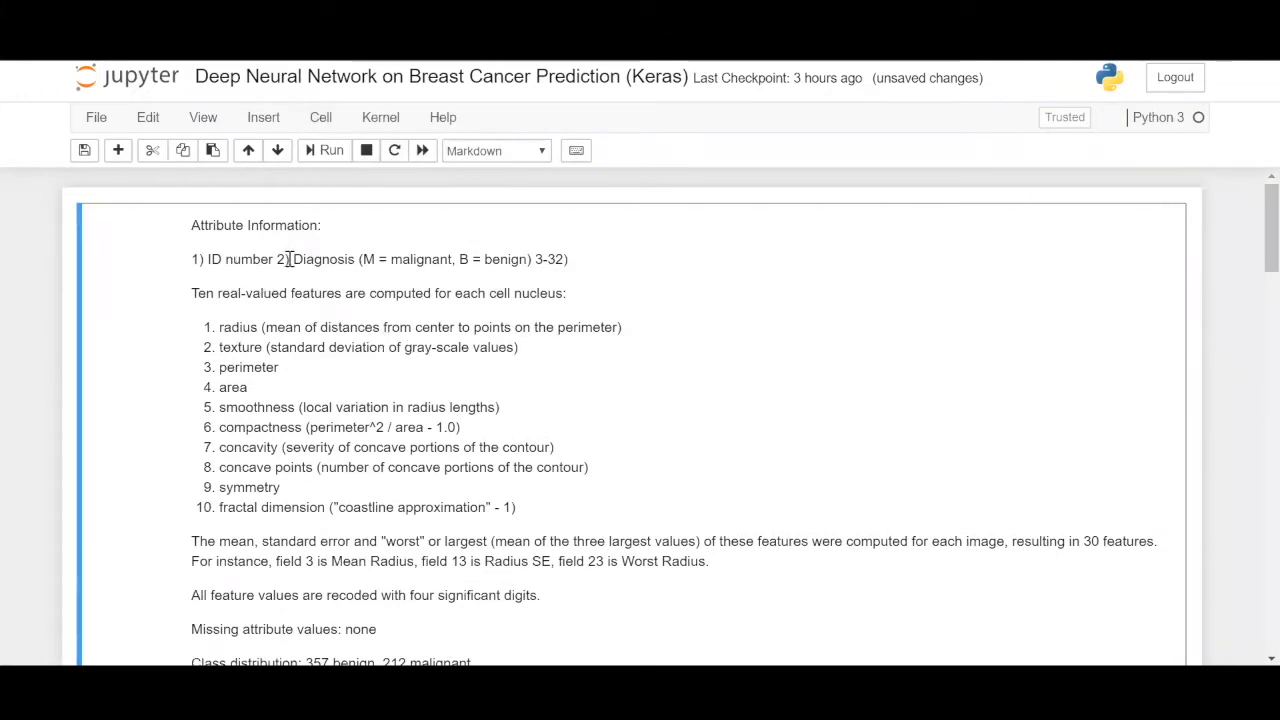
mouse_move(392, 268)
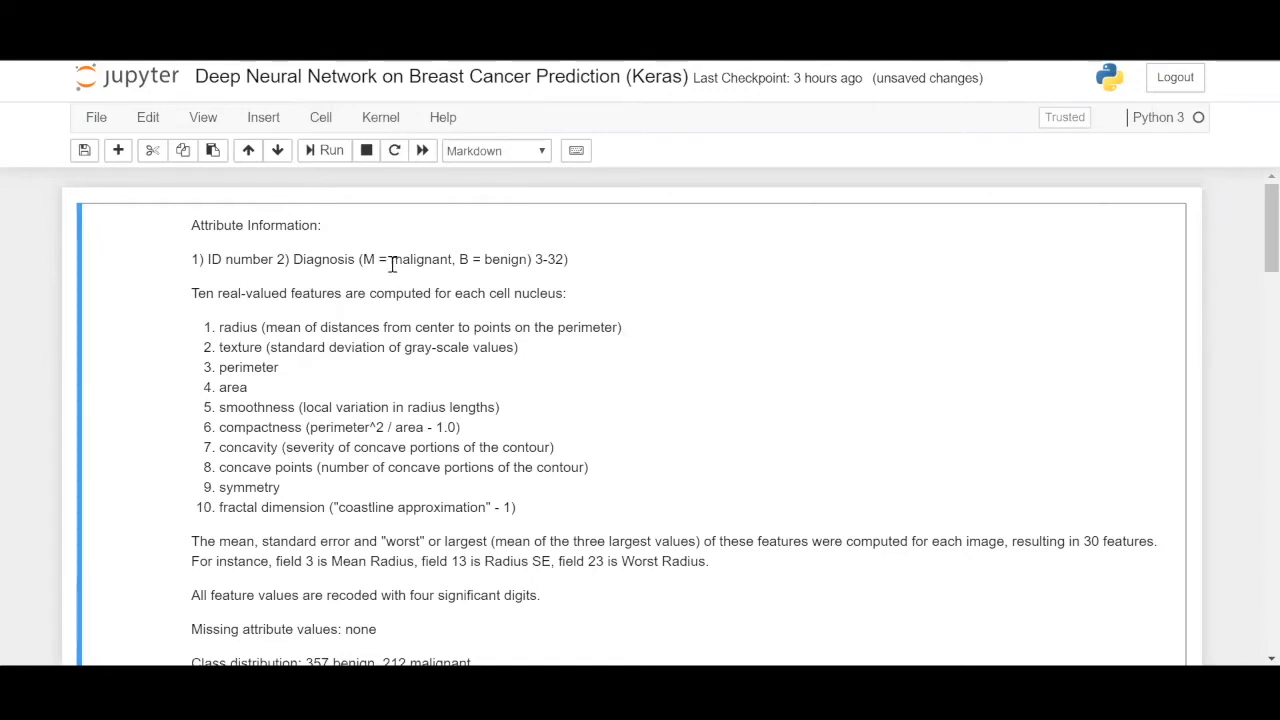
double_click(422, 260)
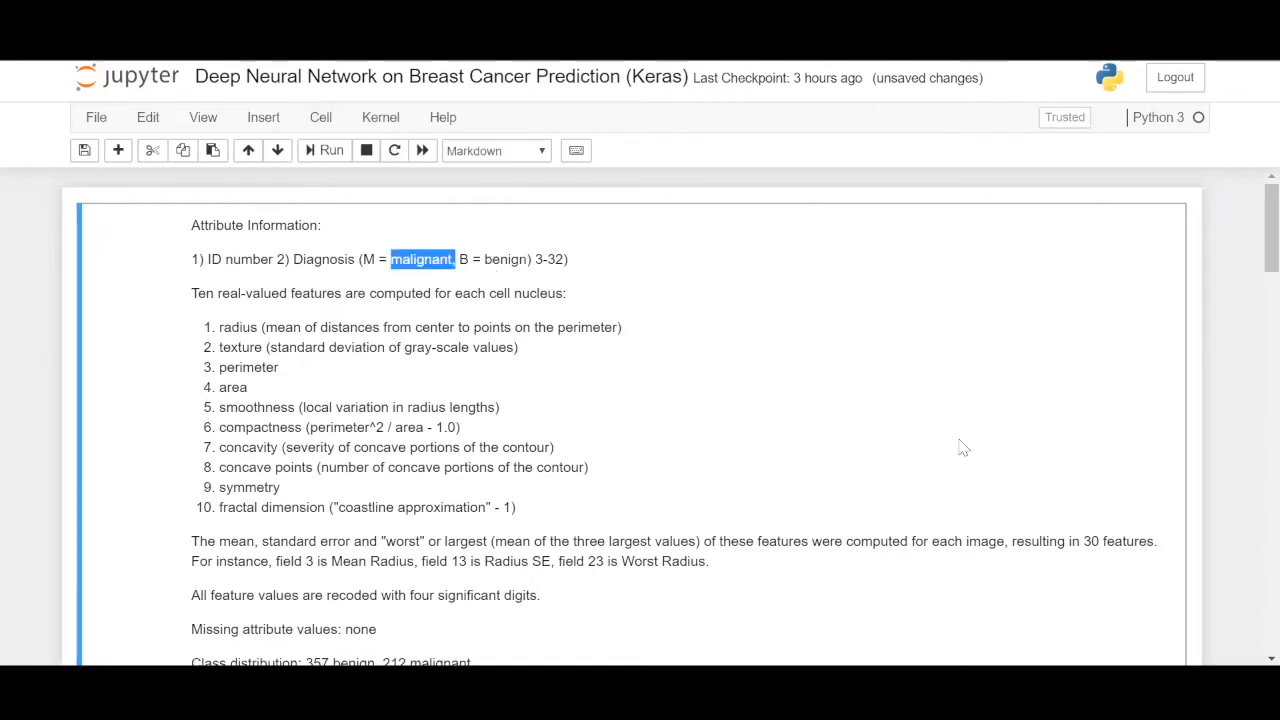
left_click(512, 292)
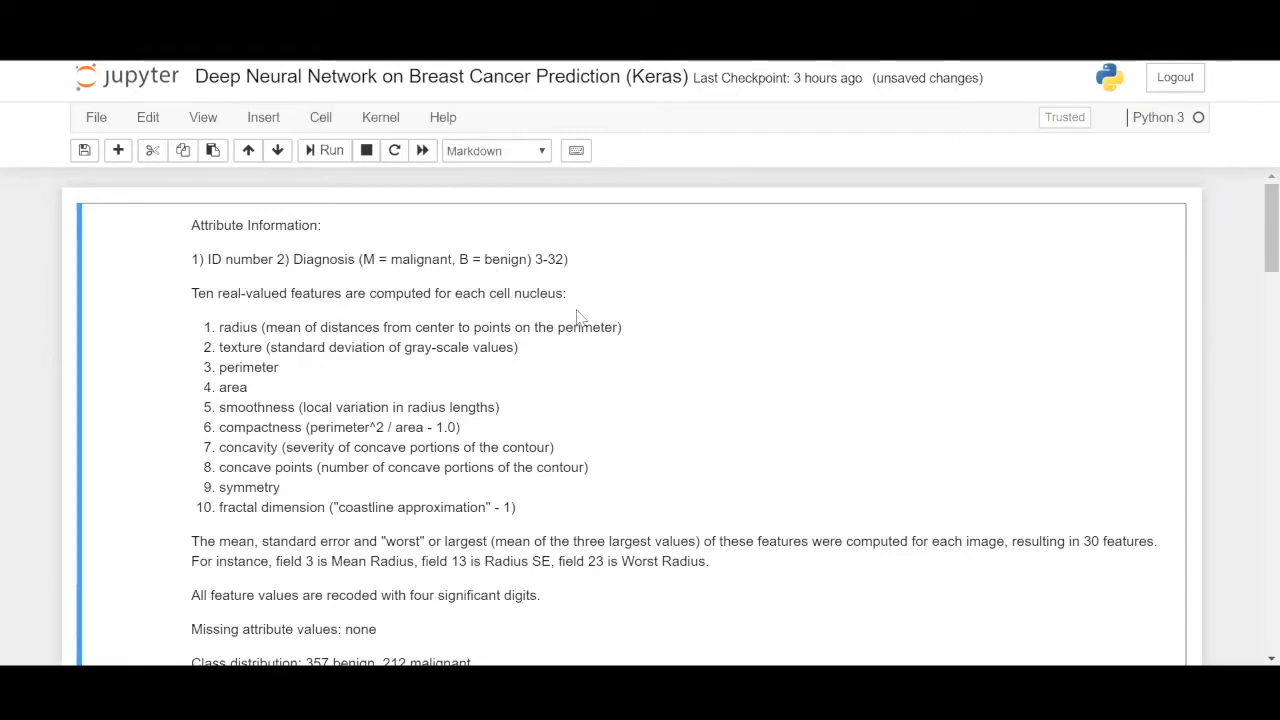
mouse_move(244, 368)
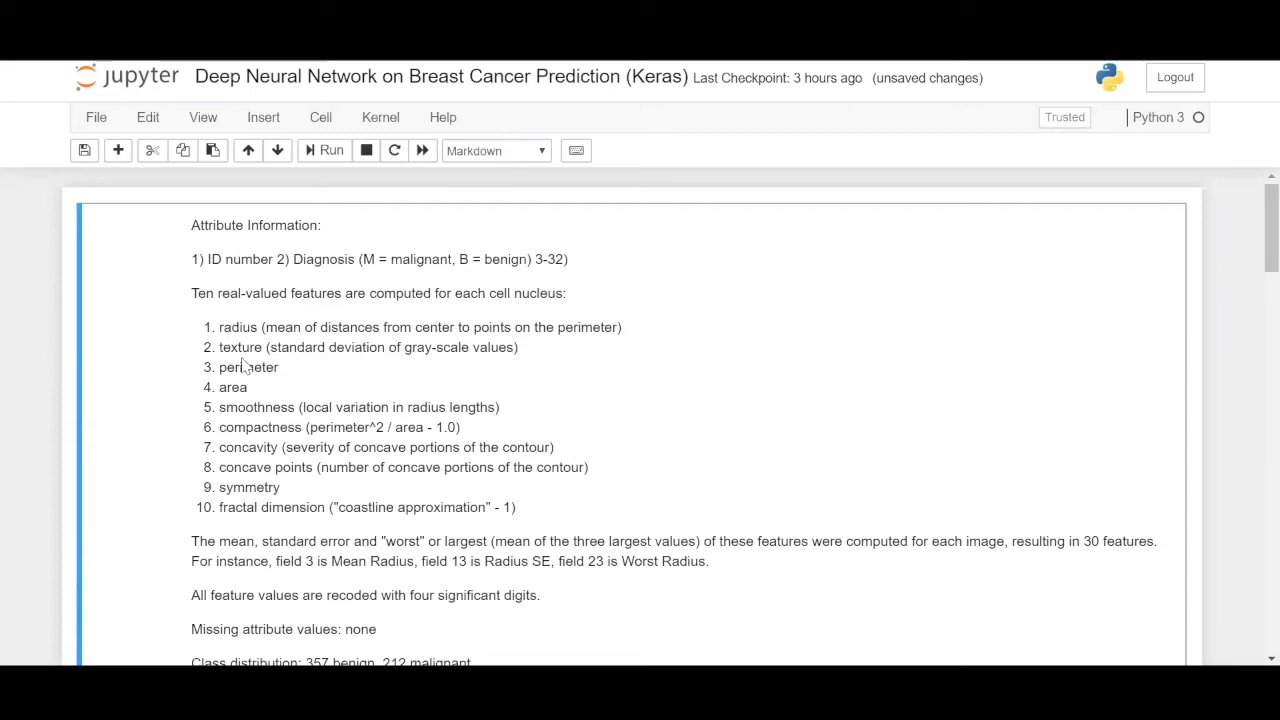
mouse_move(232, 408)
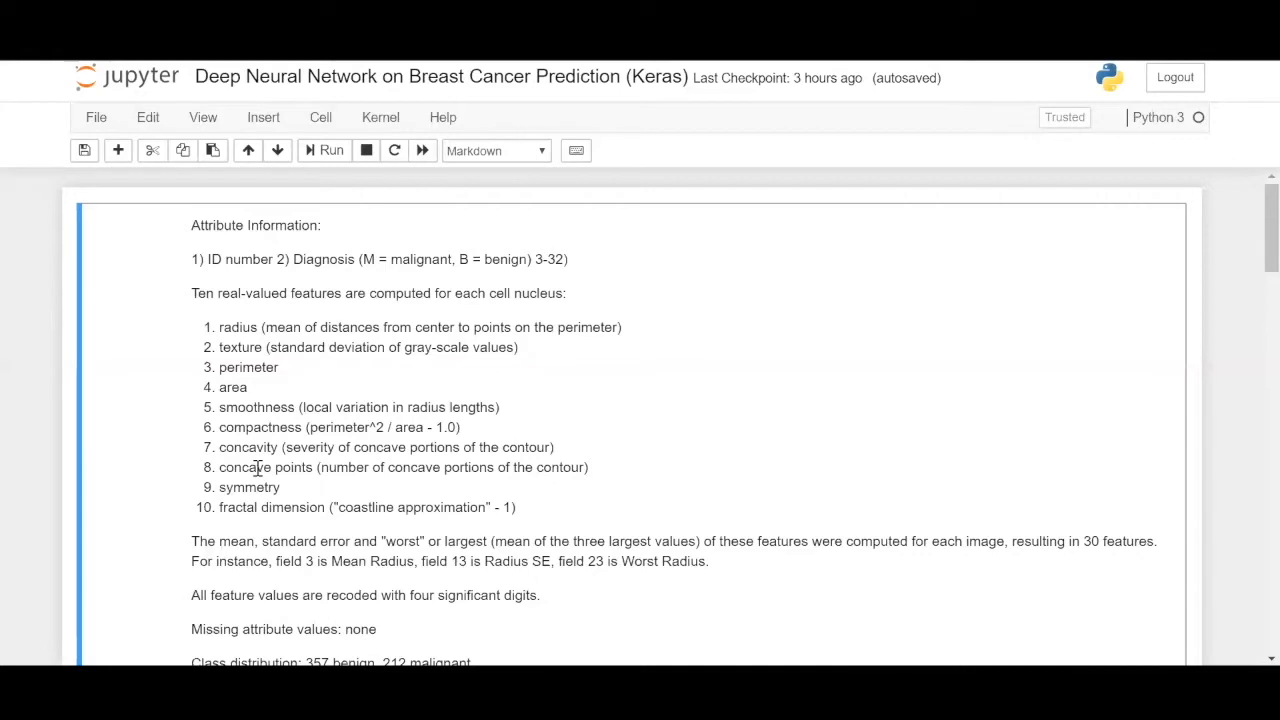
mouse_move(244, 510)
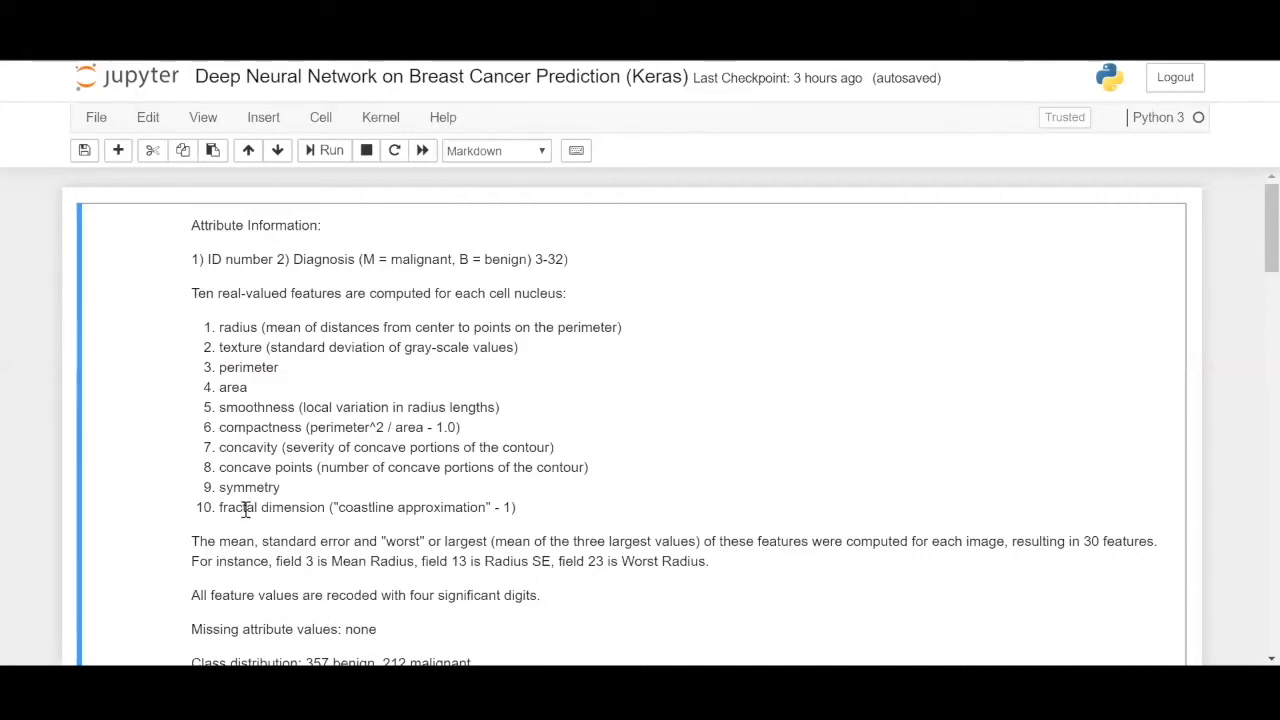
scroll("down", 3)
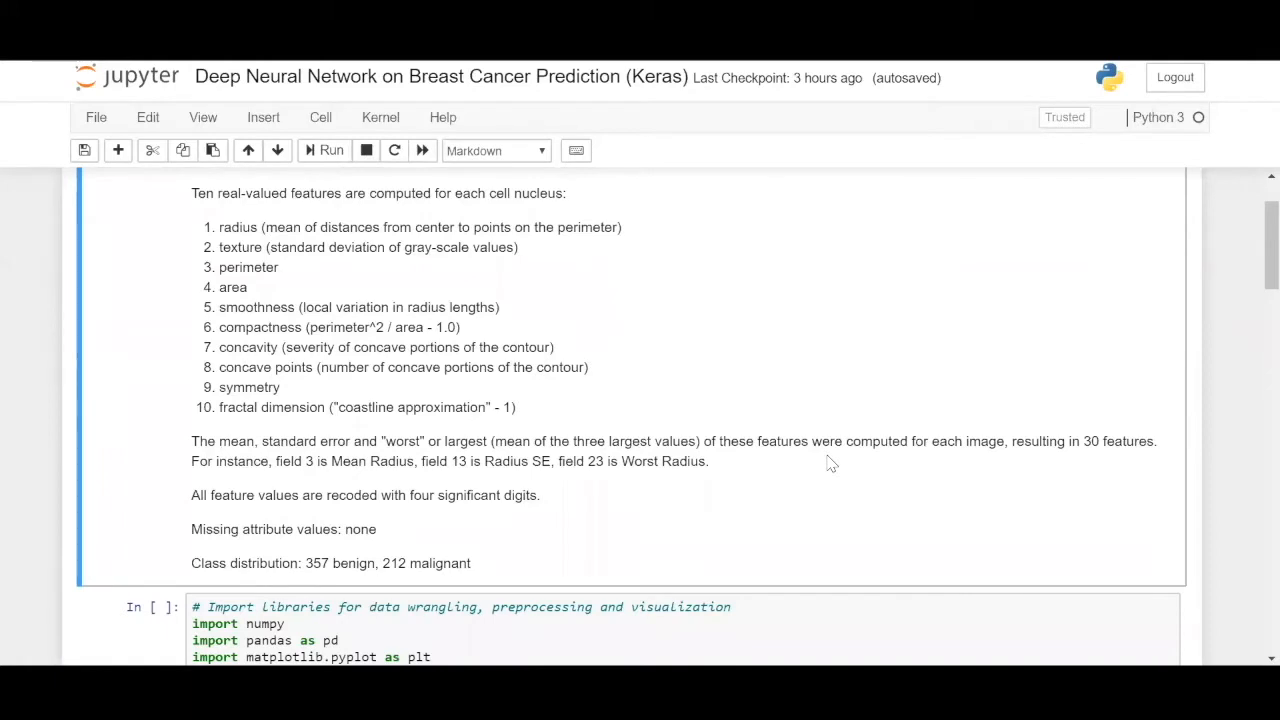
mouse_move(364, 496)
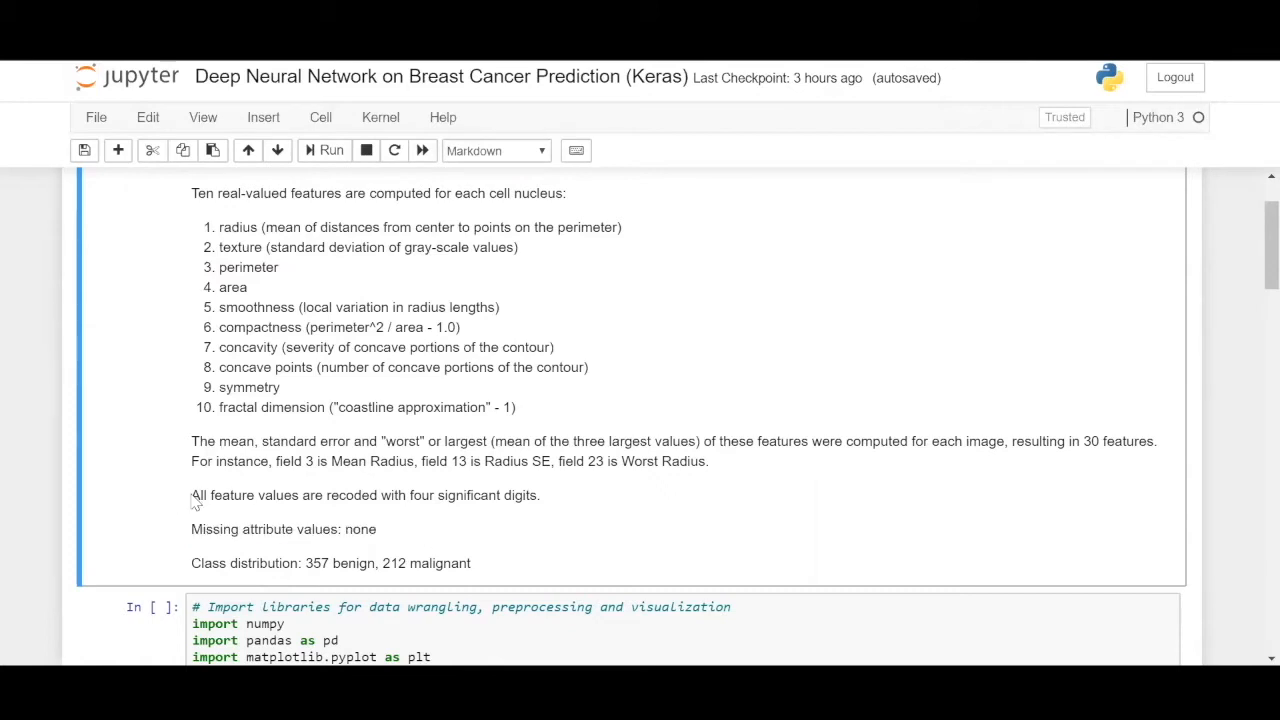
triple_click(364, 496)
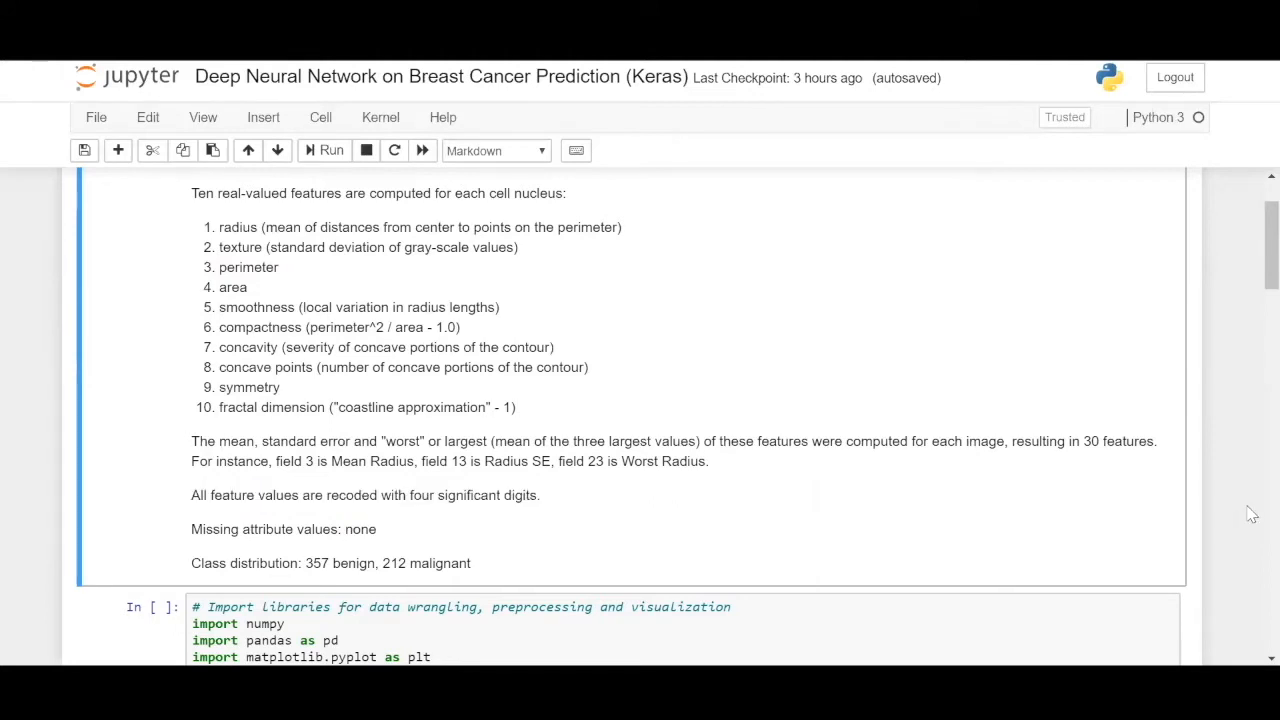
scroll("down", 3)
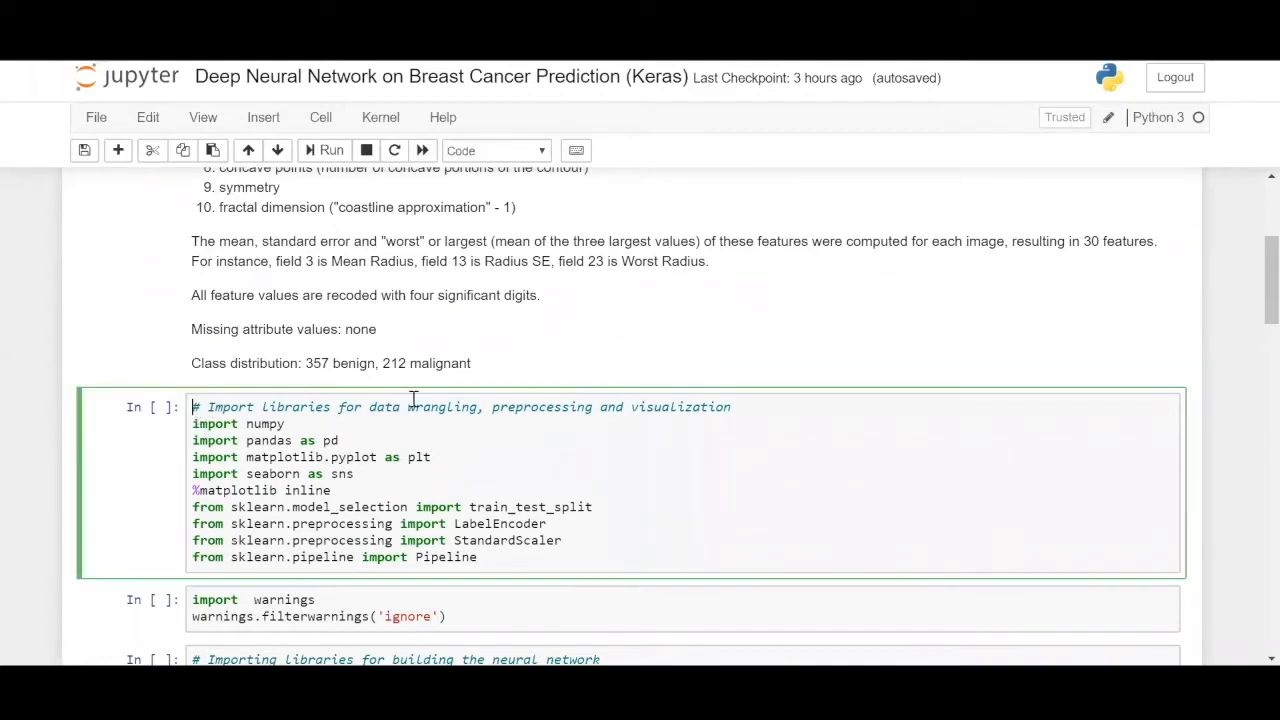
mouse_move(792, 454)
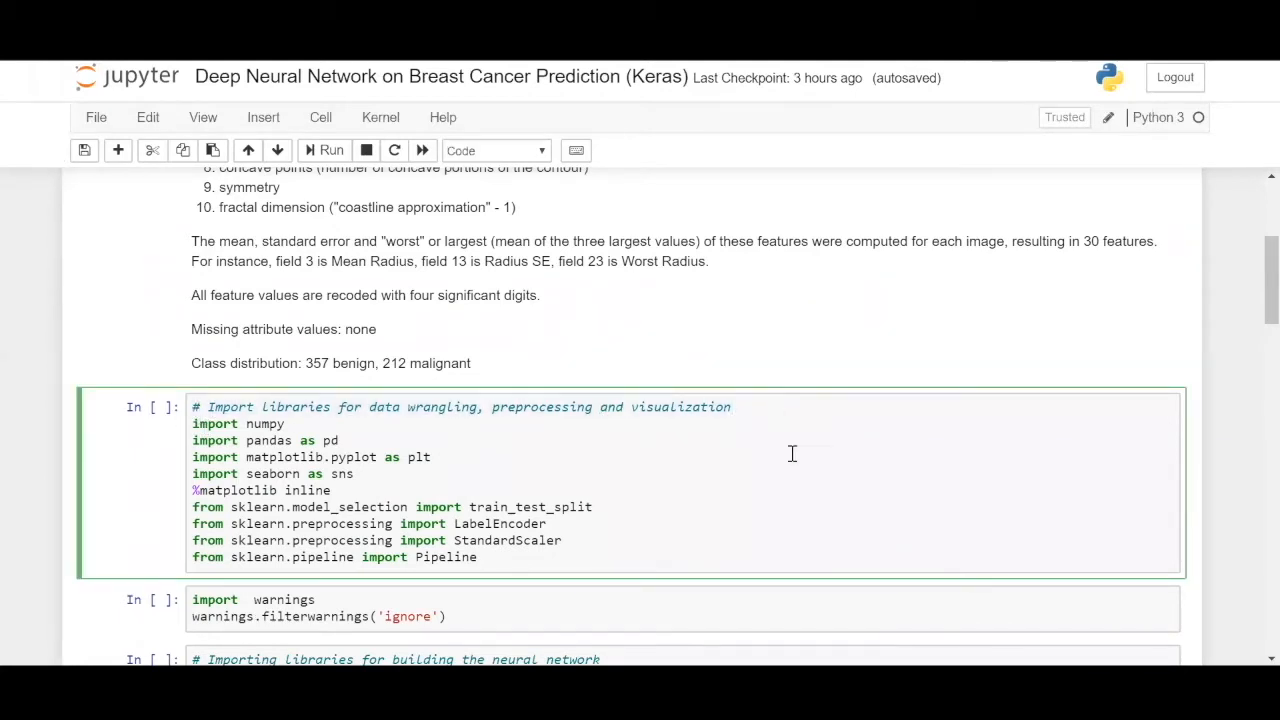
mouse_move(394, 426)
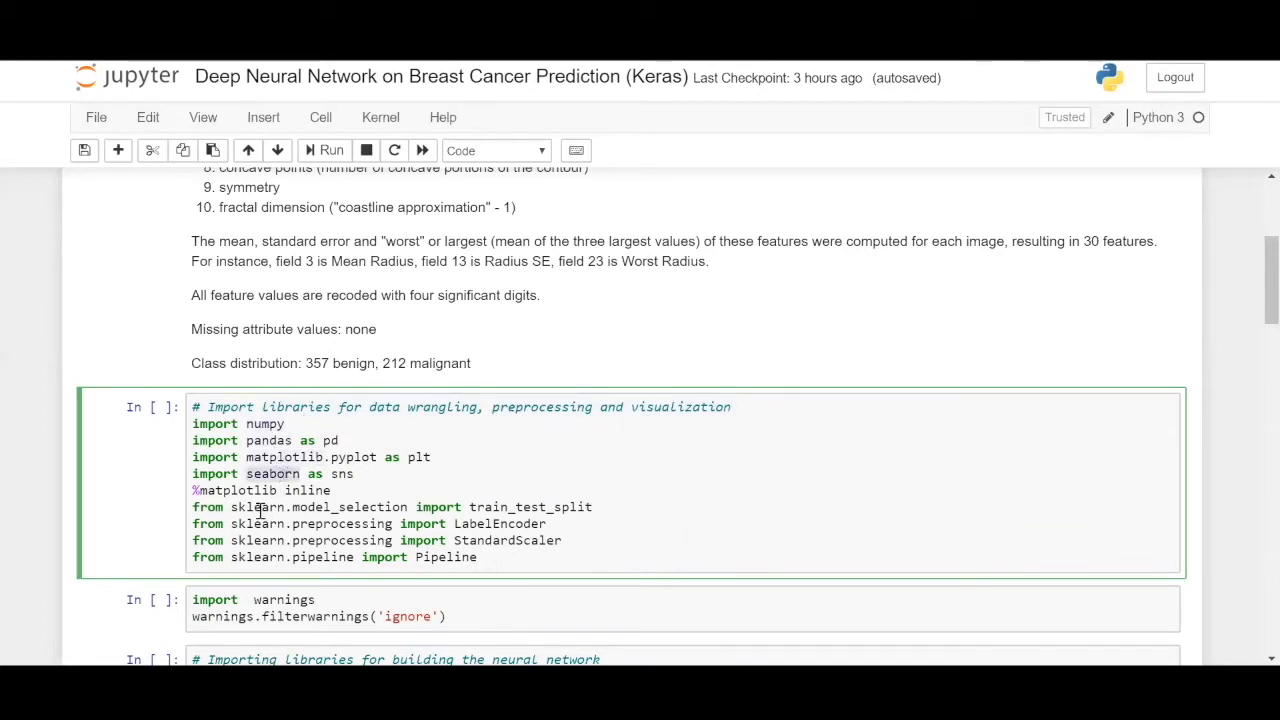
Review the seaborn and StandardScaler imports and run the Keras Sequential and model_selection import cell
double_click(348, 506)
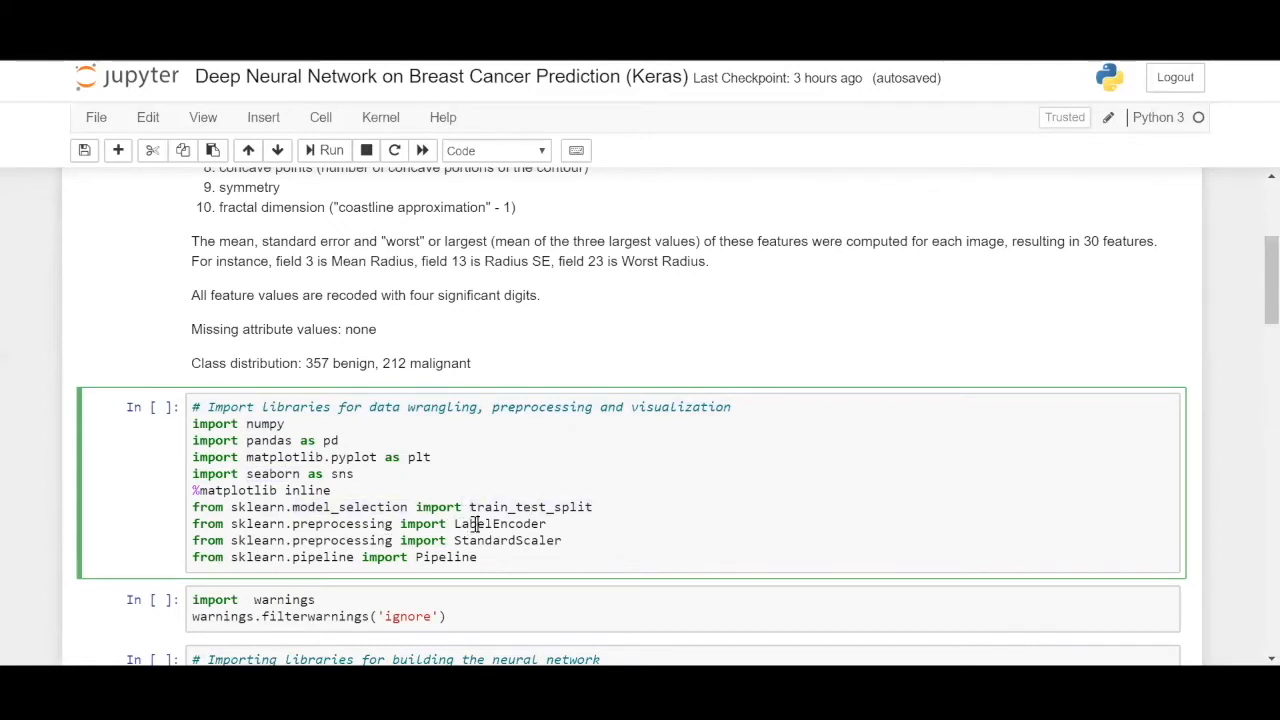
mouse_move(502, 540)
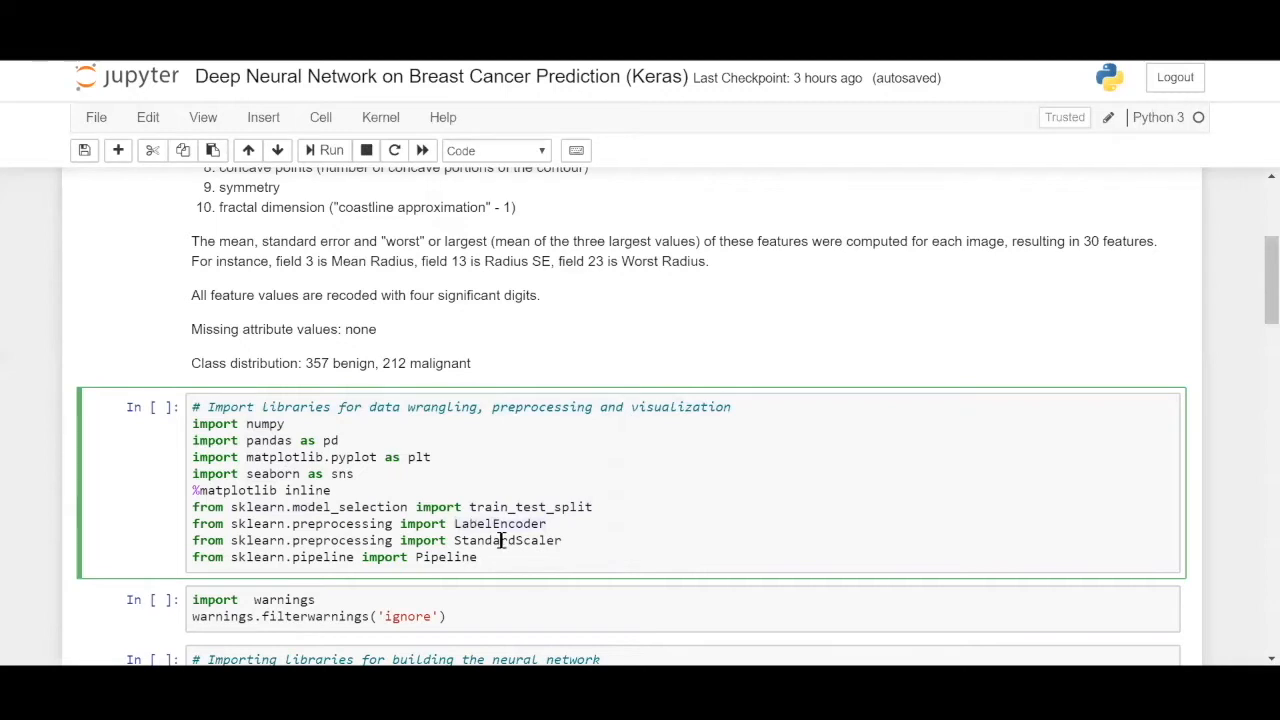
double_click(508, 540)
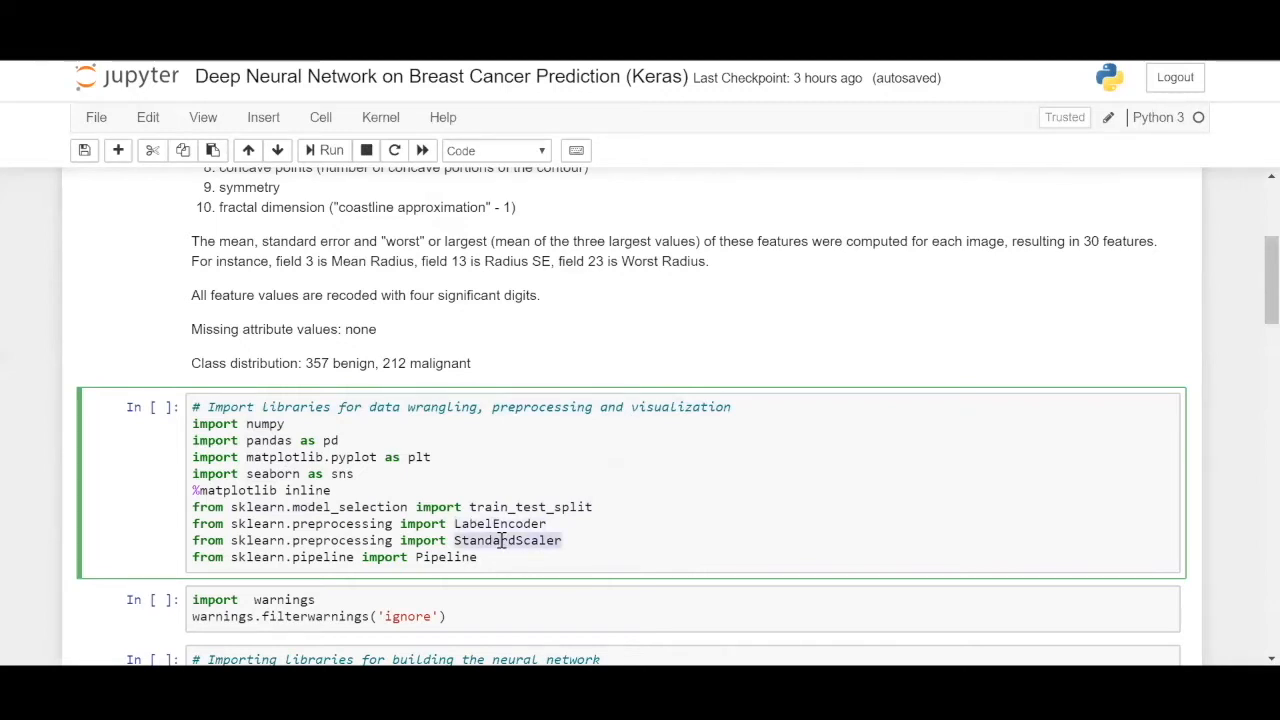
double_click(508, 540)
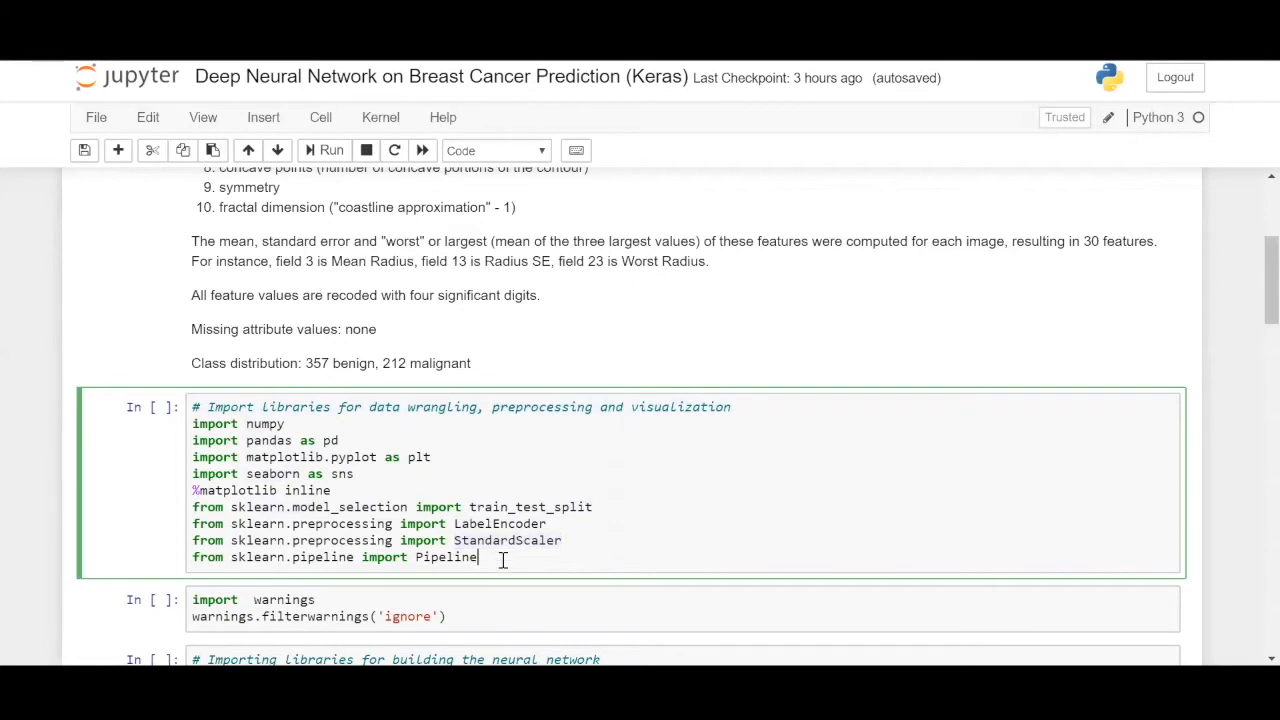
scroll("down", 3)
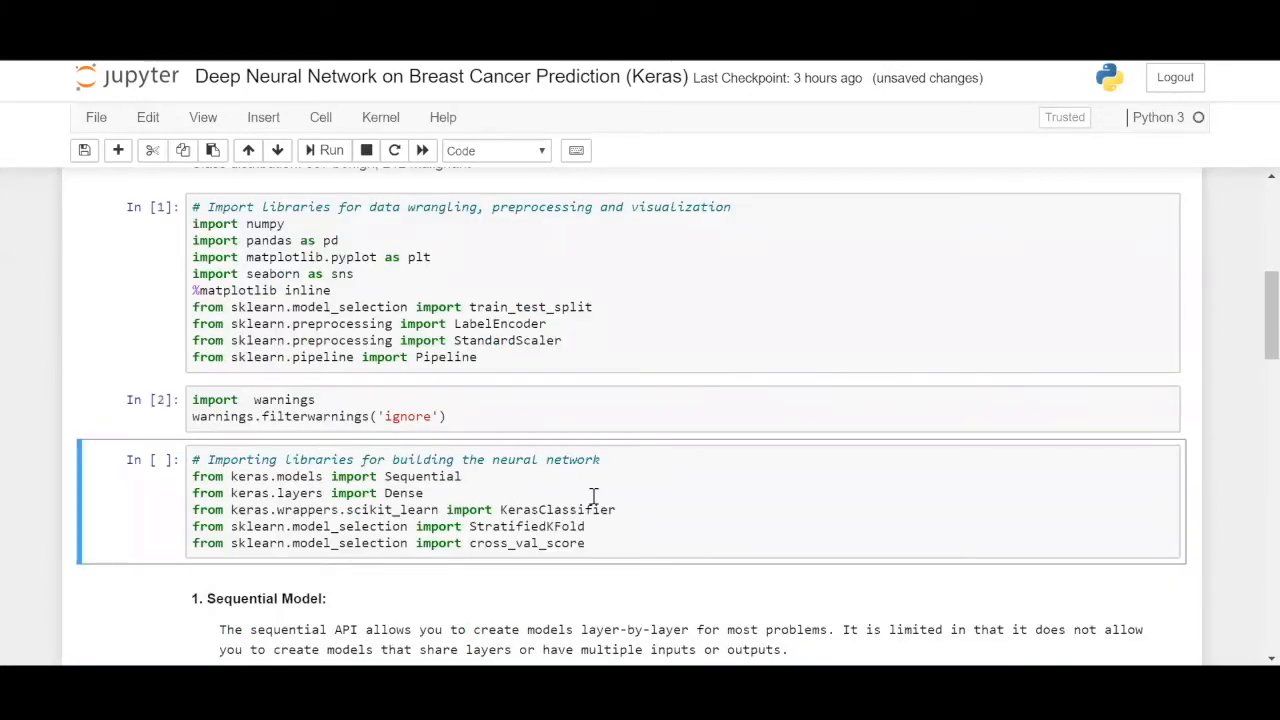
left_click(330, 150)
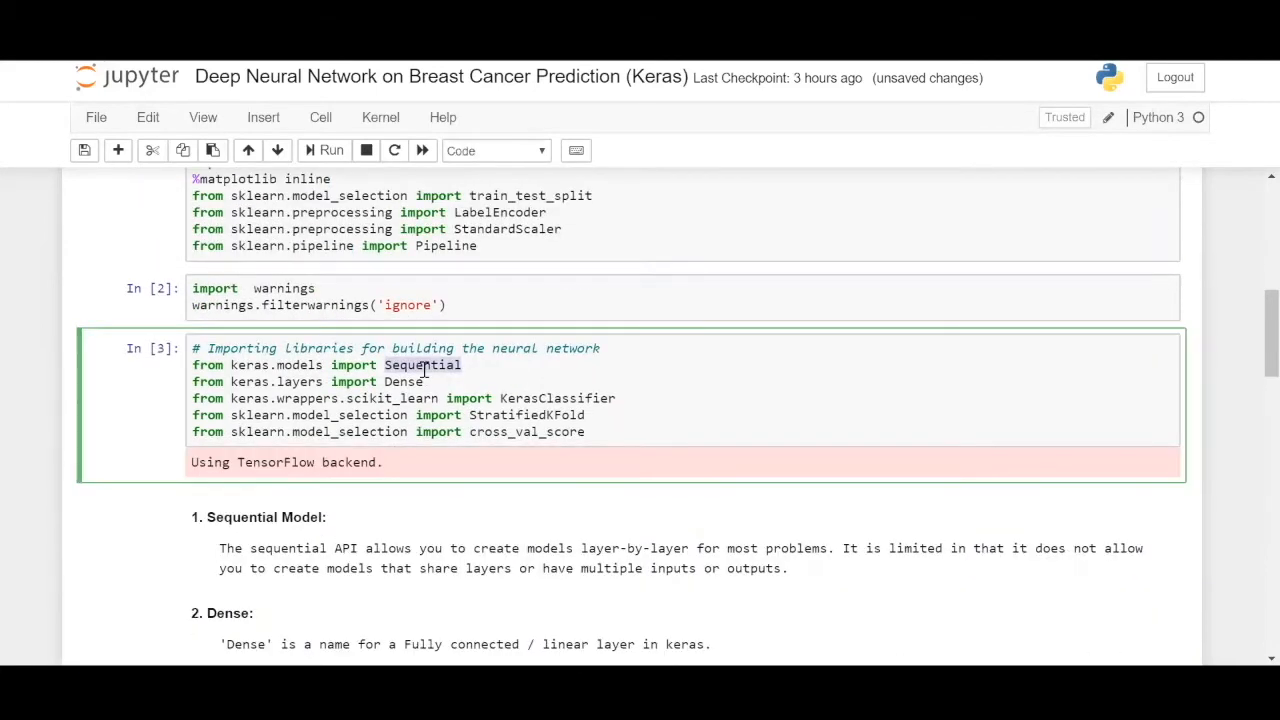
left_click(430, 364)
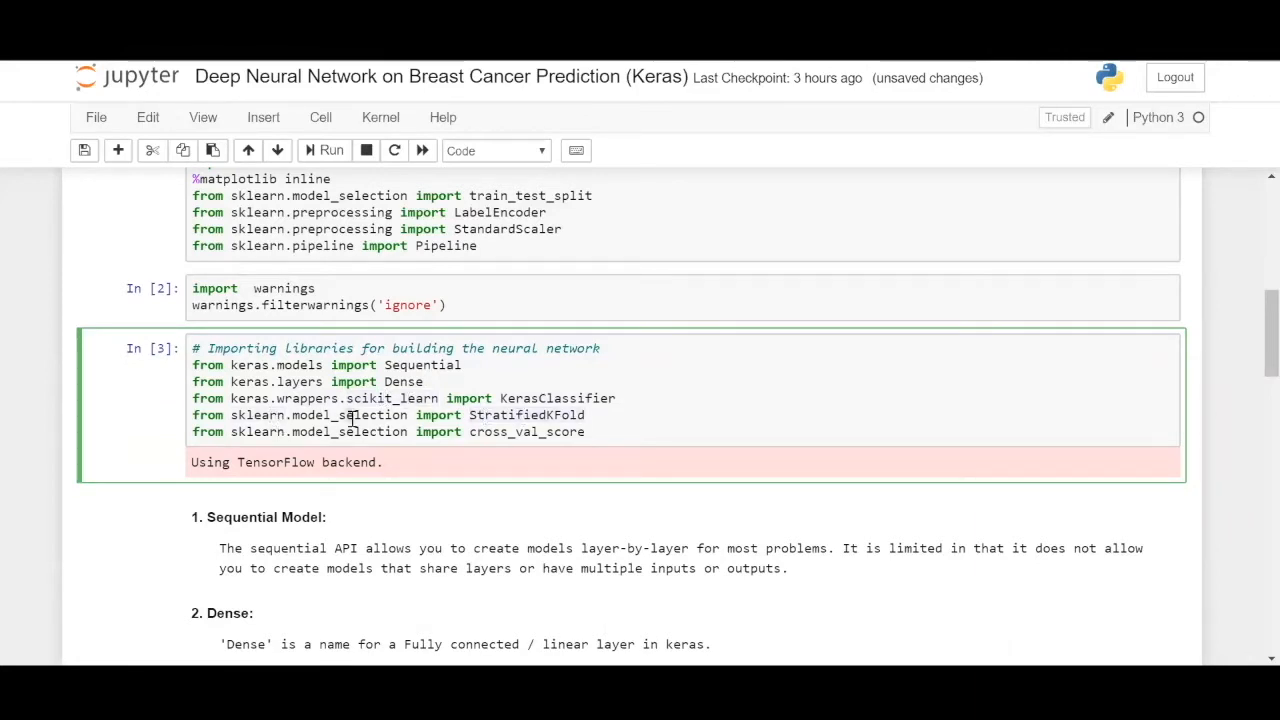
double_click(528, 414)
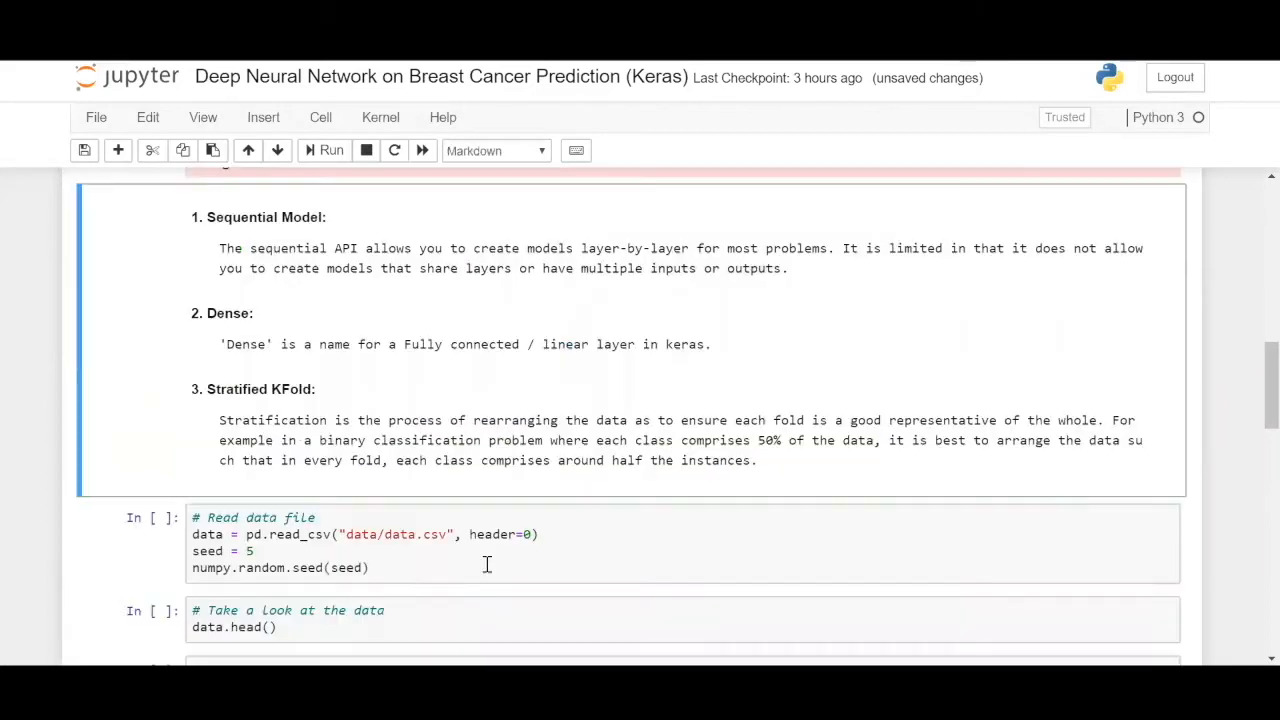
Load the breast cancer CSV and display its first five rows, highlighting the diagnosis column
left_click(324, 150)
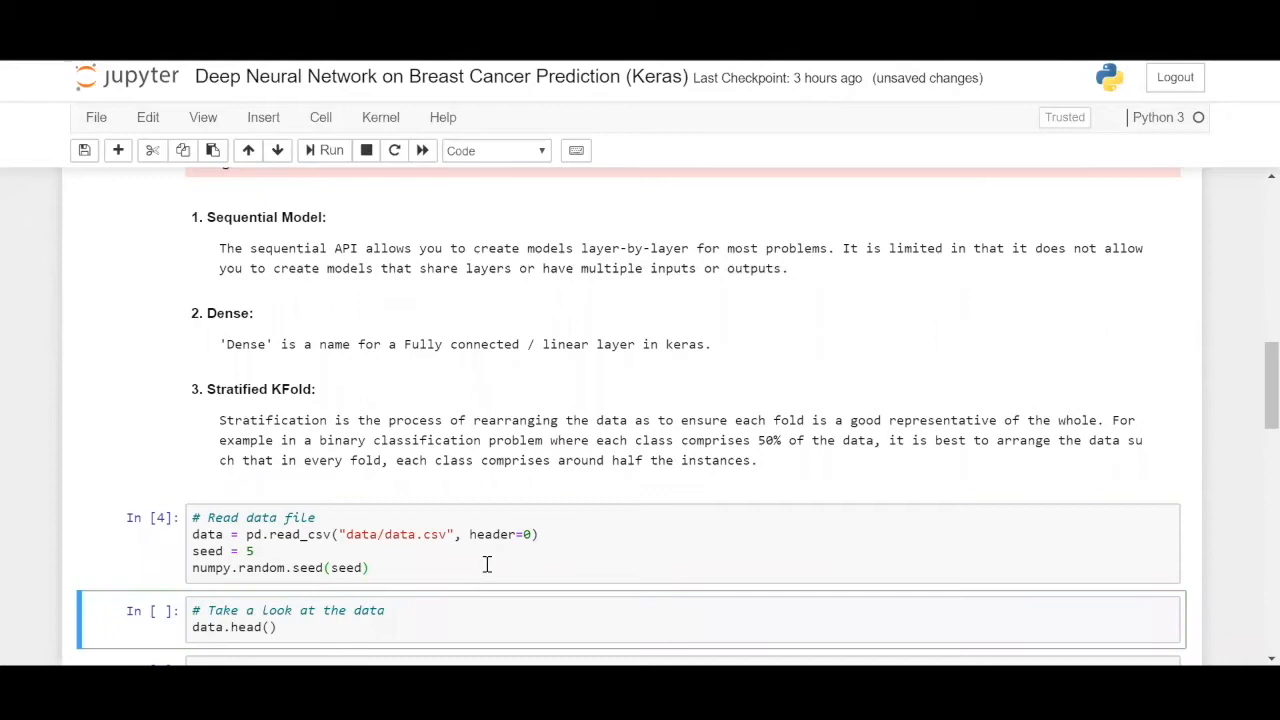
left_click(392, 534)
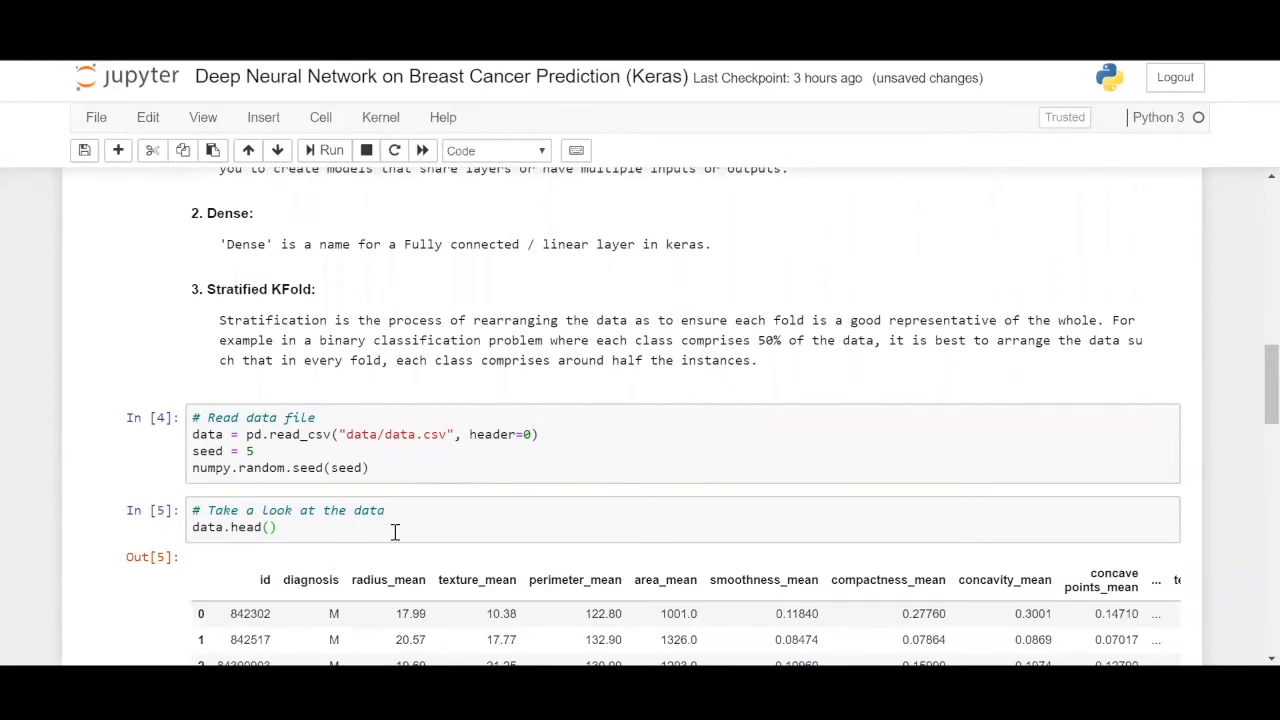
scroll("down", 3)
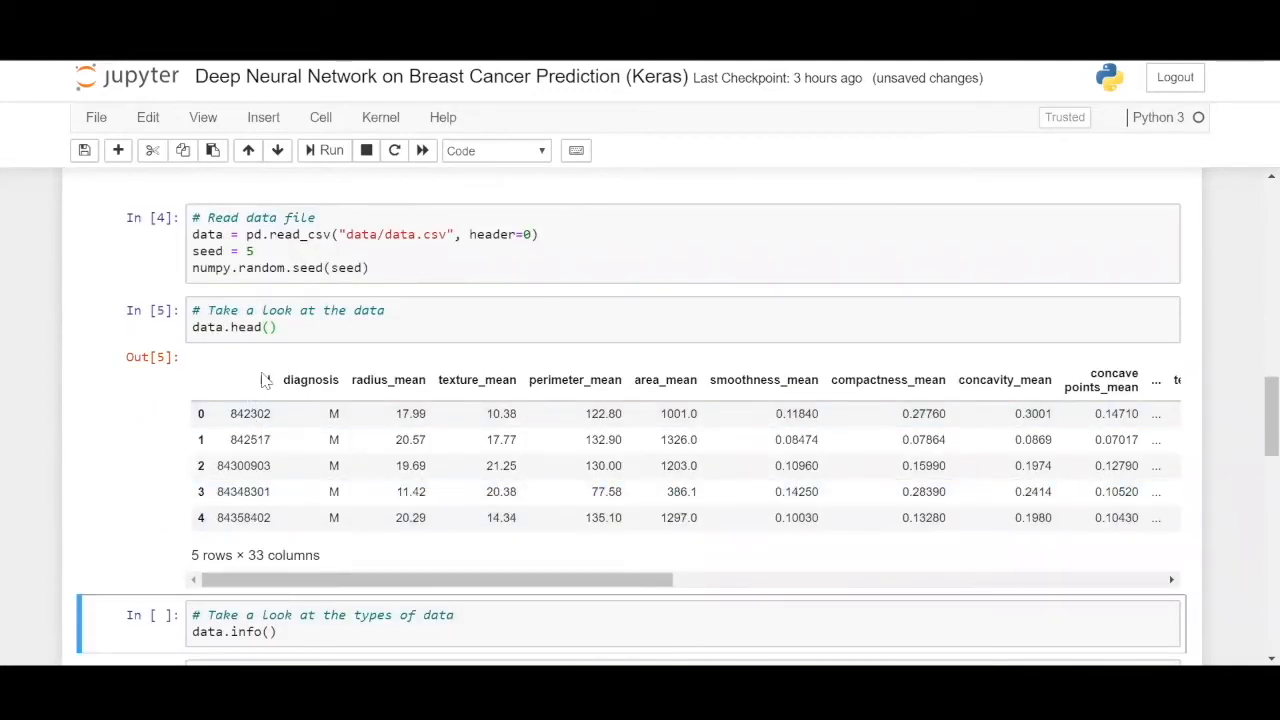
double_click(312, 380)
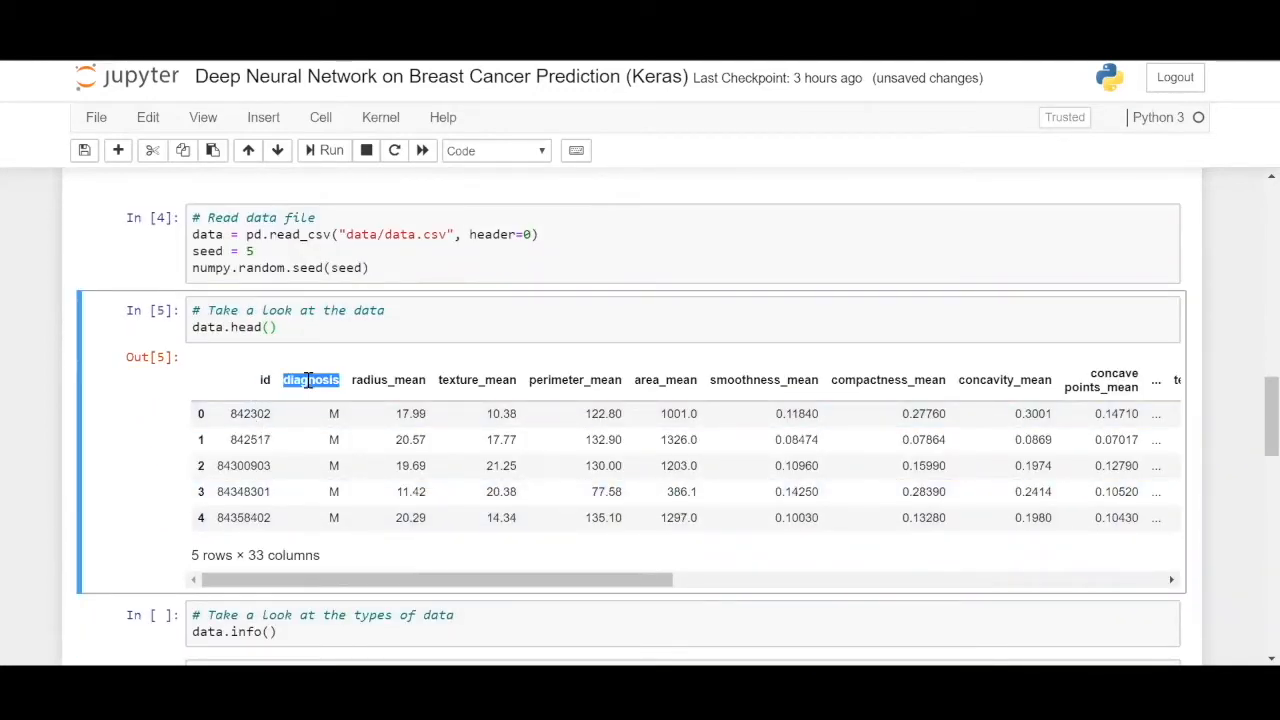
mouse_move(372, 380)
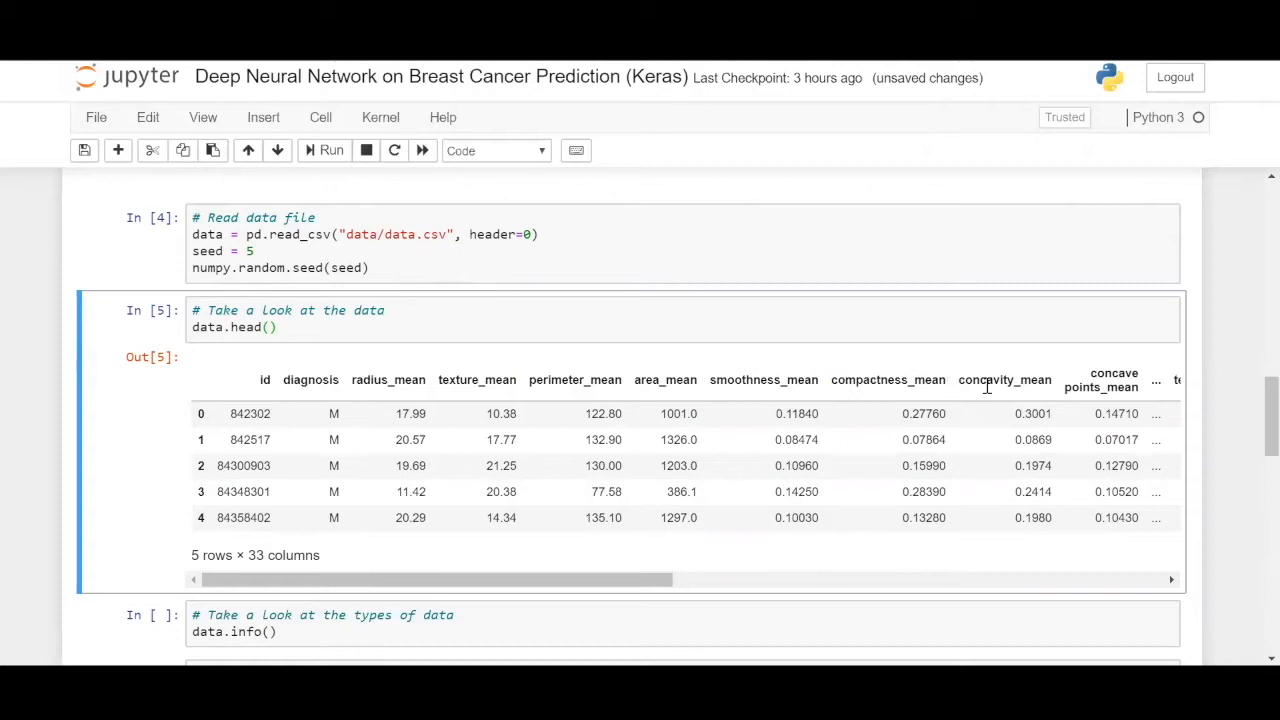
mouse_move(648, 580)
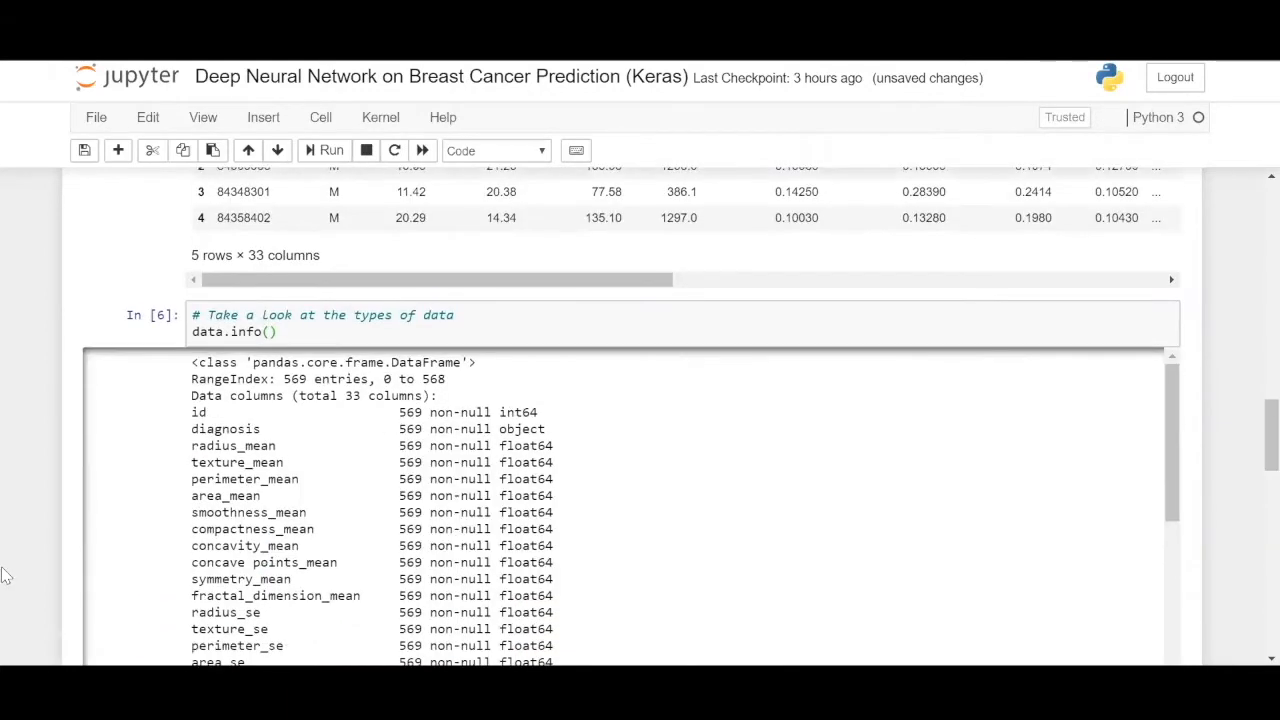
scroll("down", 3)
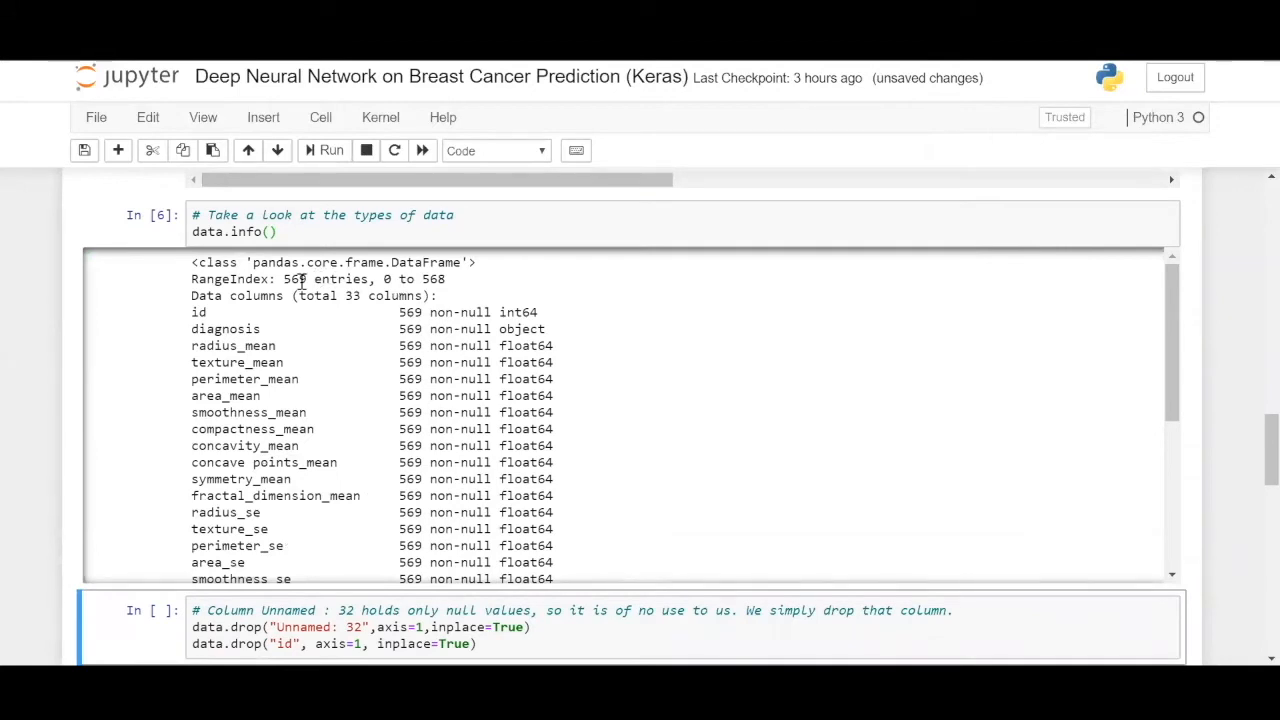
double_click(410, 312)
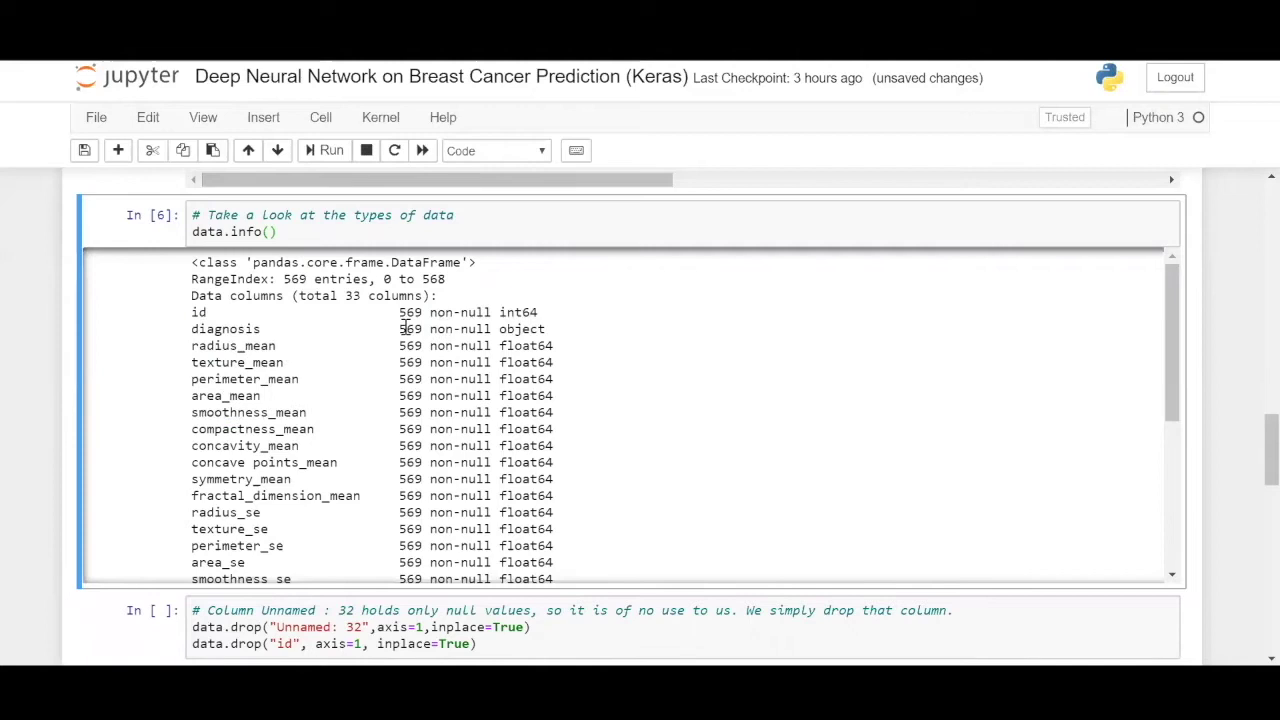
mouse_move(488, 344)
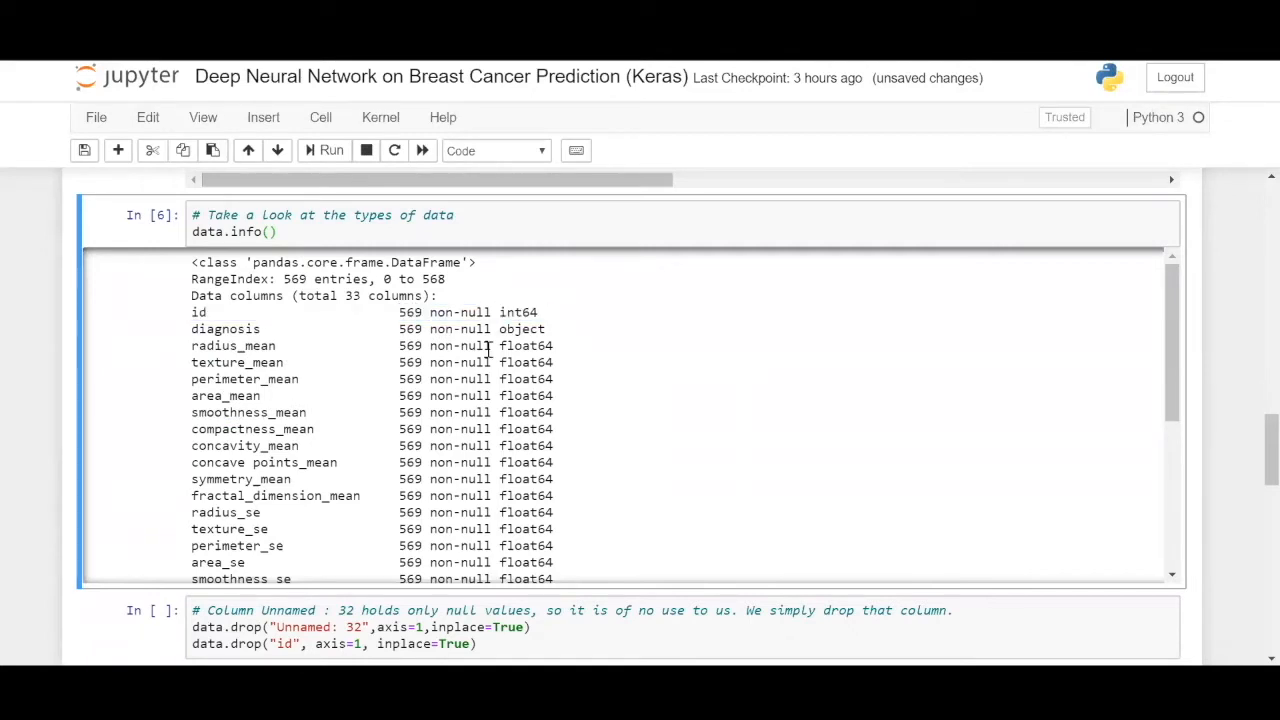
scroll("down", 3)
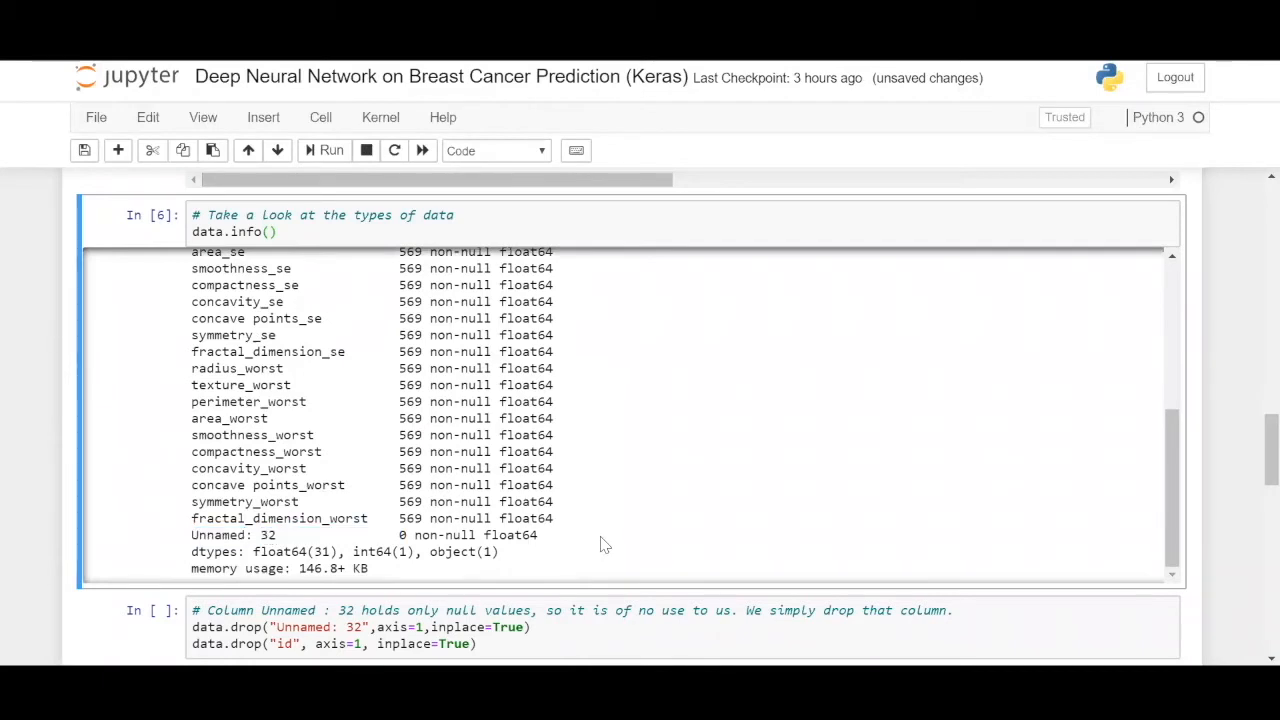
scroll("down", 3)
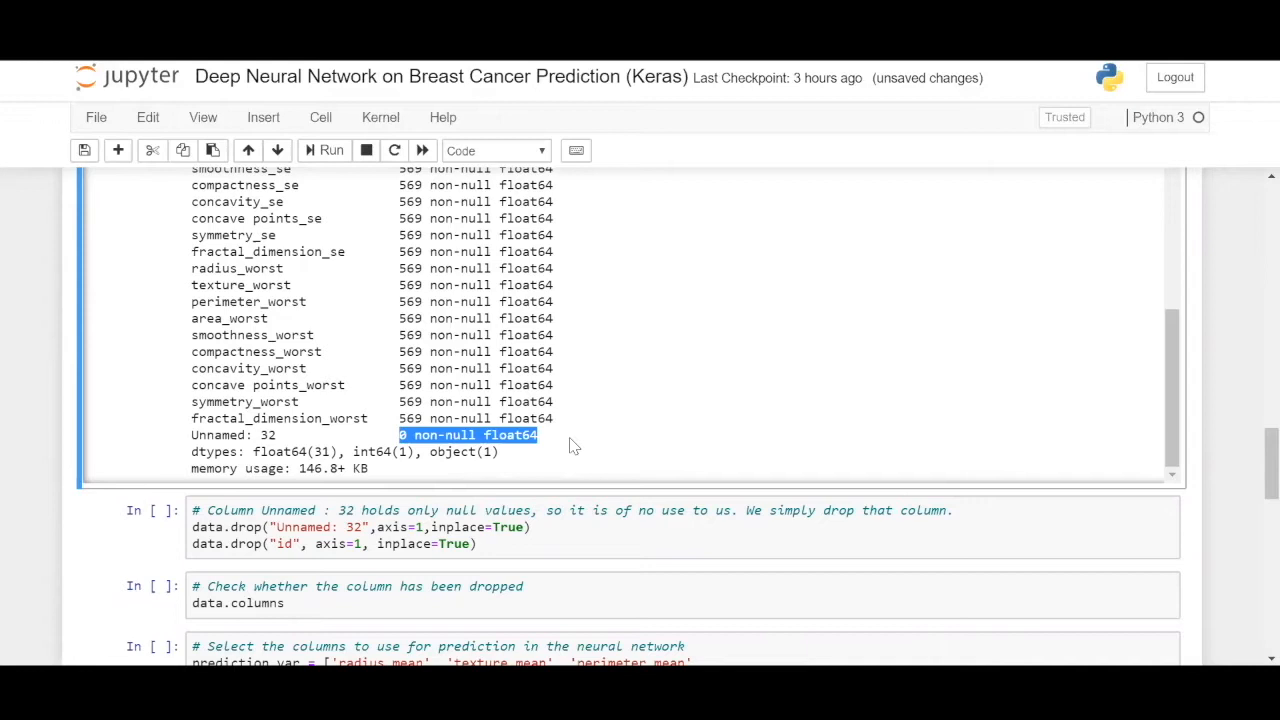
Drop the 'Unnamed: 32' and 'id' columns and confirm the remaining names via data.columns
left_click(604, 546)
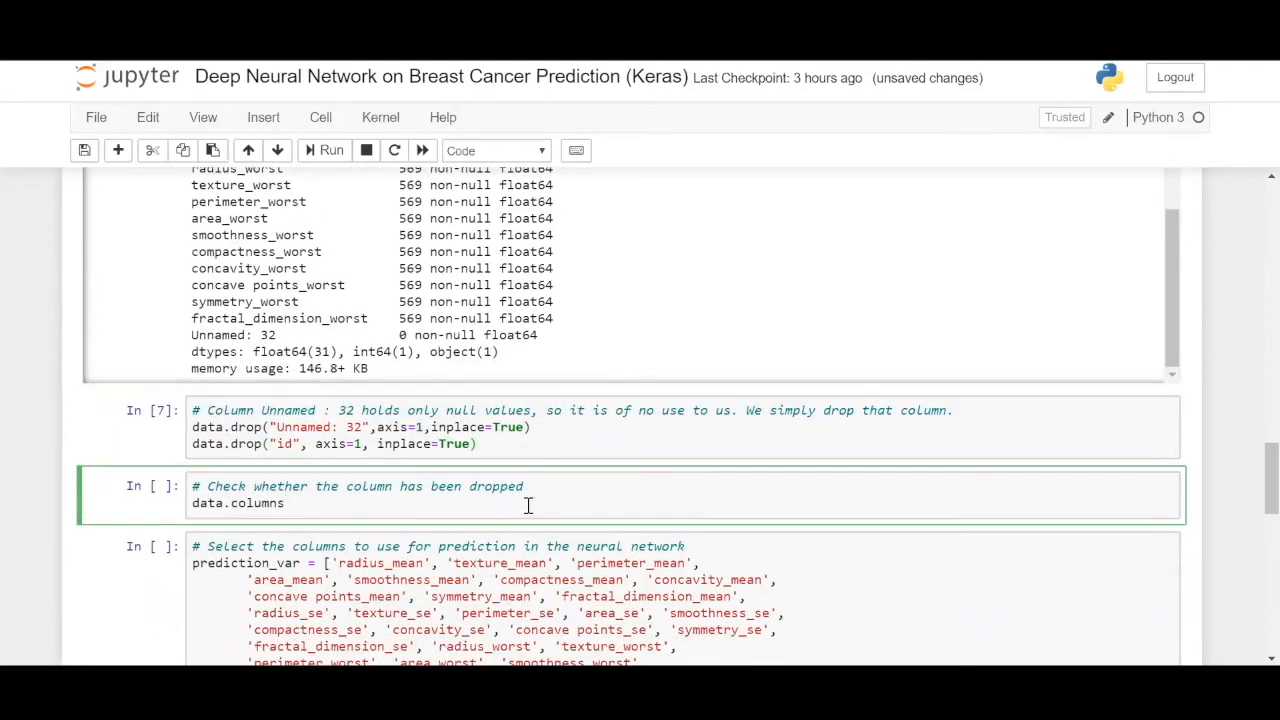
left_click(324, 150)
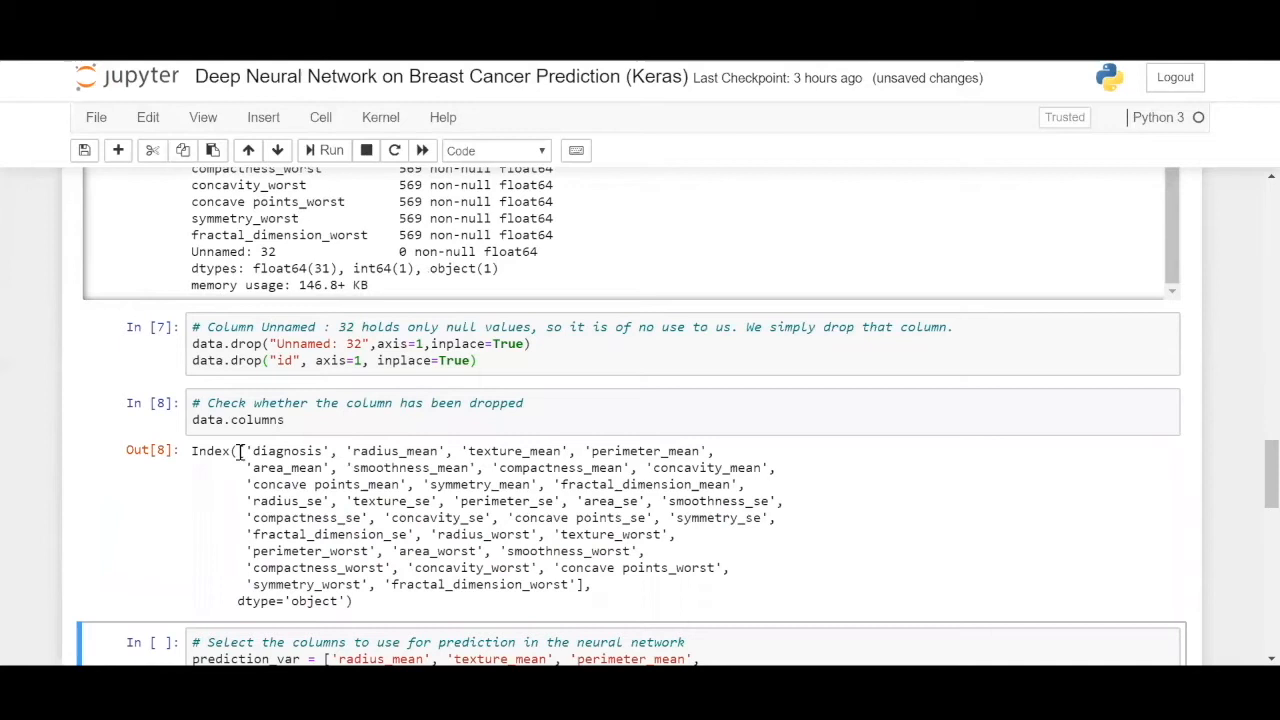
left_click_drag(246, 452, 584, 584)
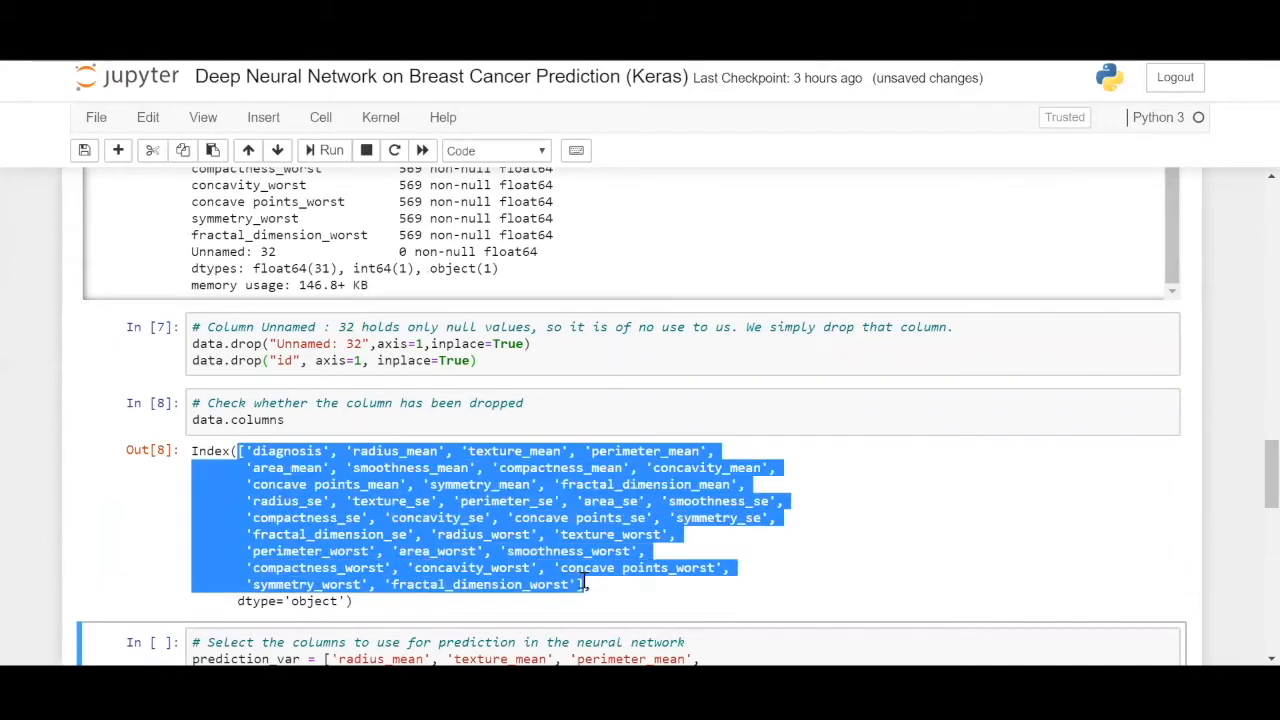
left_click(600, 600)
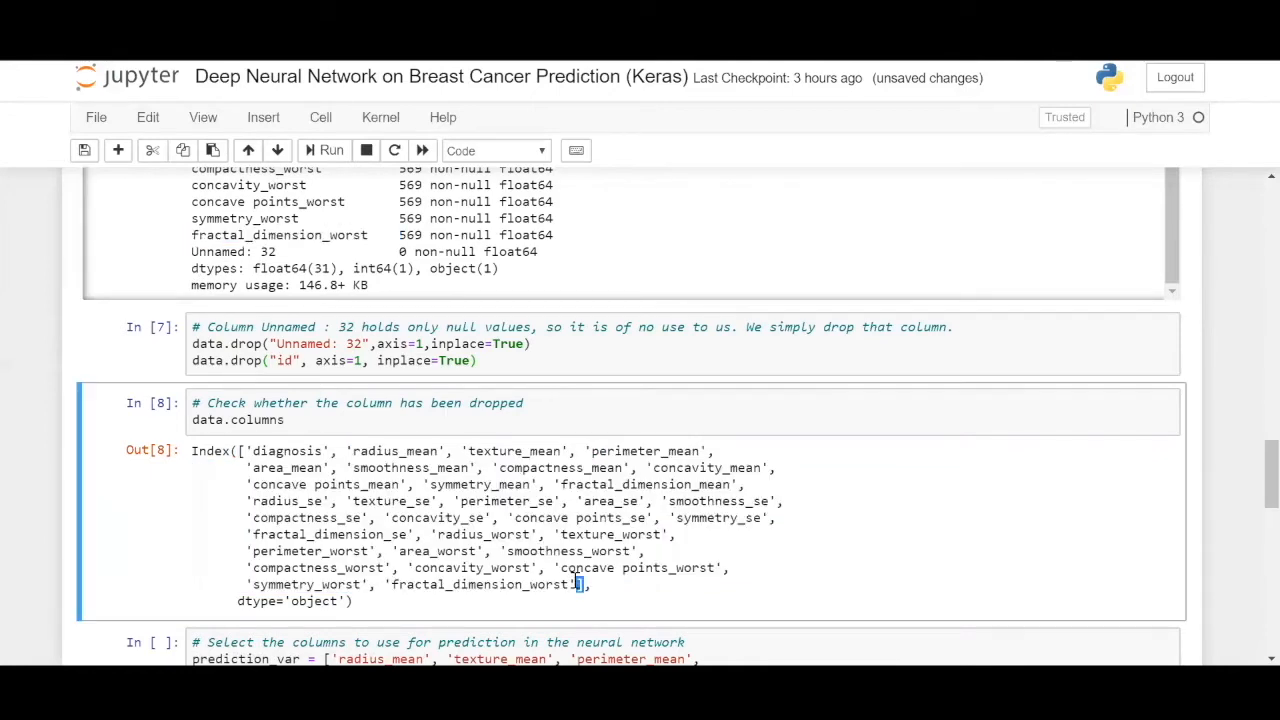
scroll("down", 3)
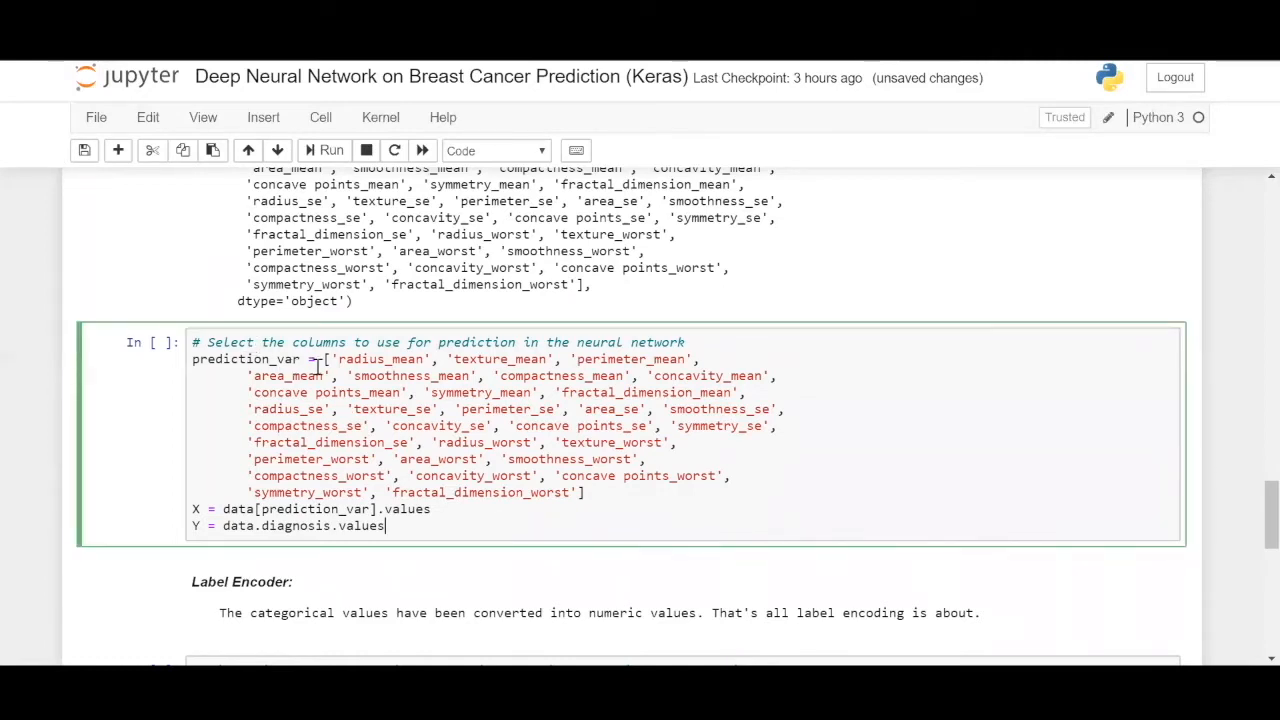
Define X from the prediction feature columns and Y from diagnosis, then encode labels with LabelEncoder
left_click_drag(330, 360, 584, 492)
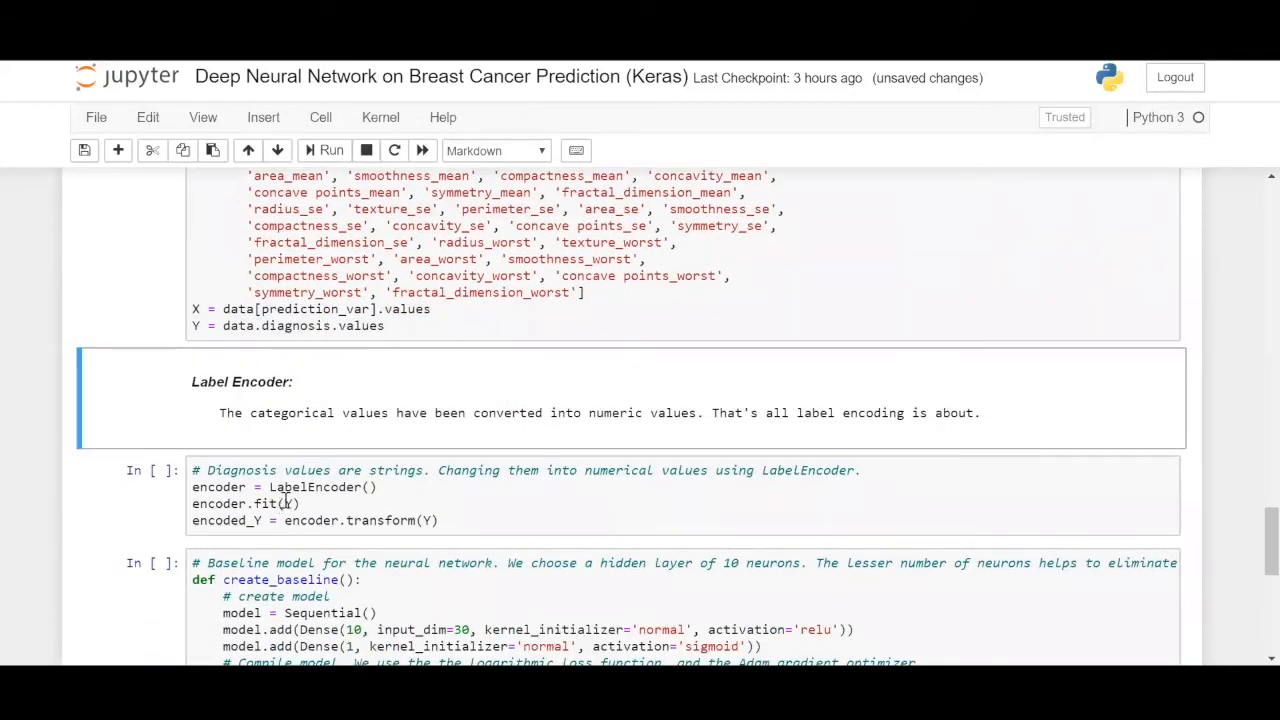
left_click_drag(220, 412, 596, 412)
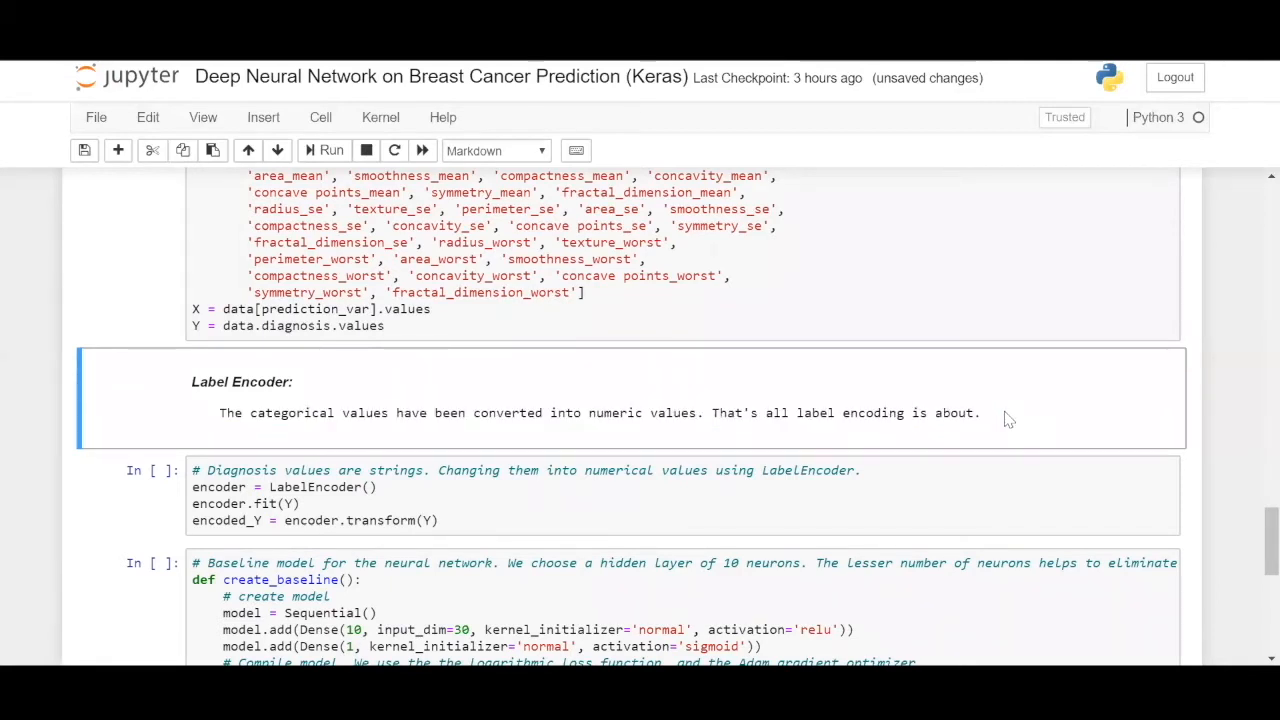
left_click(556, 520)
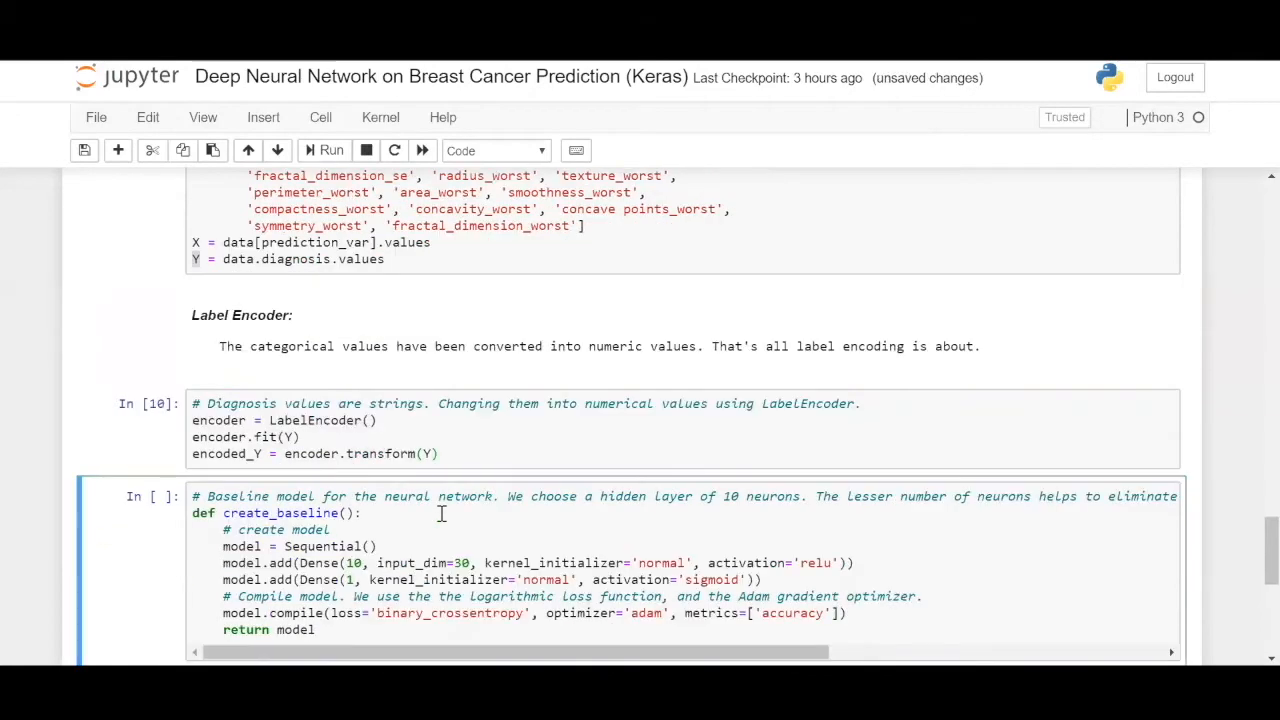
scroll("down", 3)
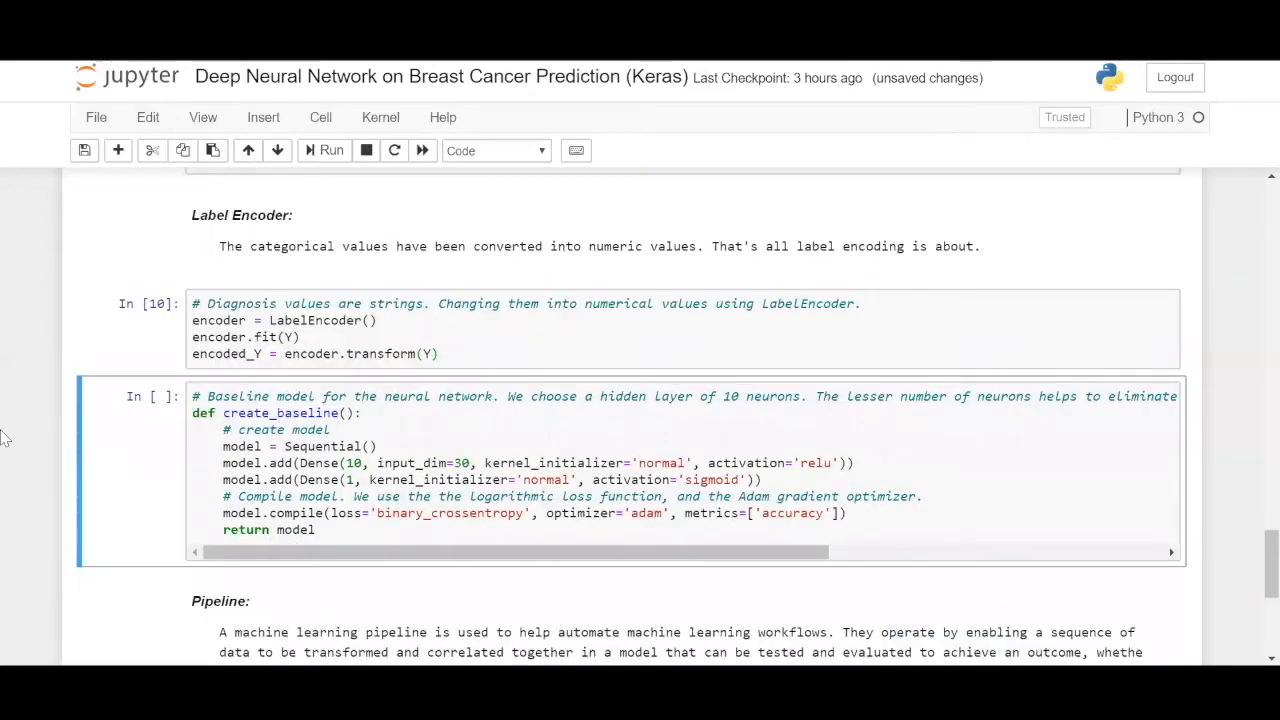
mouse_move(402, 296)
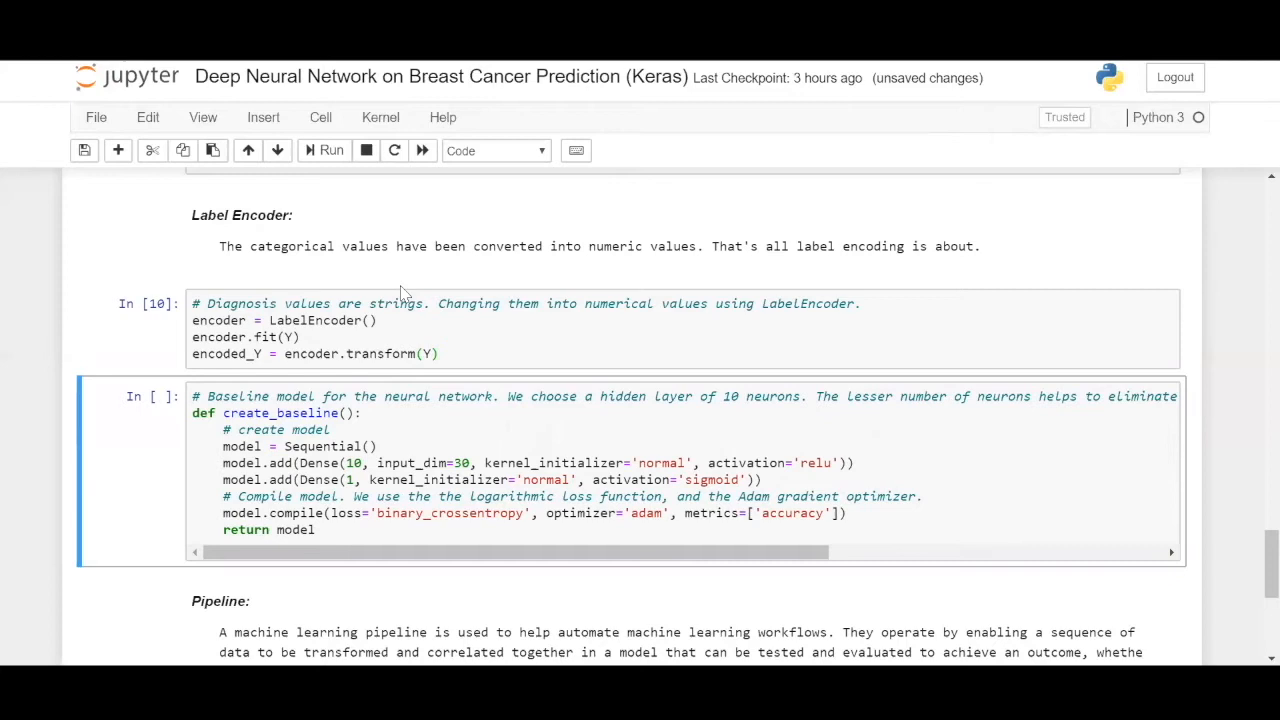
left_click(412, 420)
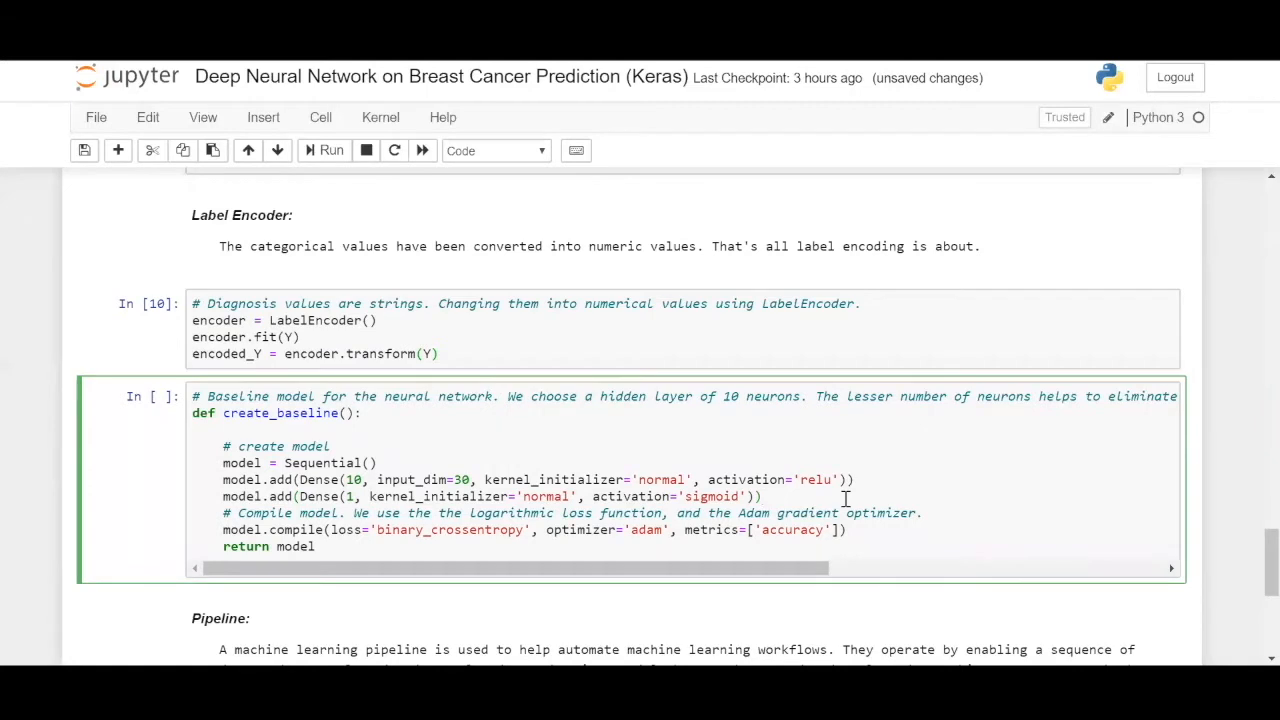
double_click(324, 464)
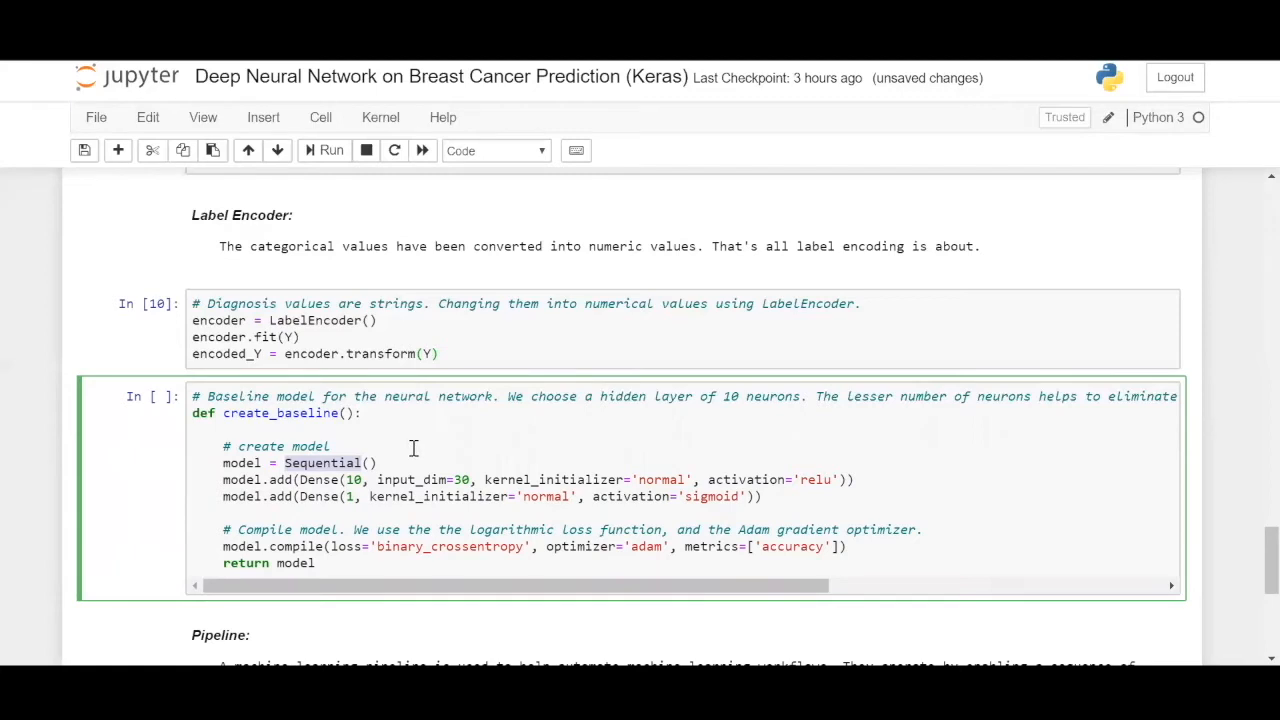
left_click(332, 446)
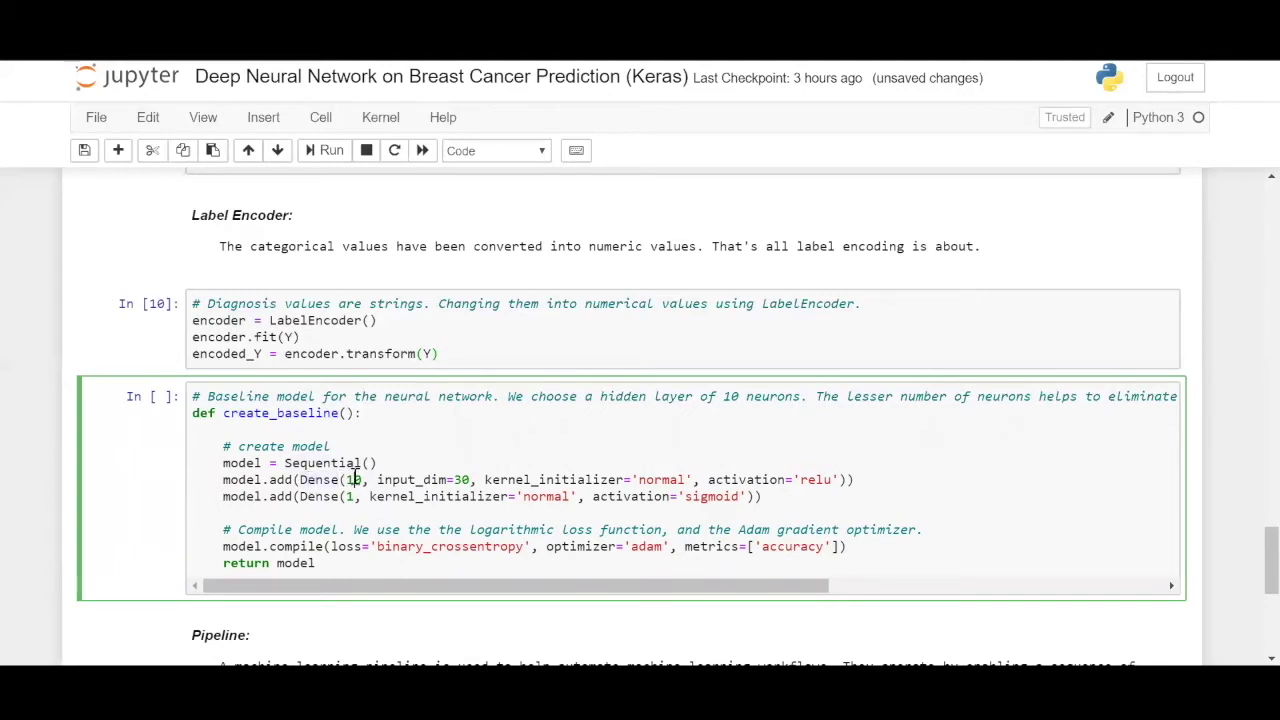
mouse_move(802, 480)
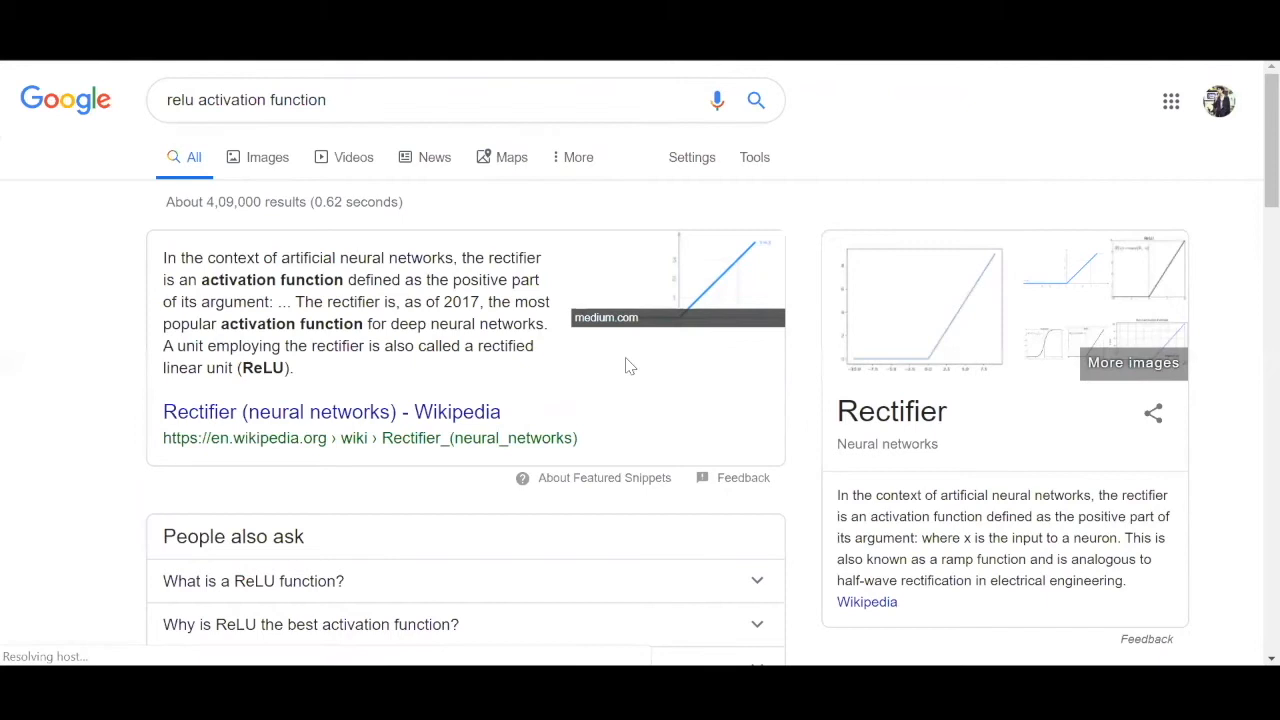
Search Google for 'relu activation function' and read the Rectifier snippet
left_click(332, 412)
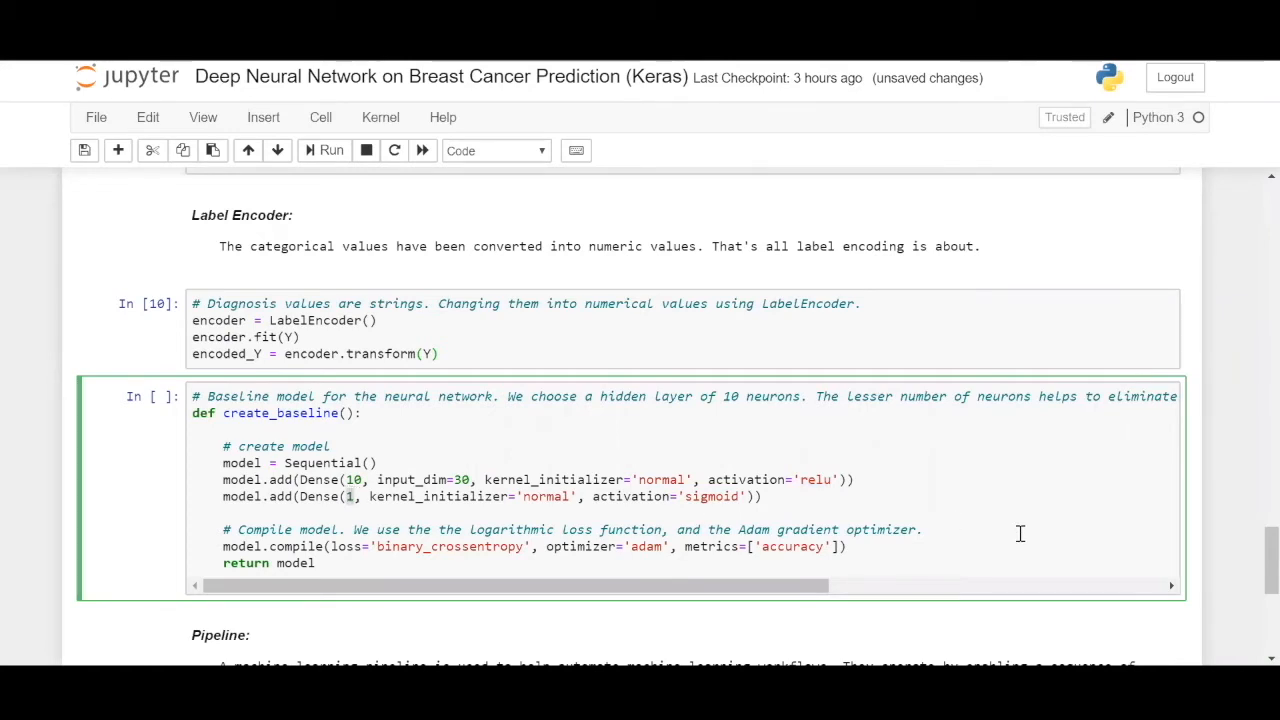
Add a blank line before 'return model' and run the create_baseline cell
double_click(708, 496)
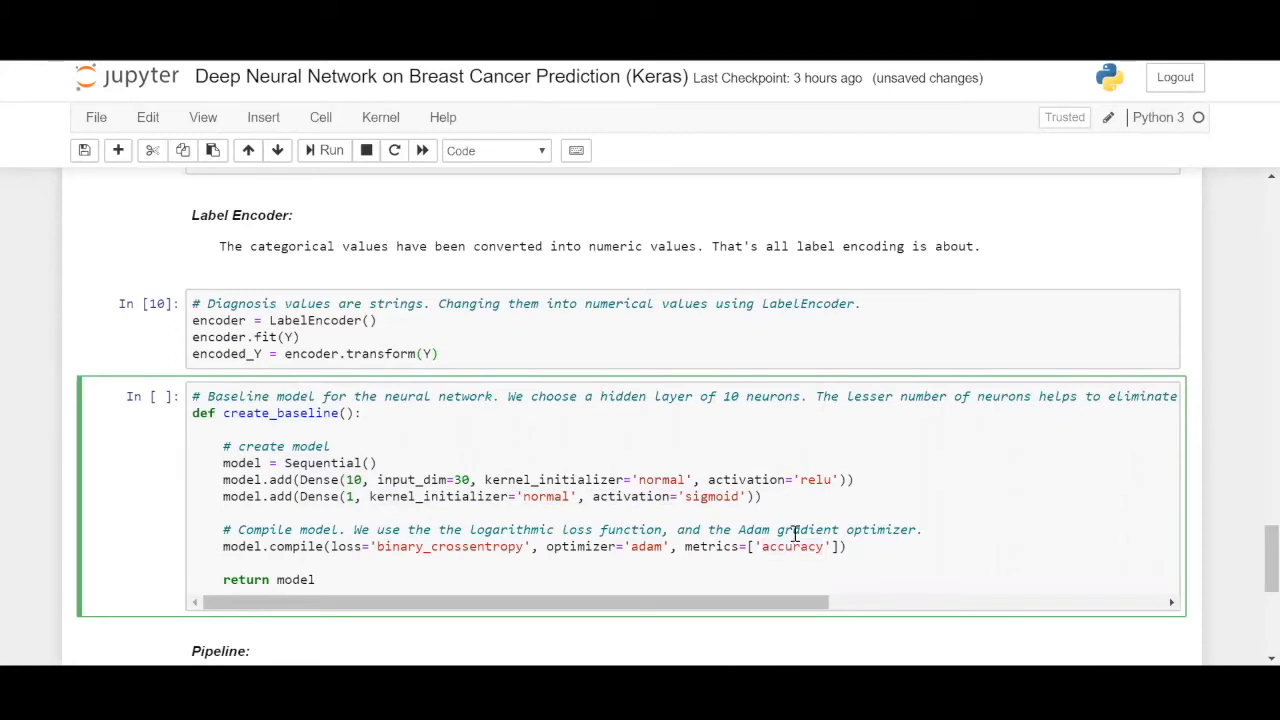
mouse_move(796, 552)
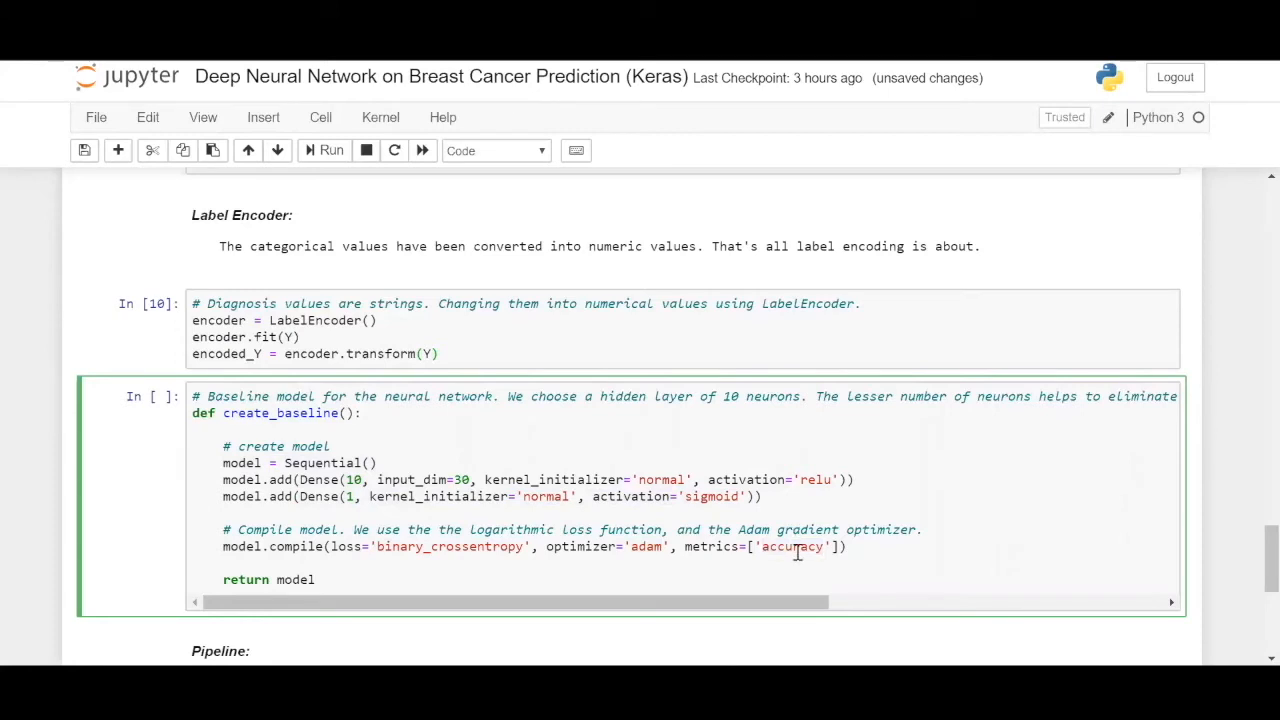
left_click(316, 580)
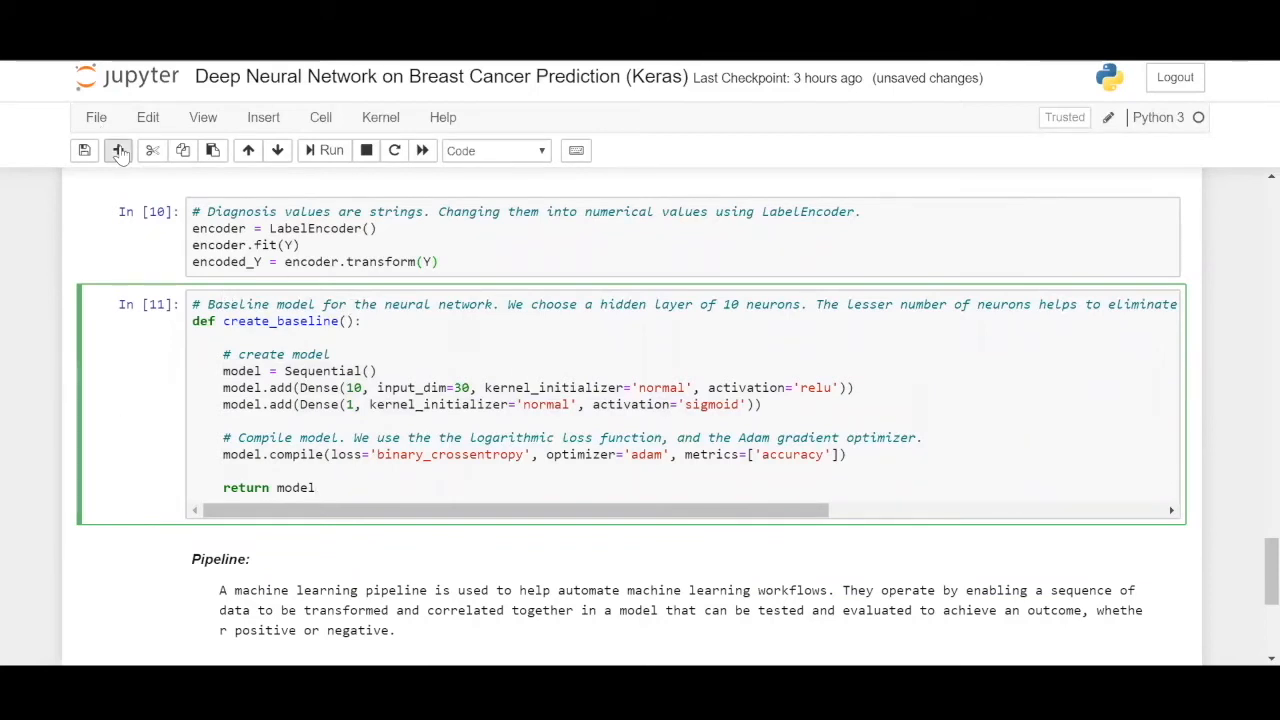
In a new cell, instantiate model1 = create_baseline() and run it
left_click(118, 150)
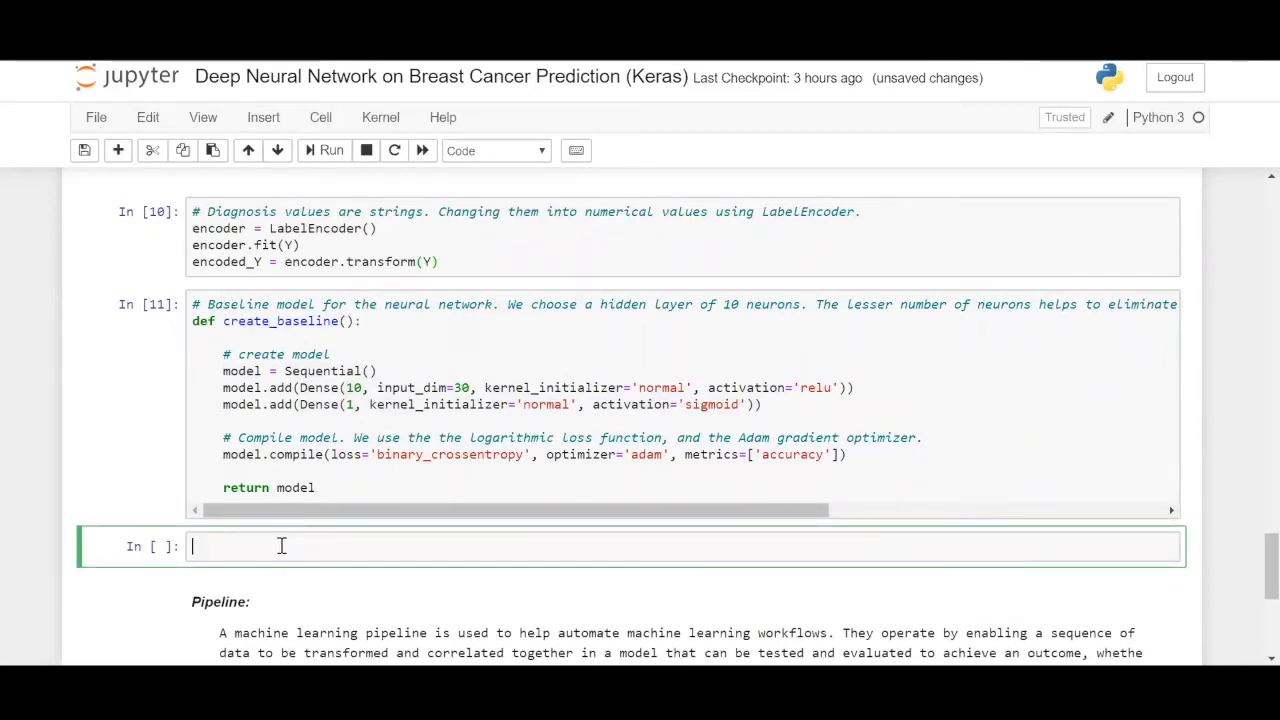
type("model1 =")
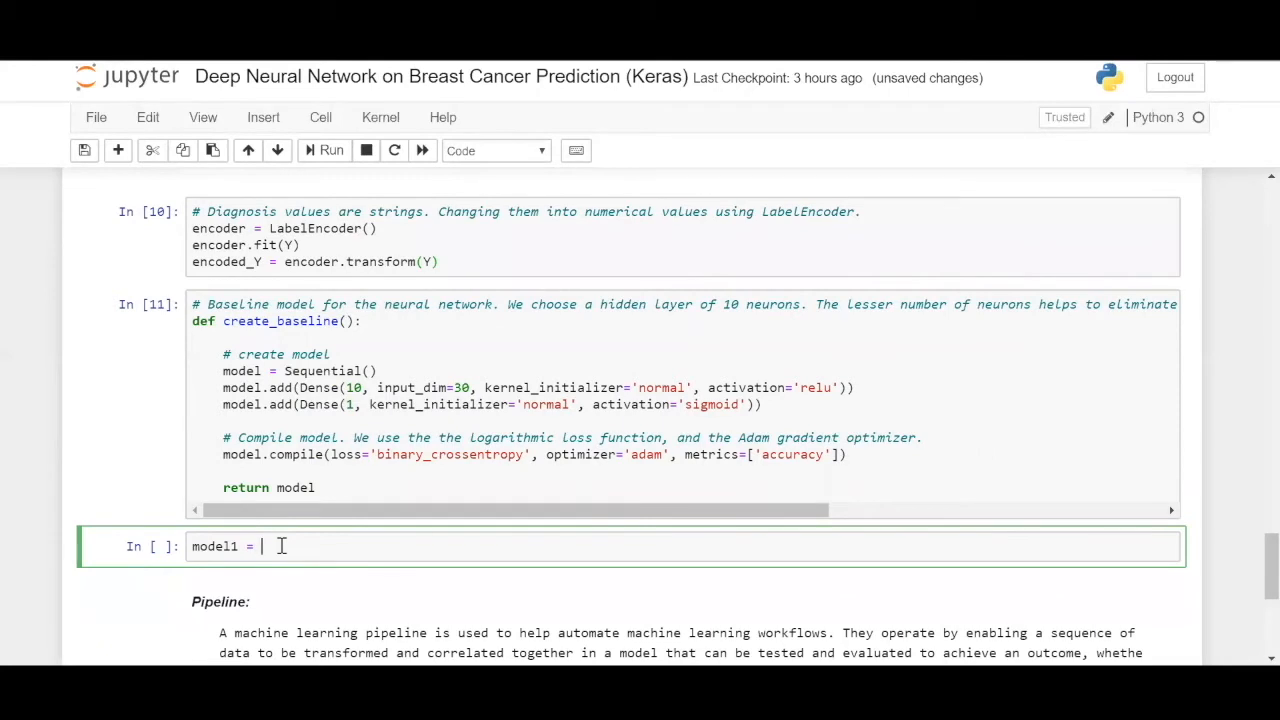
type("create_baseline(")
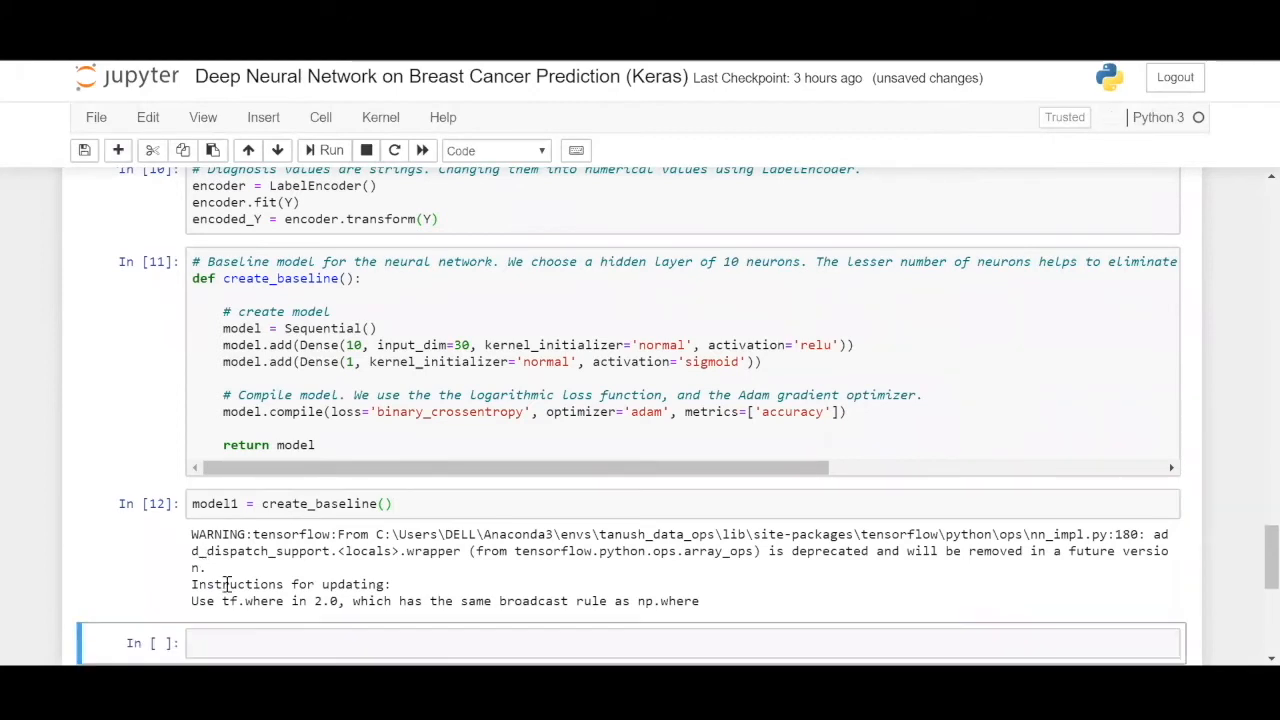
Display model1.summary() via autocomplete, showing two Dense layers and 321 parameters
left_click(280, 644)
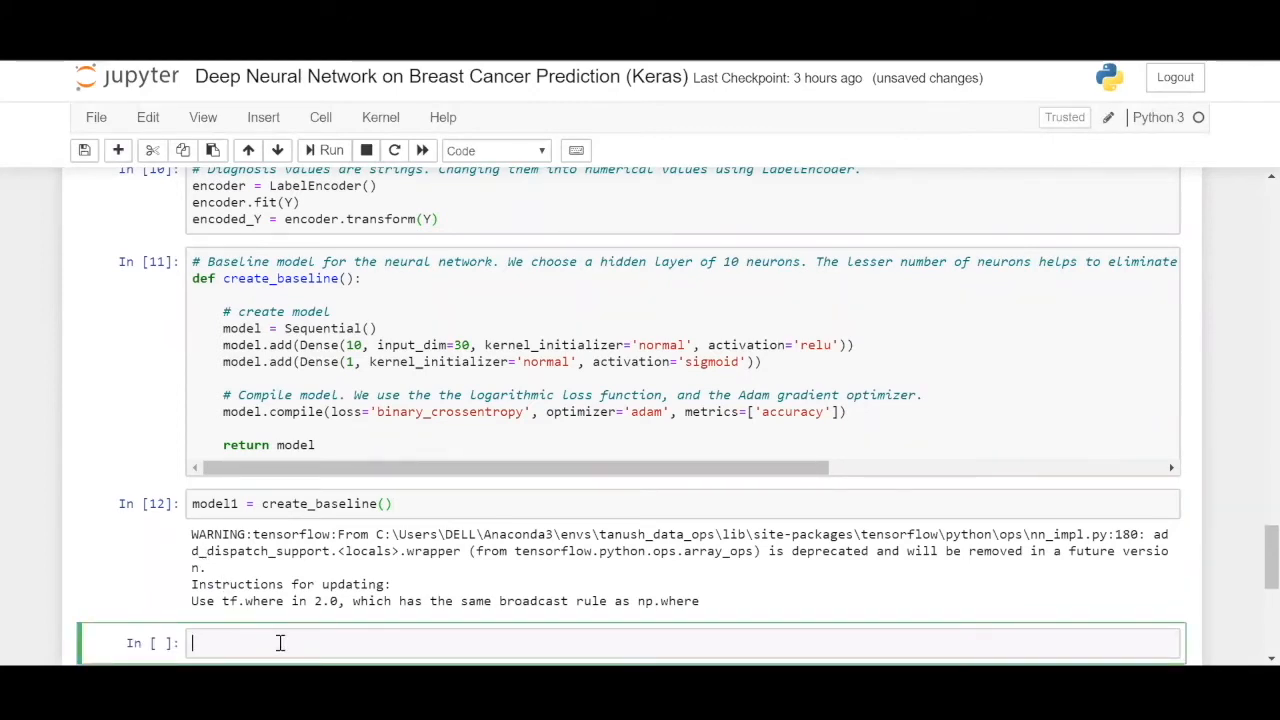
type("model1.")
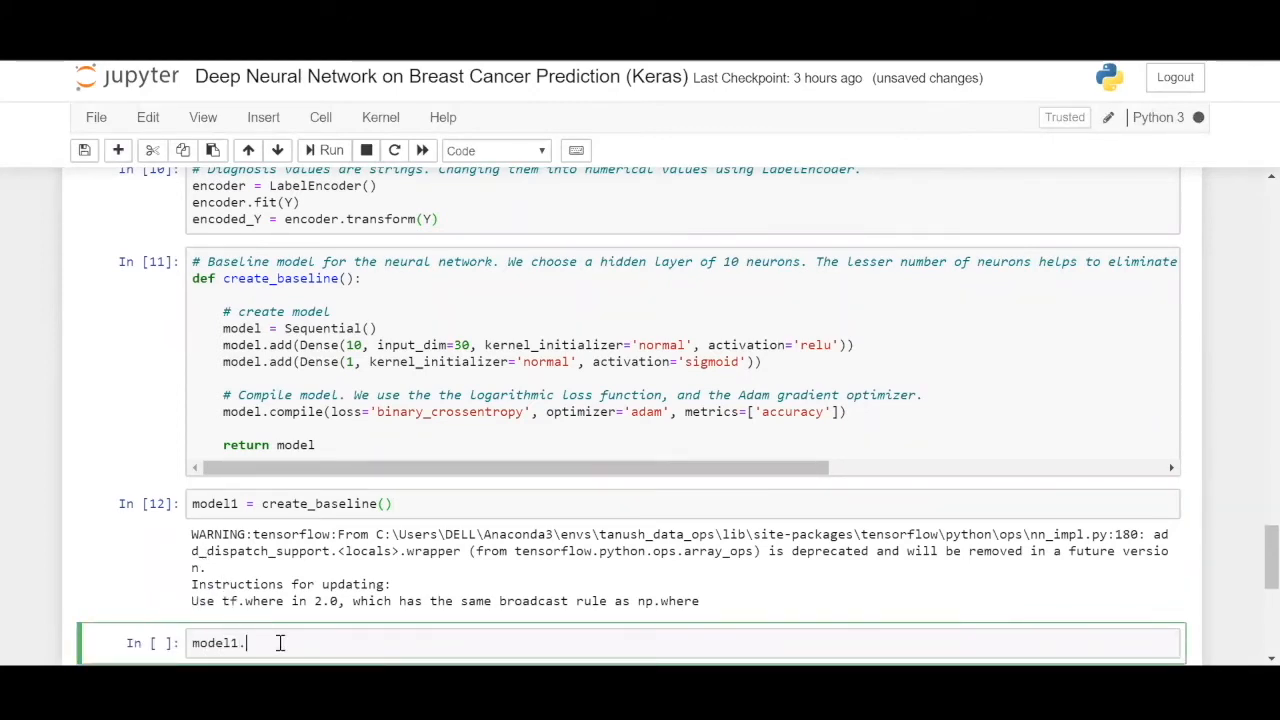
type("s")
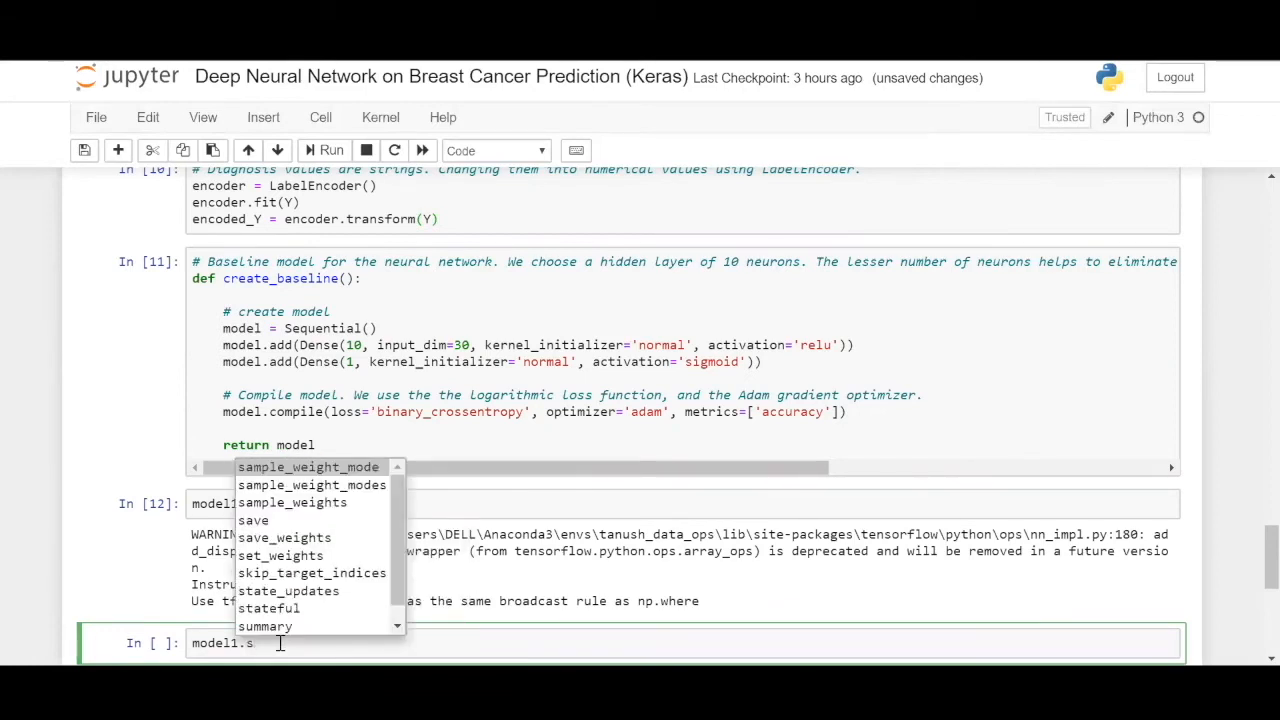
left_click(266, 624)
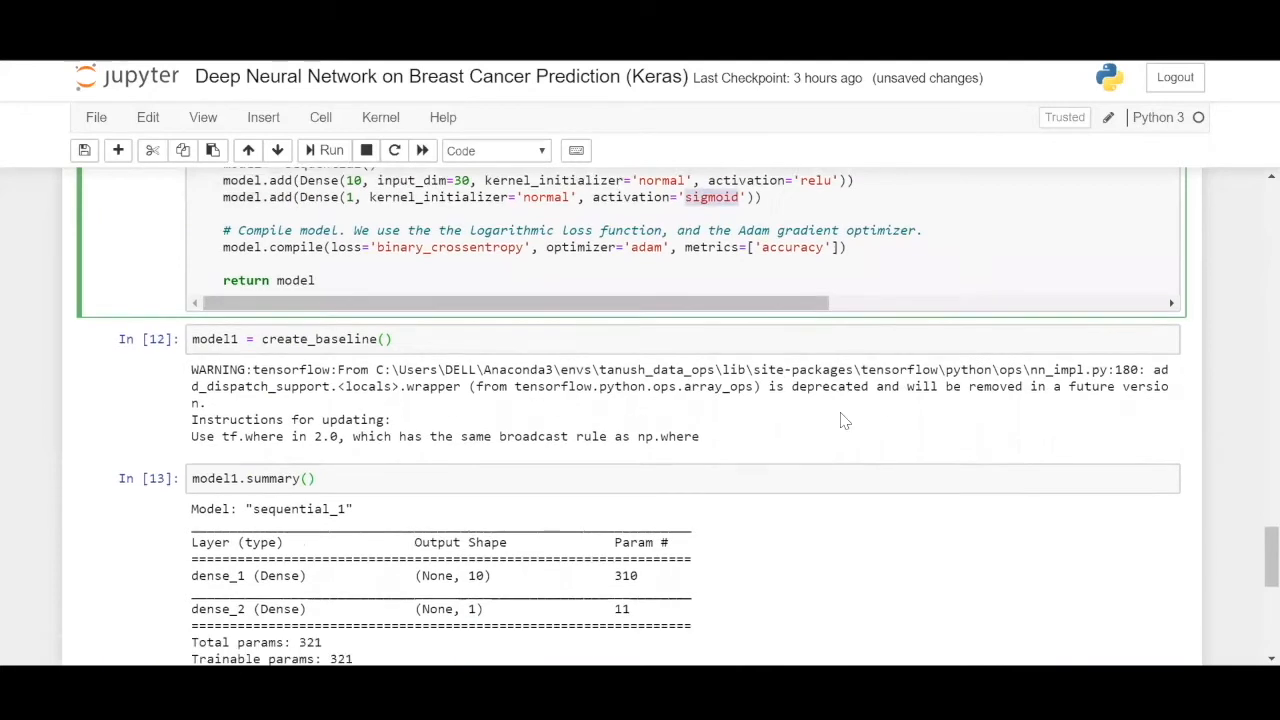
Scroll past the model1 summary toward the Pipeline section
scroll("down", 3)
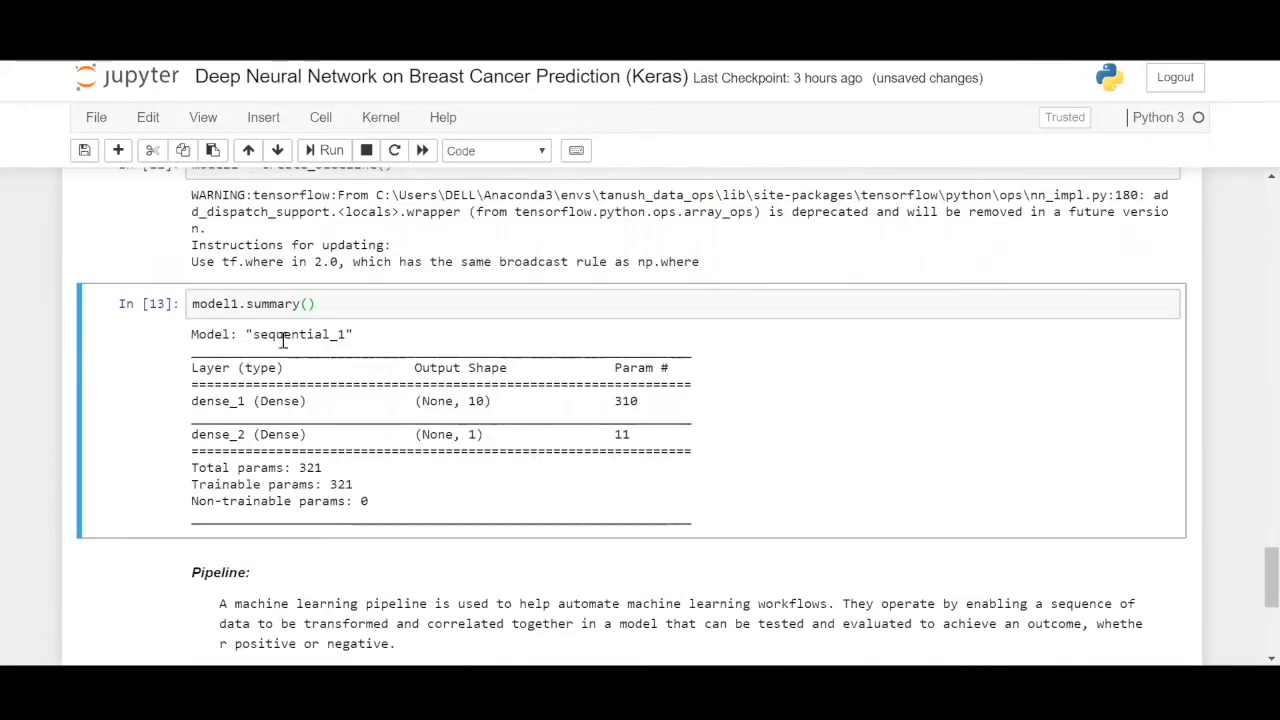
mouse_move(732, 348)
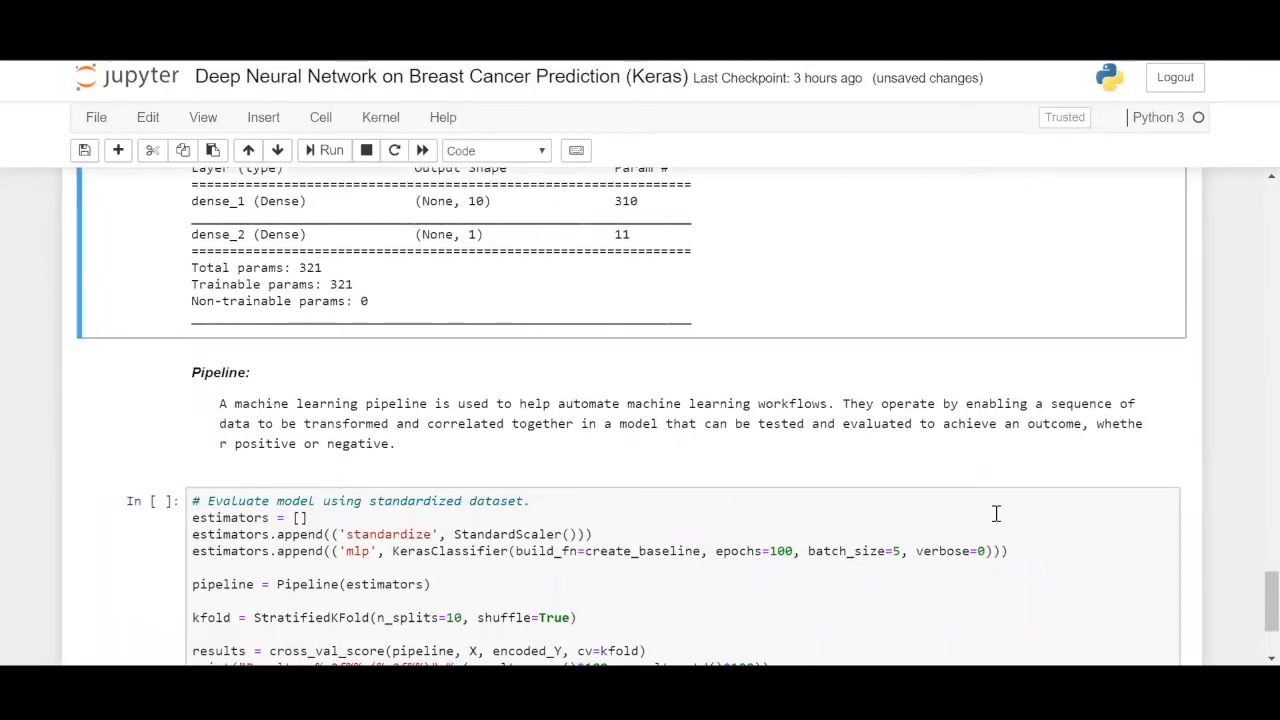
mouse_move(962, 496)
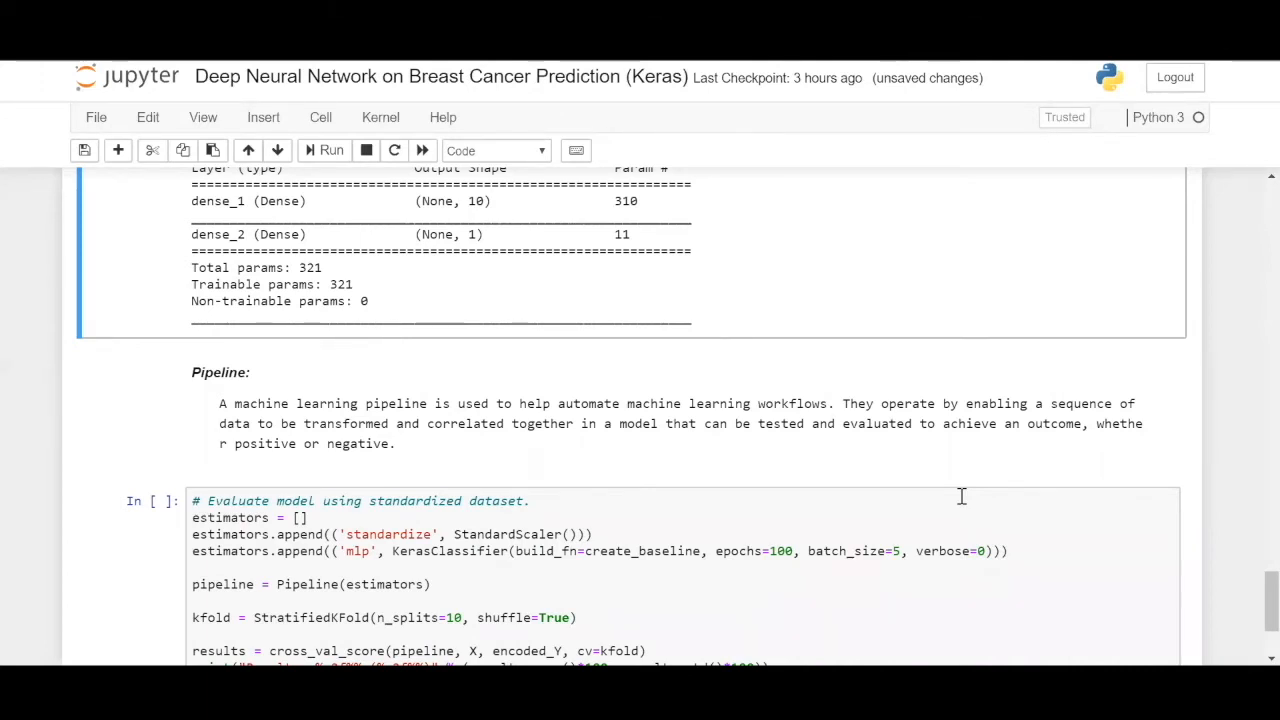
mouse_move(848, 410)
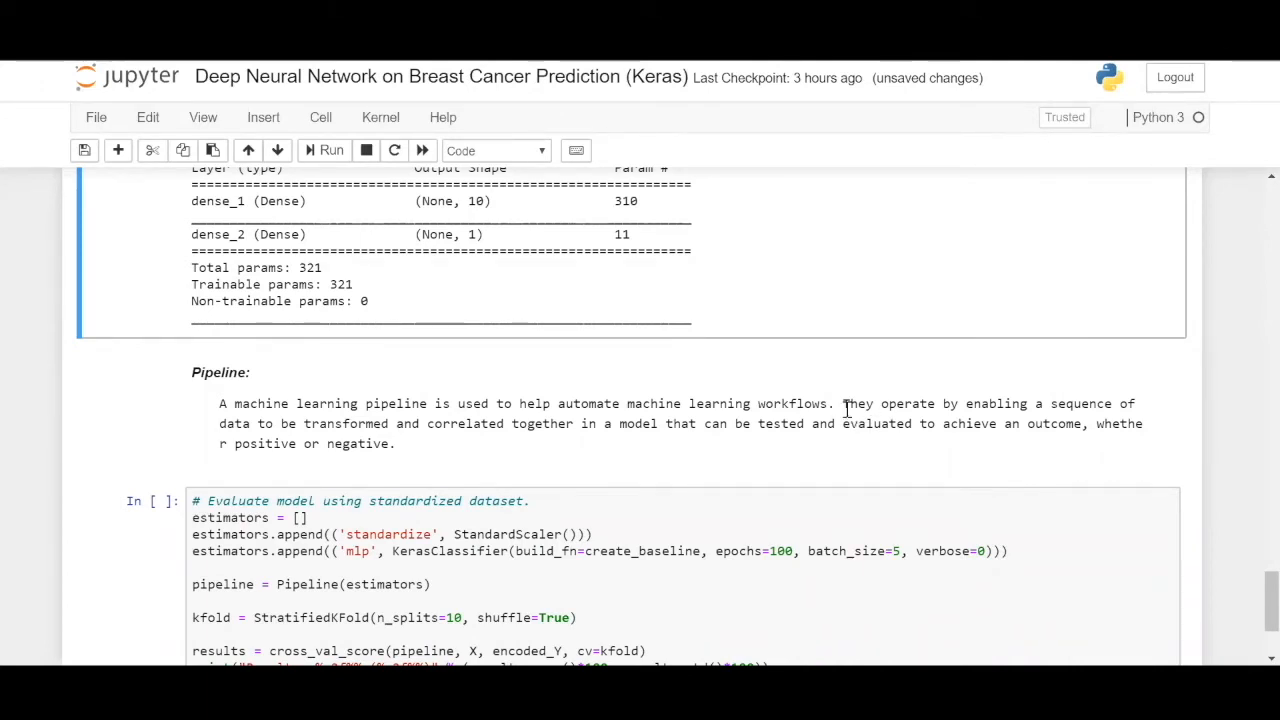
mouse_move(1164, 474)
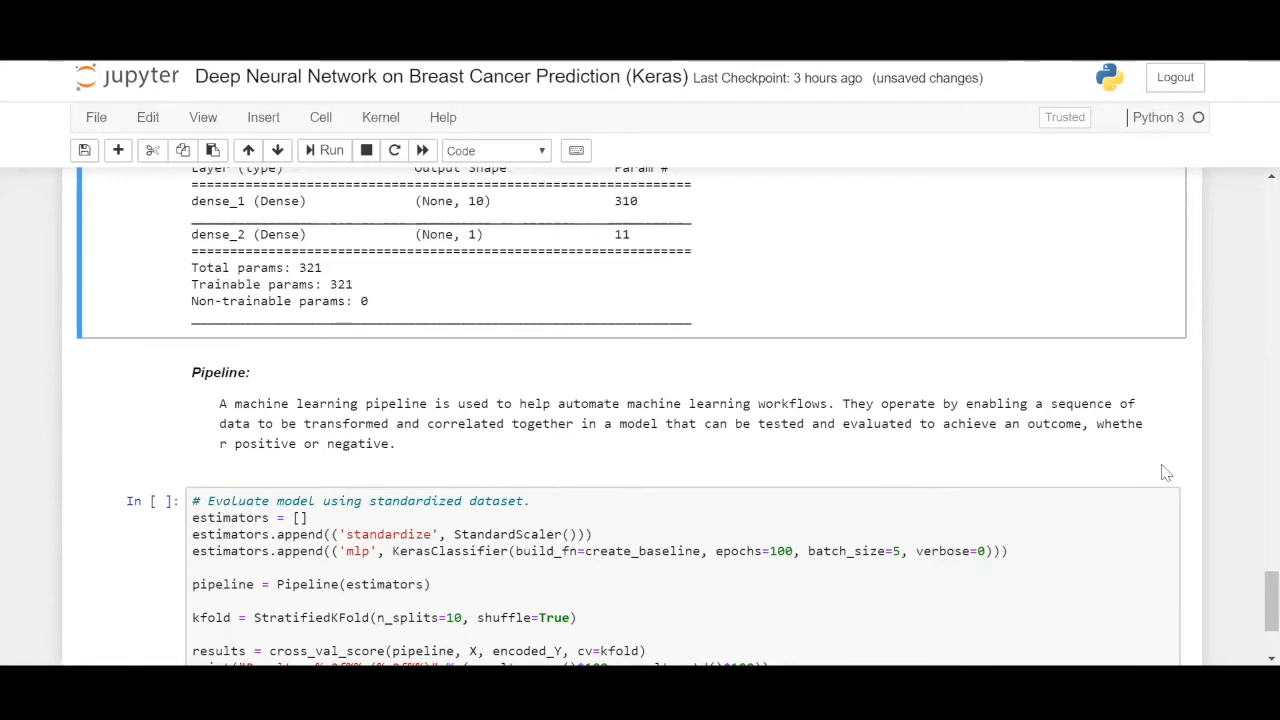
mouse_move(1204, 468)
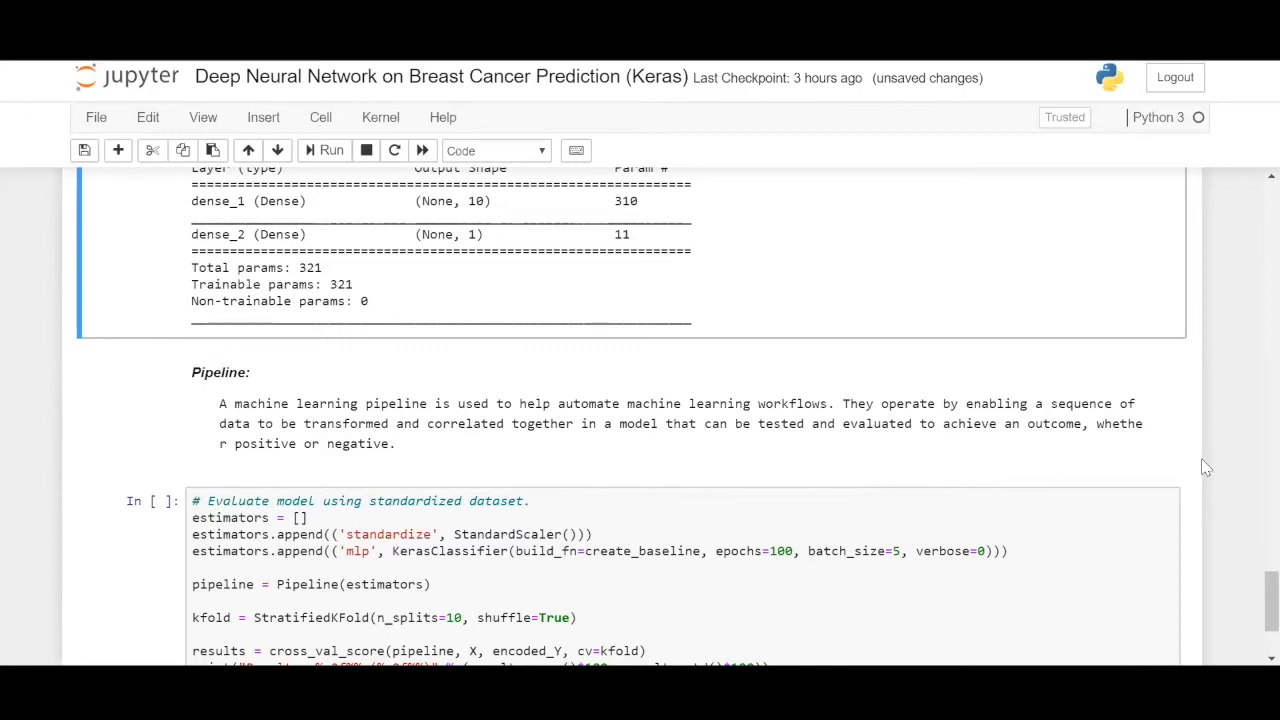
mouse_move(1232, 470)
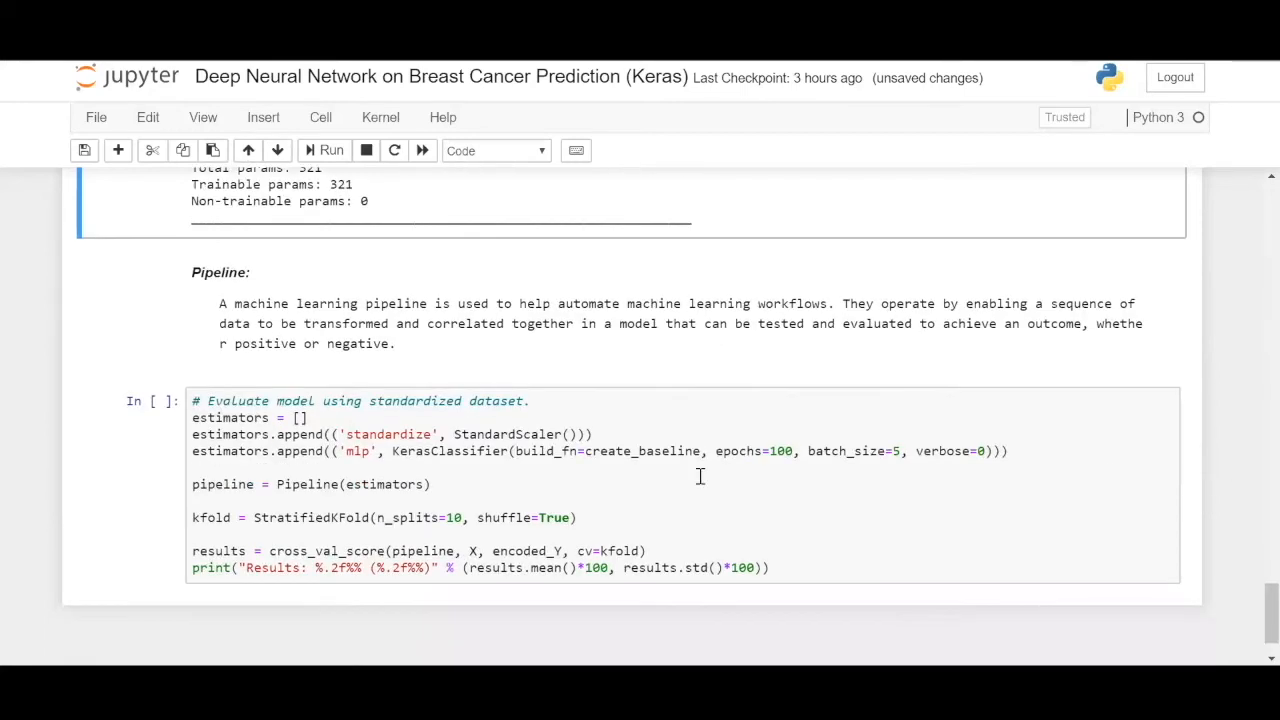
Review the evaluation cell's estimators list, StandardScaler step and create_baseline build function
left_click(430, 484)
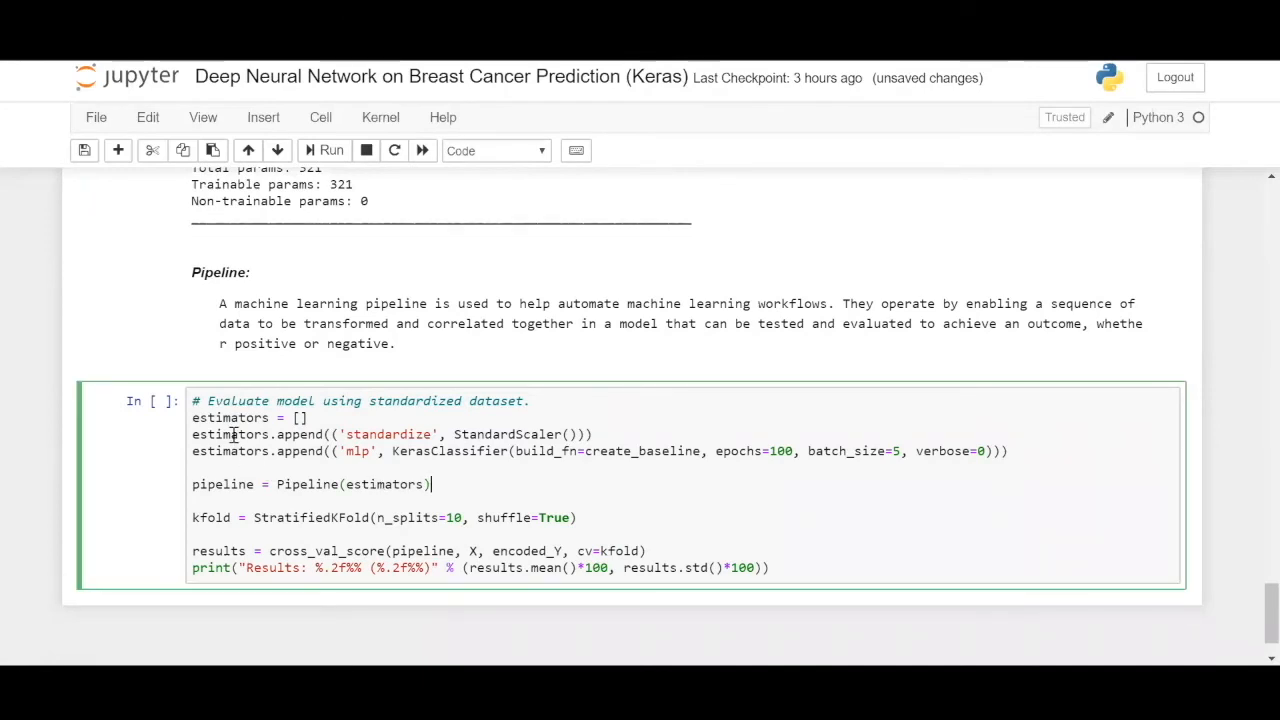
double_click(230, 418)
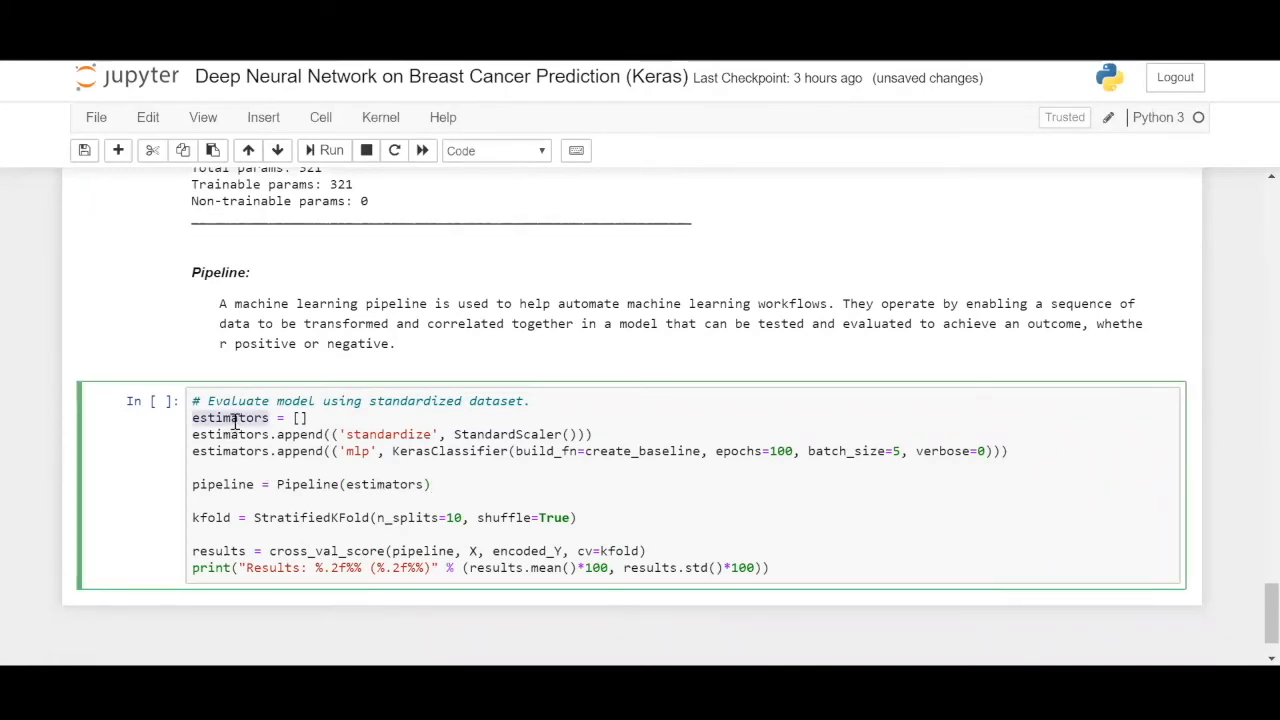
double_click(508, 434)
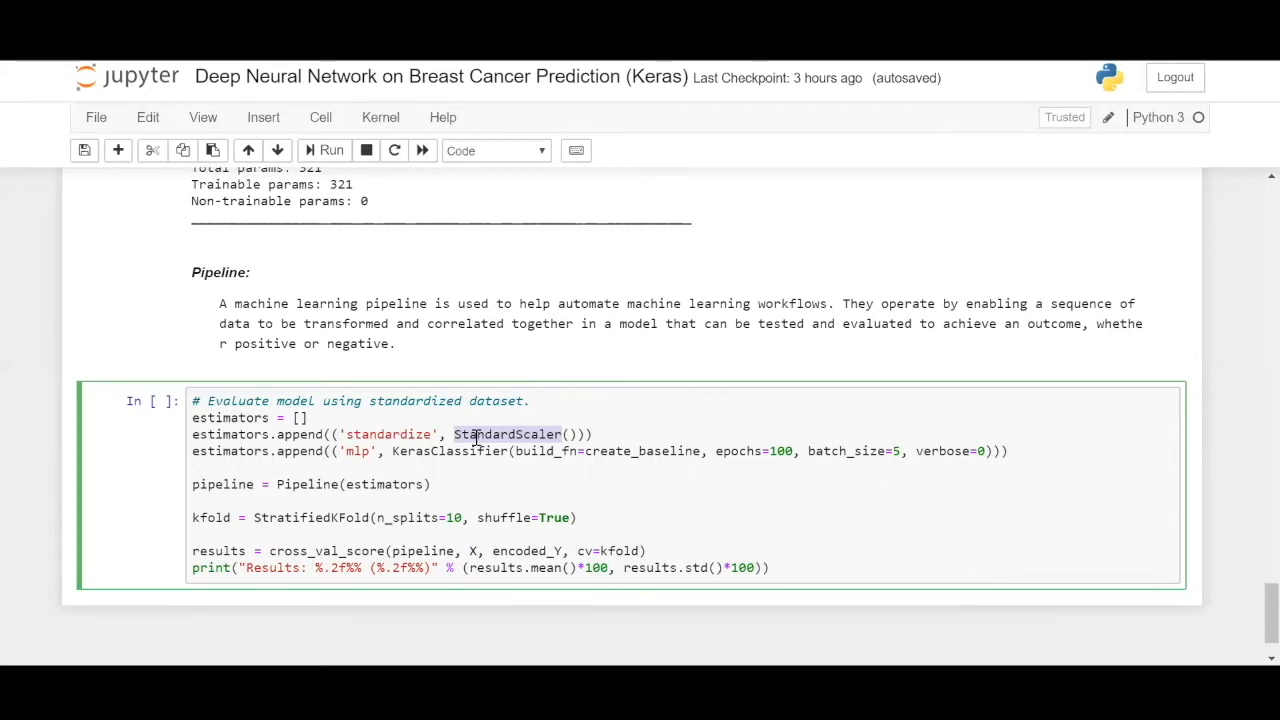
double_click(448, 452)
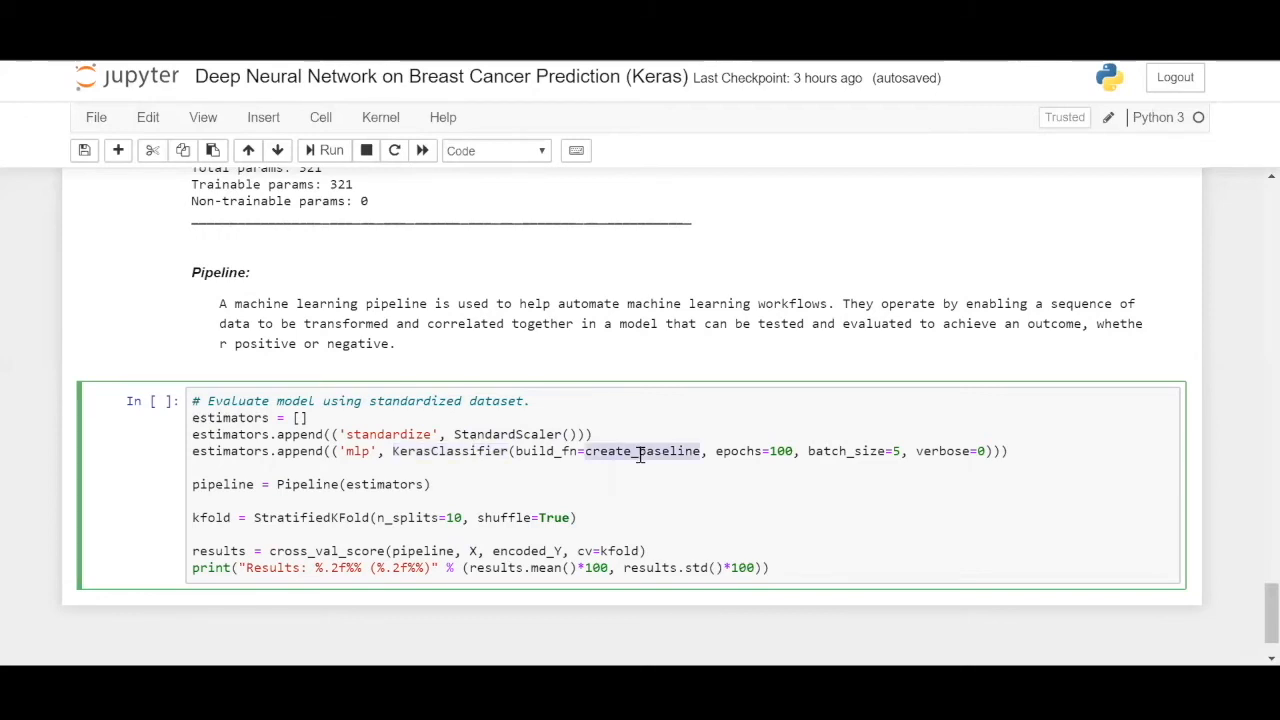
Scroll down and select the Pipeline explanation markdown cell
scroll("down", 3)
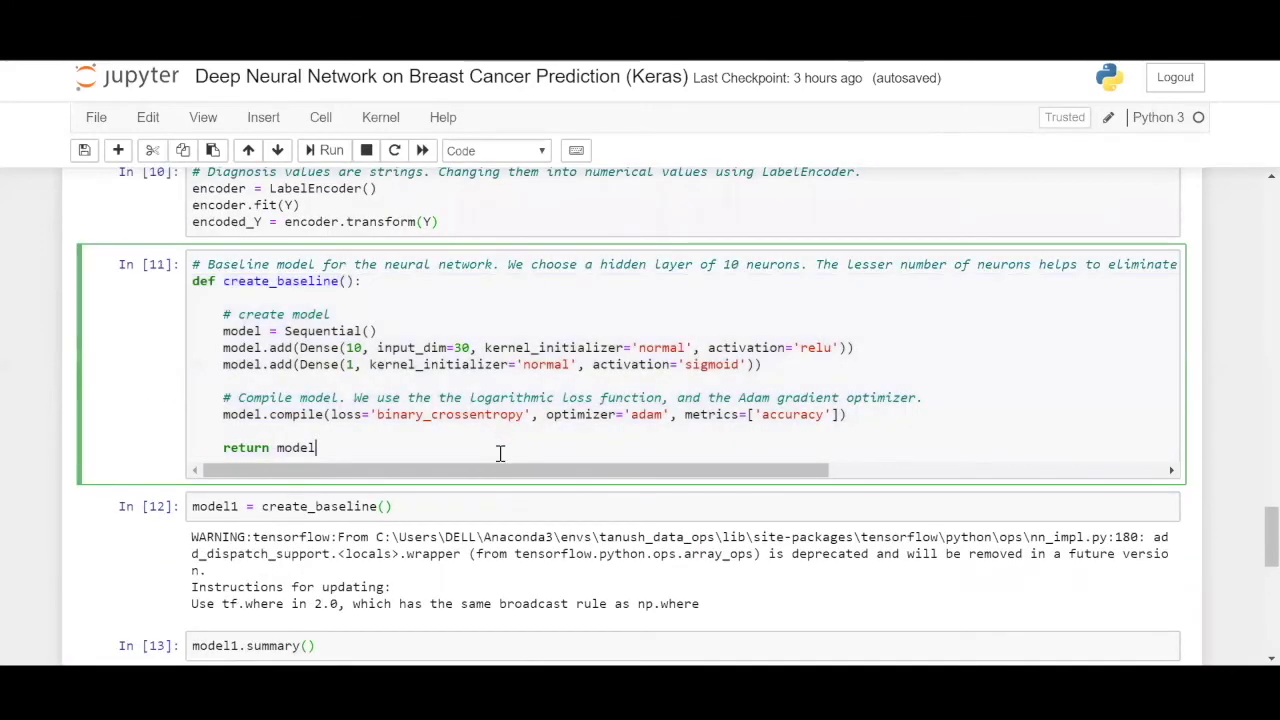
scroll("down", 3)
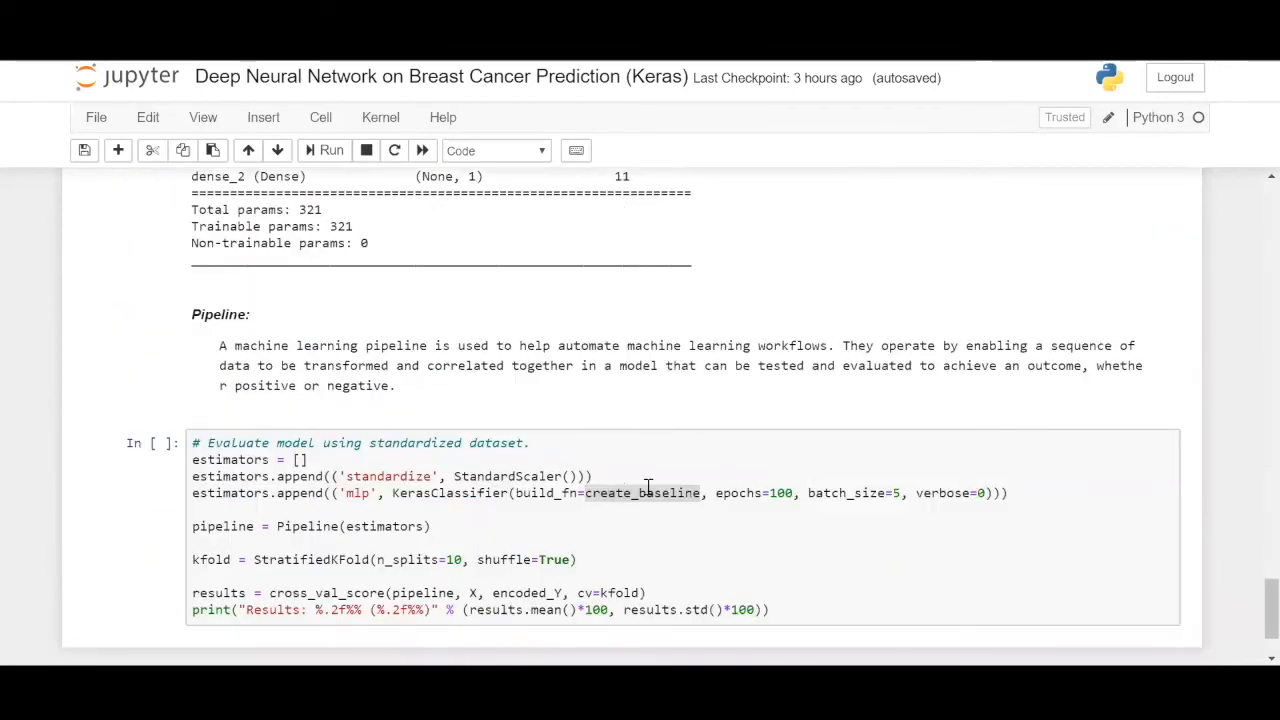
left_click(780, 492)
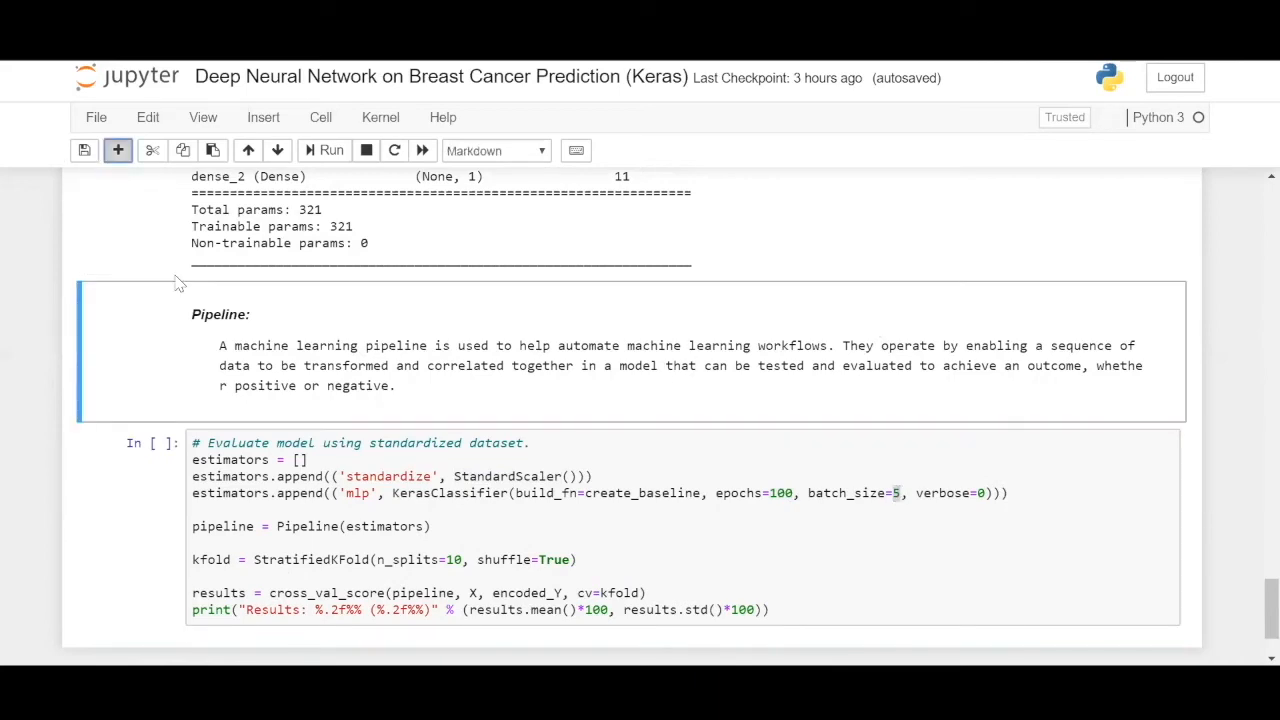
Run X.shape in a new cell, confirming 569 samples and 30 features
type("X.shape")
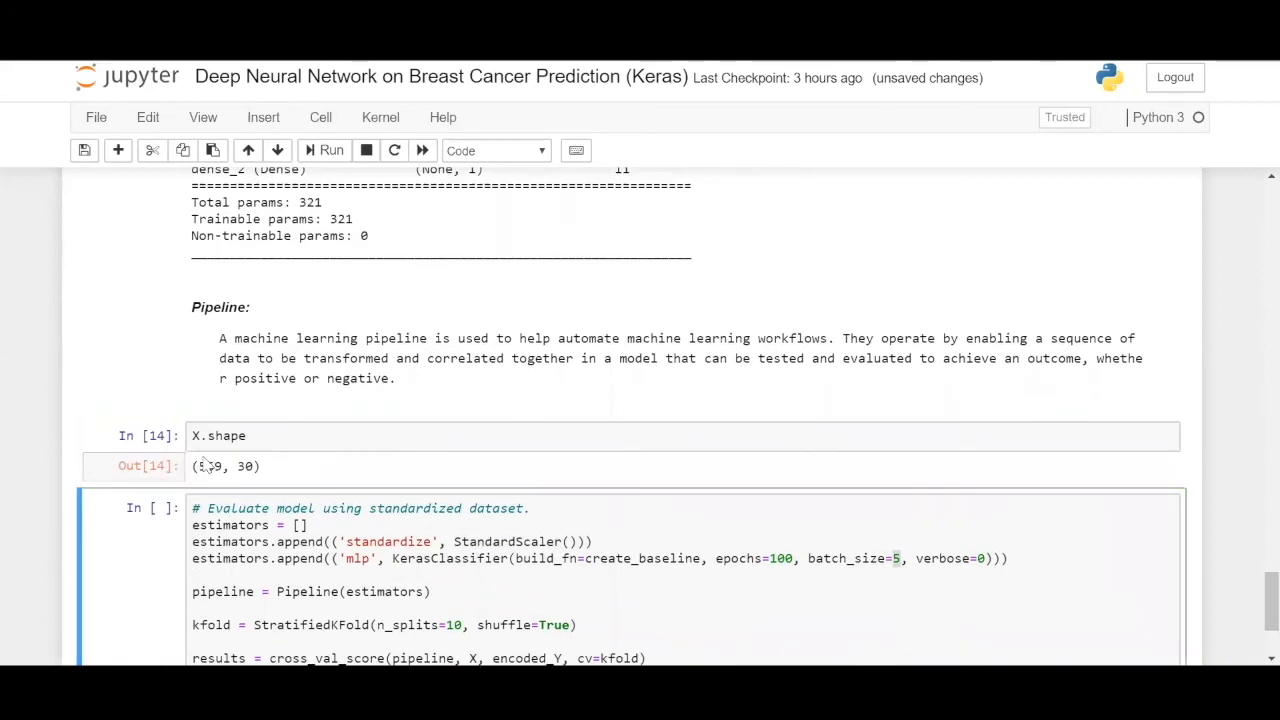
double_click(208, 466)
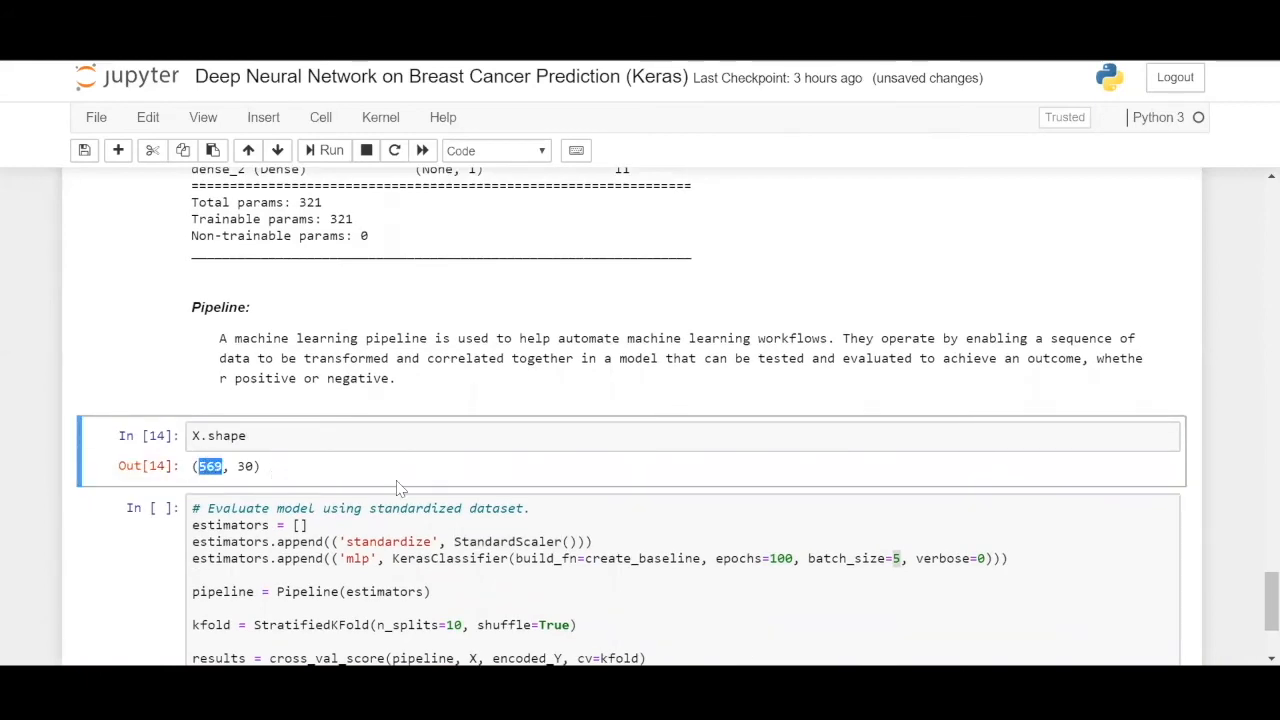
scroll("down", 3)
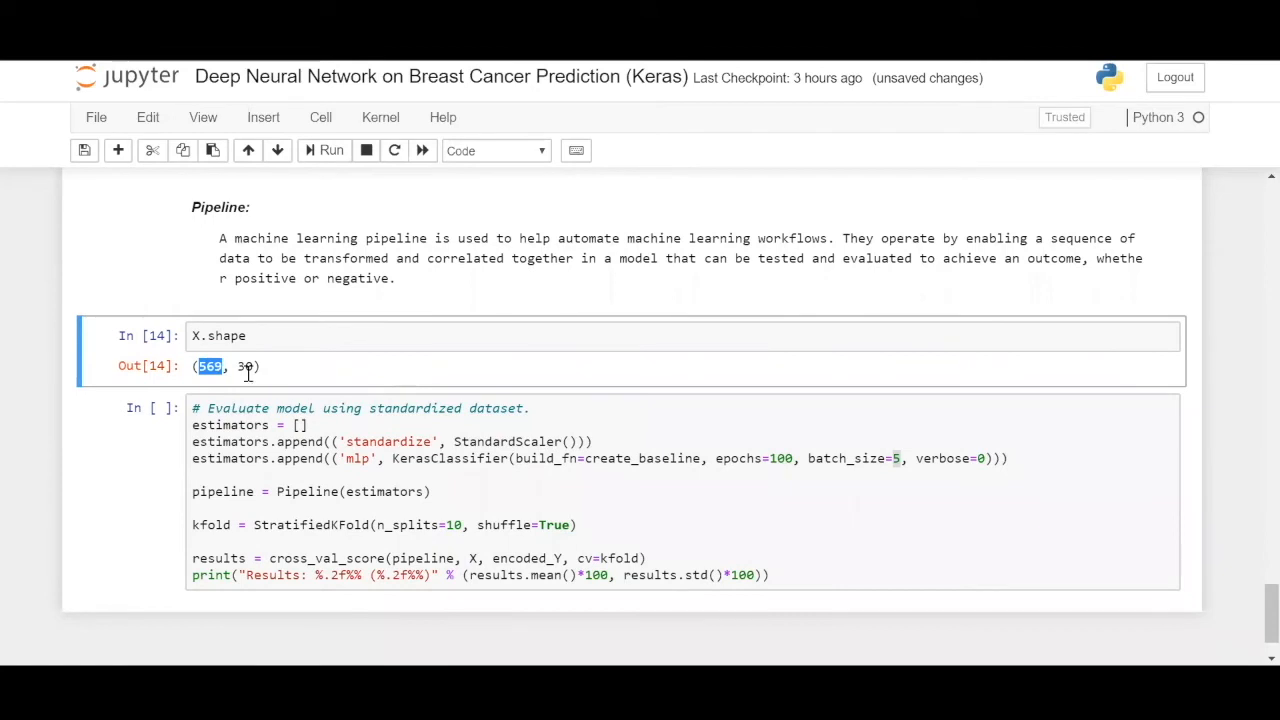
left_click(216, 364)
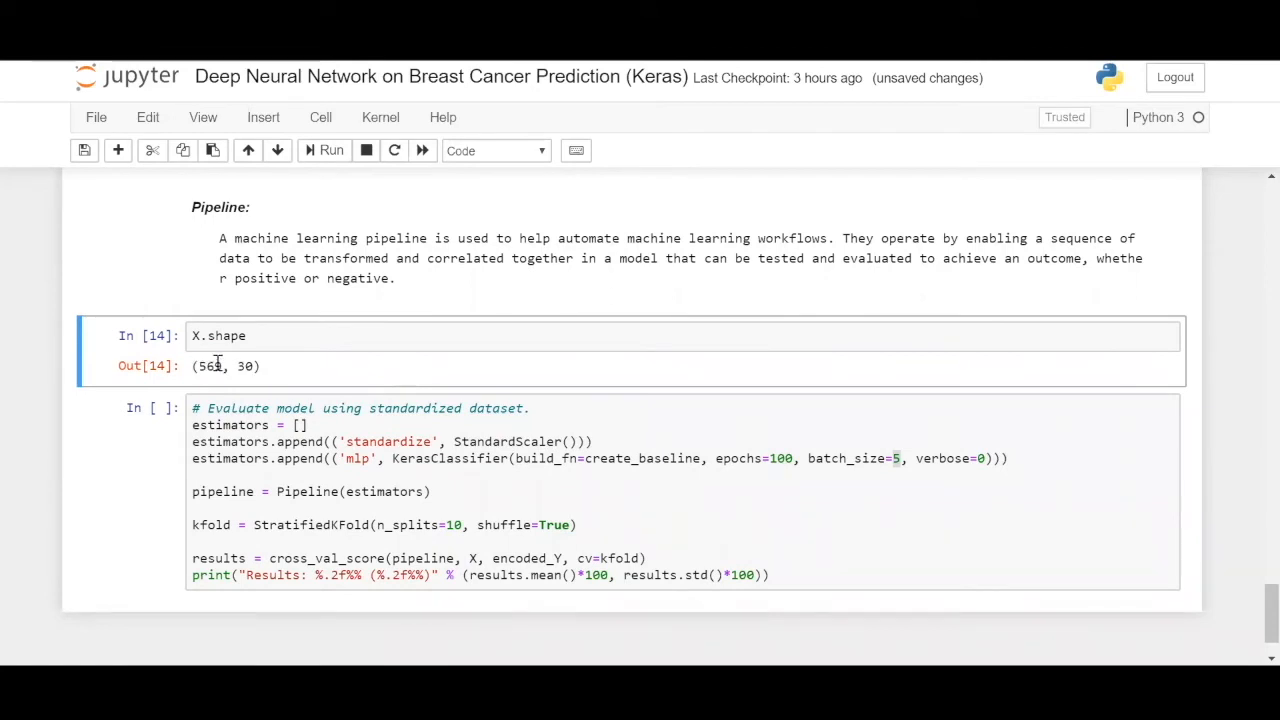
double_click(218, 366)
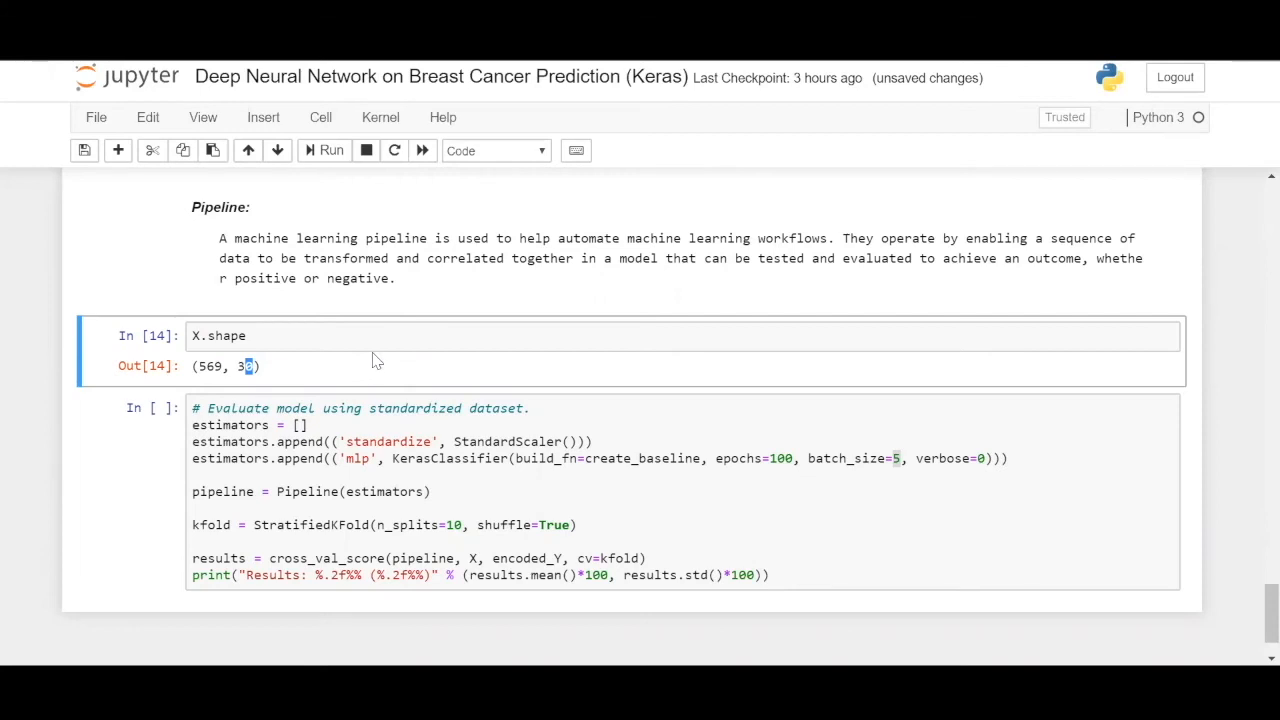
left_click(666, 436)
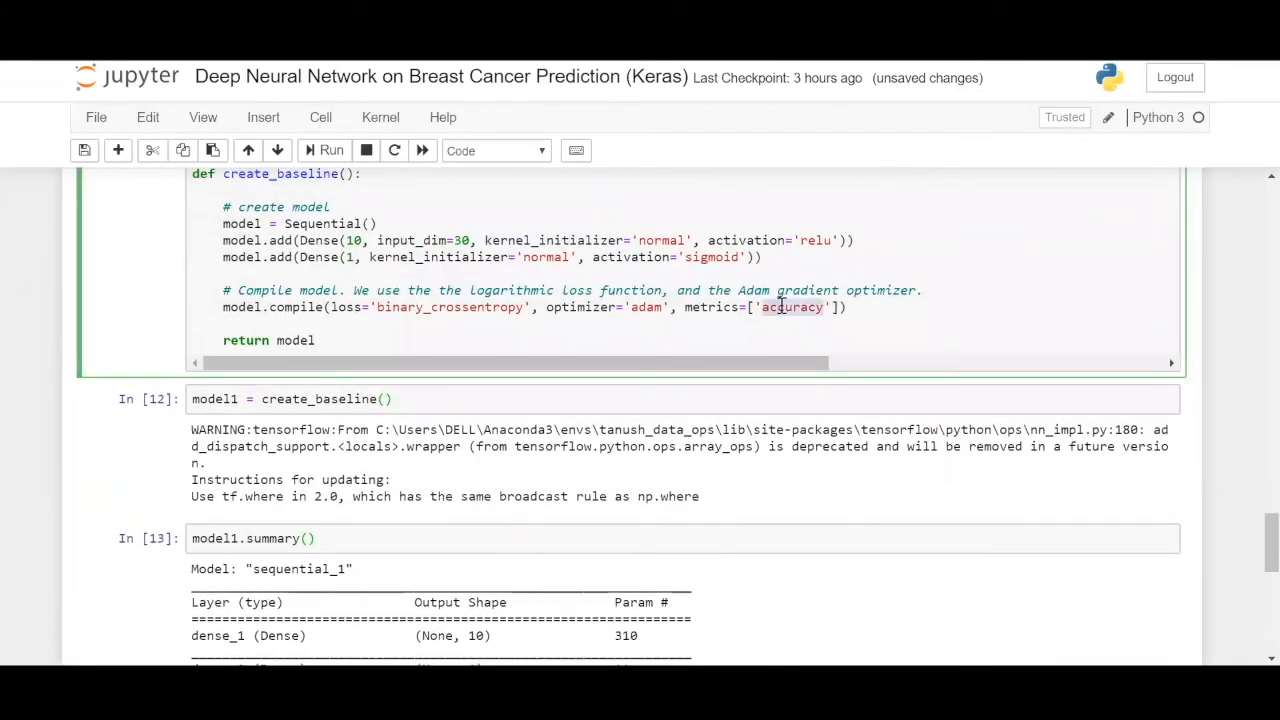
scroll("down", 3)
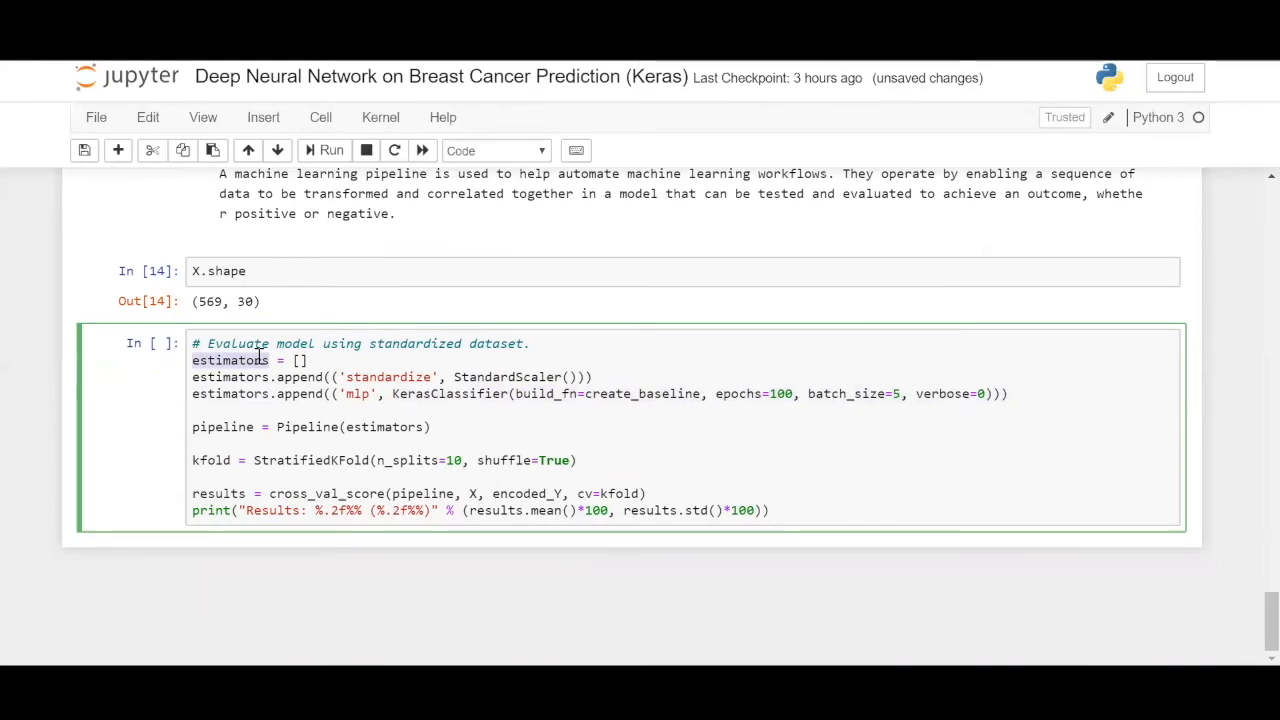
left_click(364, 428)
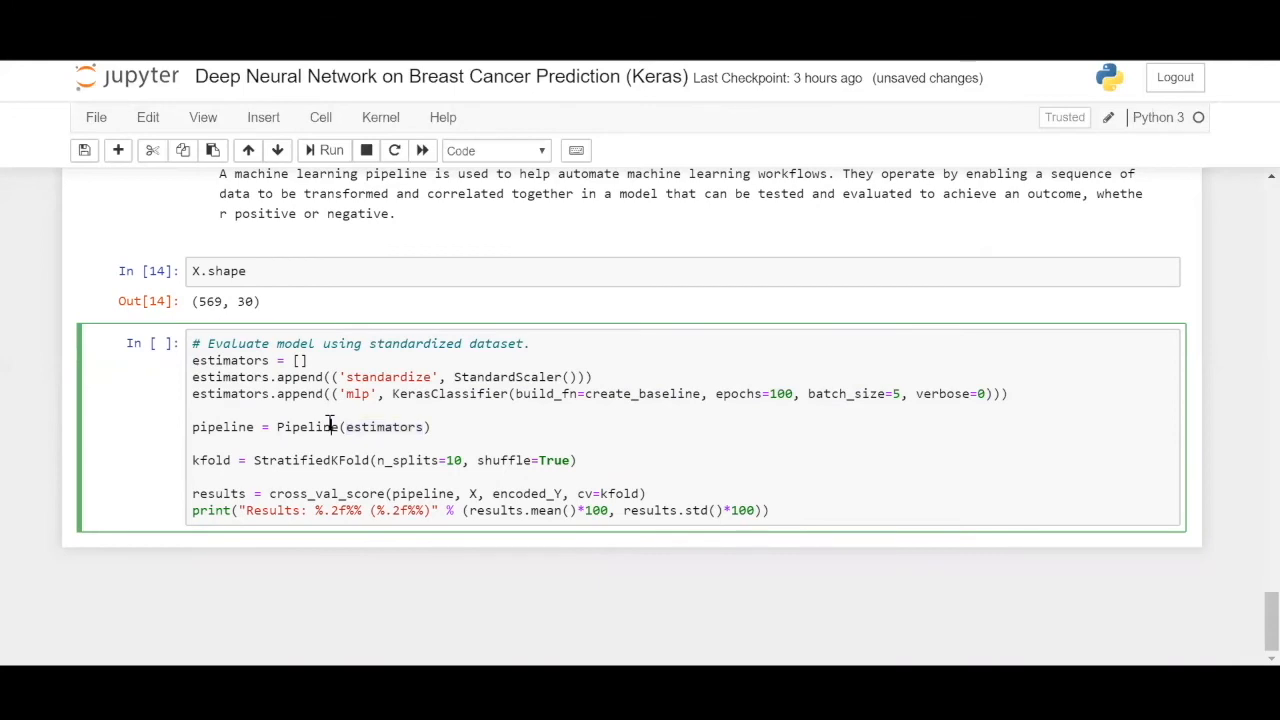
double_click(308, 428)
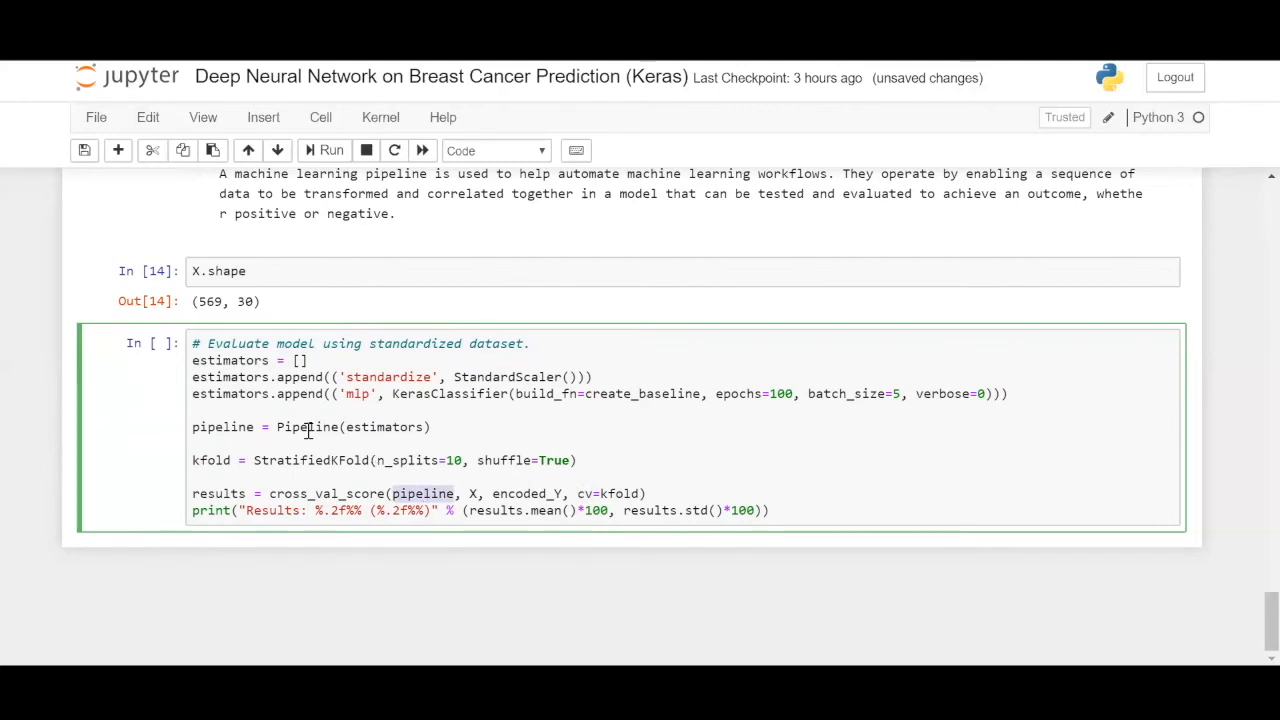
mouse_move(416, 492)
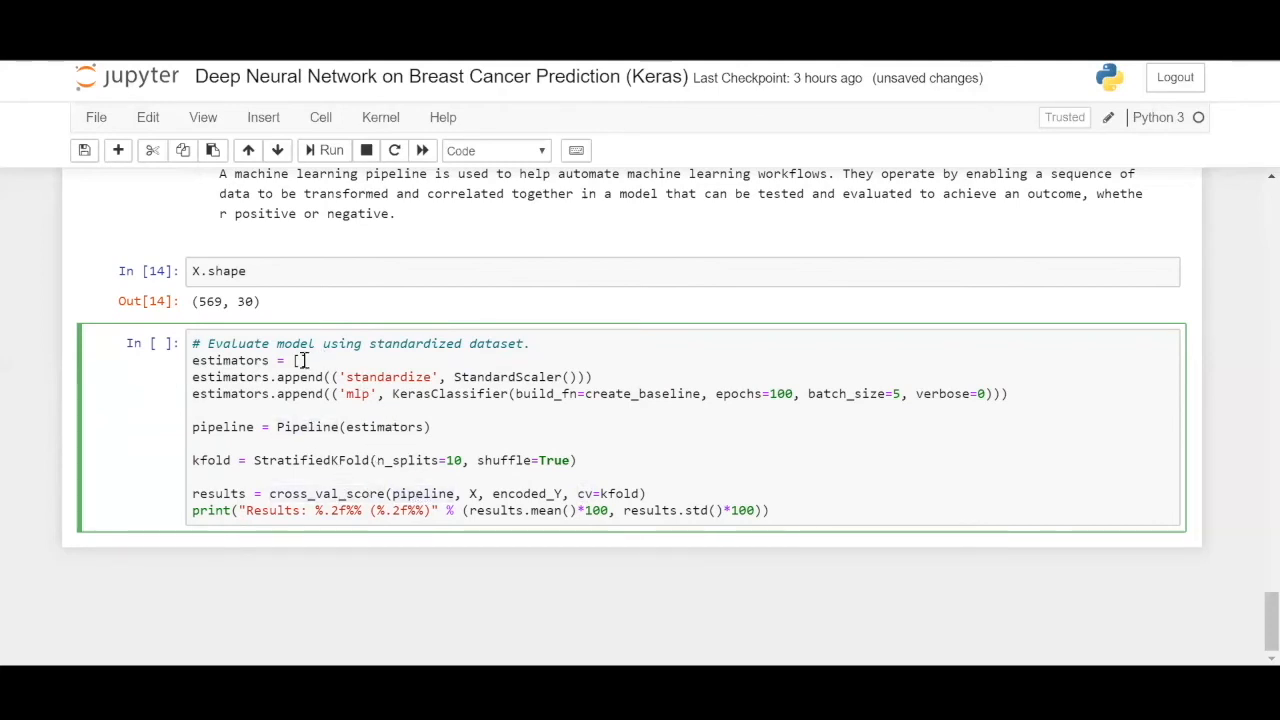
double_click(508, 376)
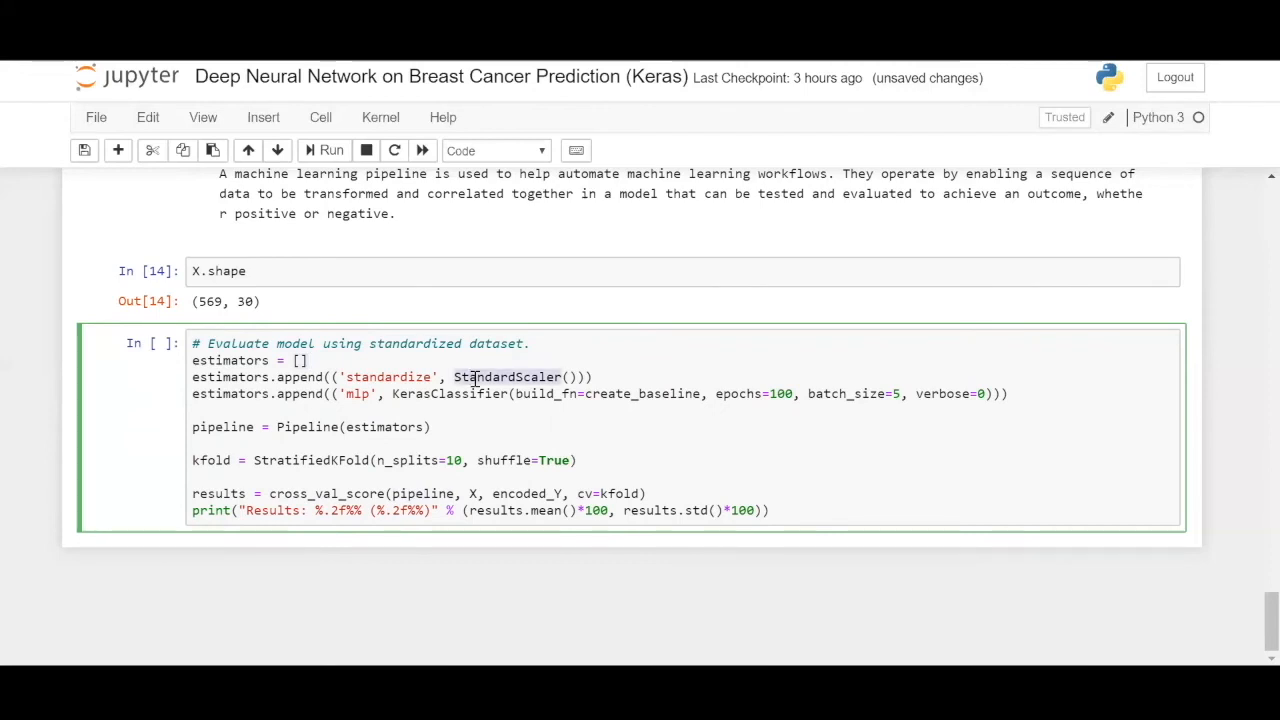
double_click(448, 394)
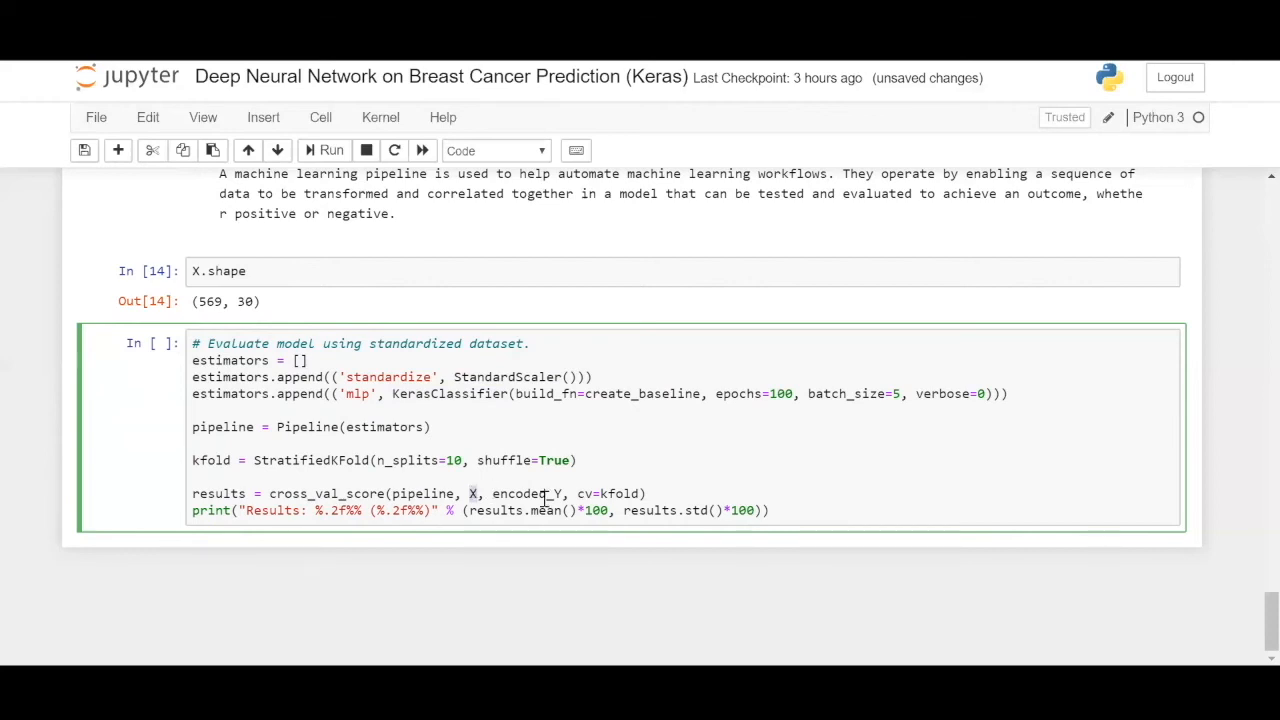
double_click(526, 492)
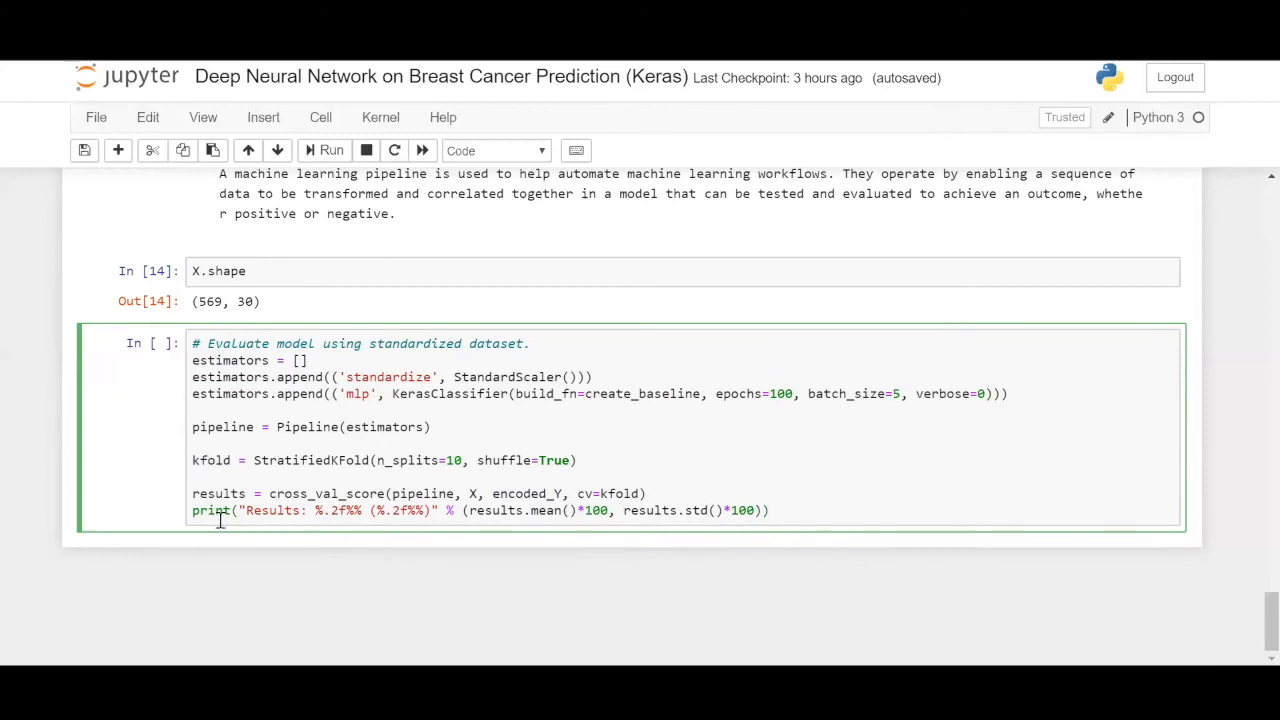
double_click(218, 492)
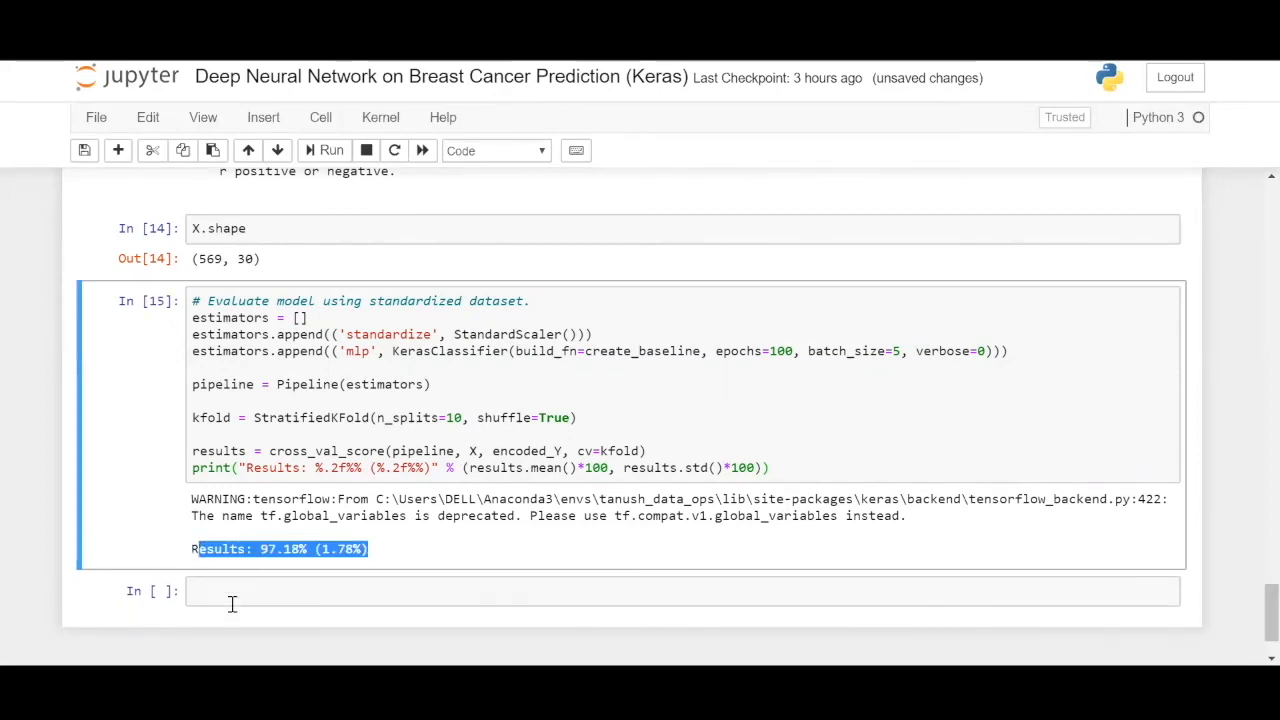
left_click(152, 150)
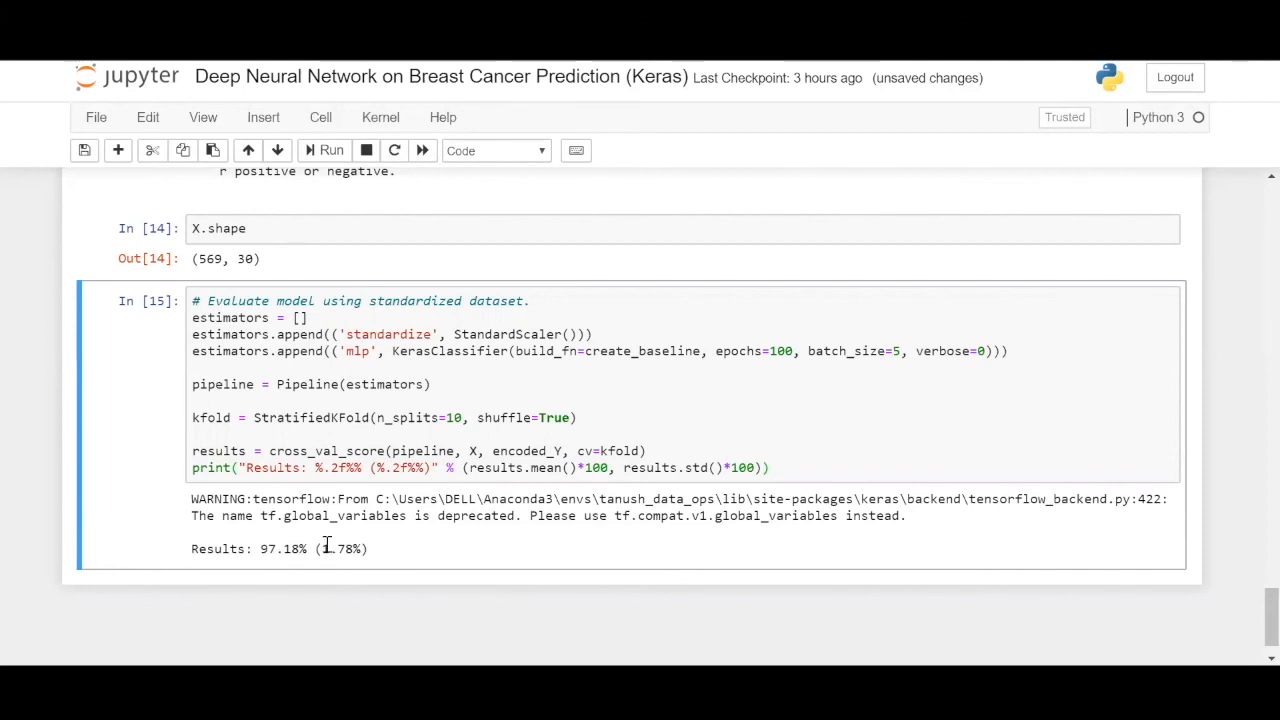
double_click(340, 548)
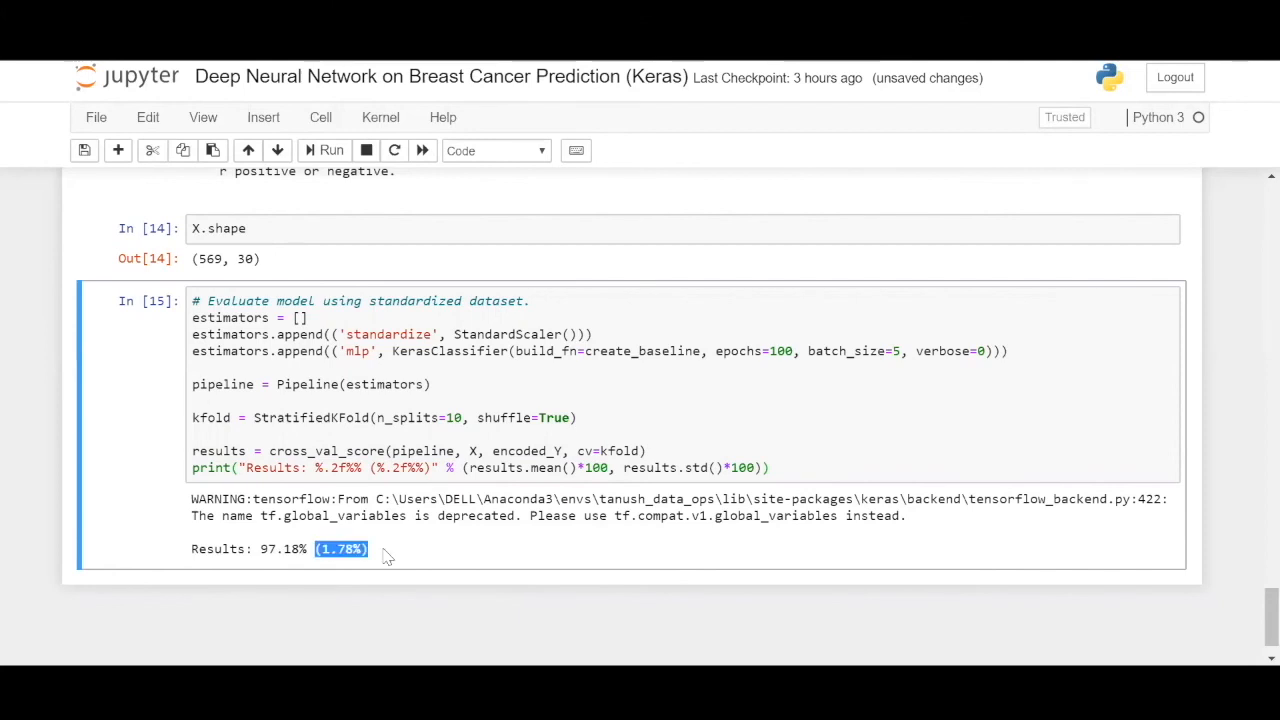
left_click(372, 552)
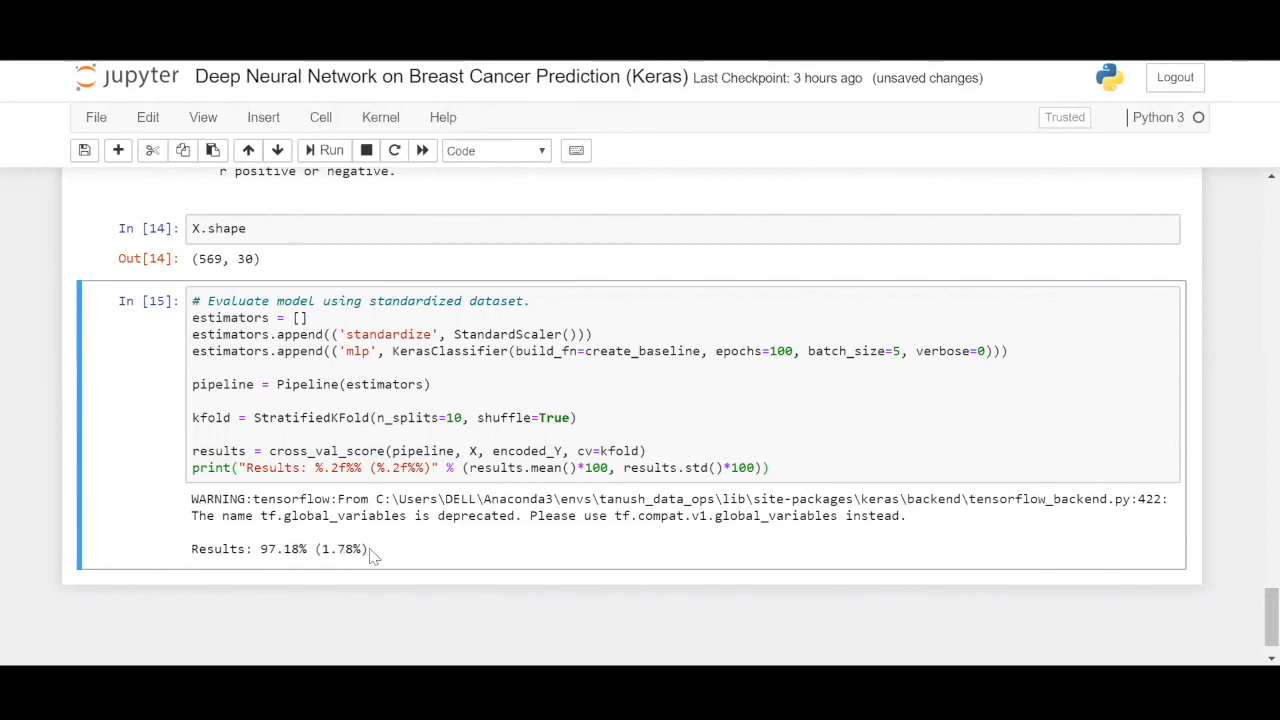
double_click(284, 548)
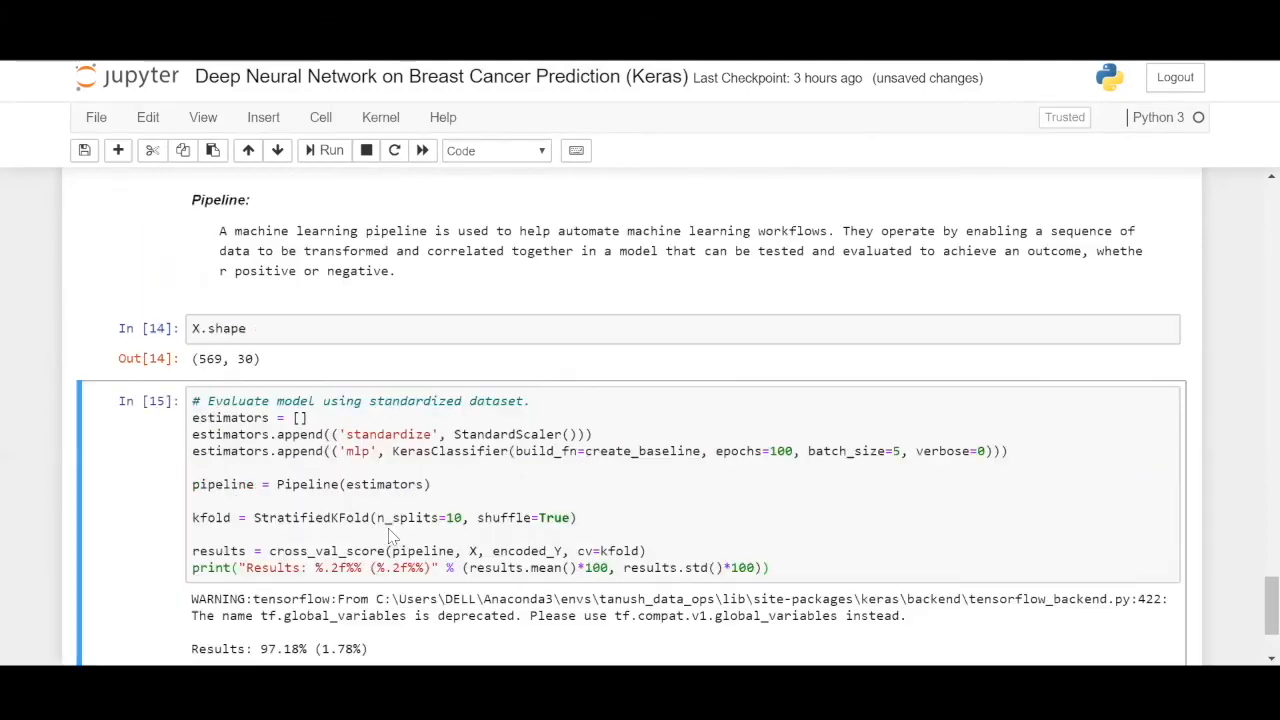
scroll("down", 3)
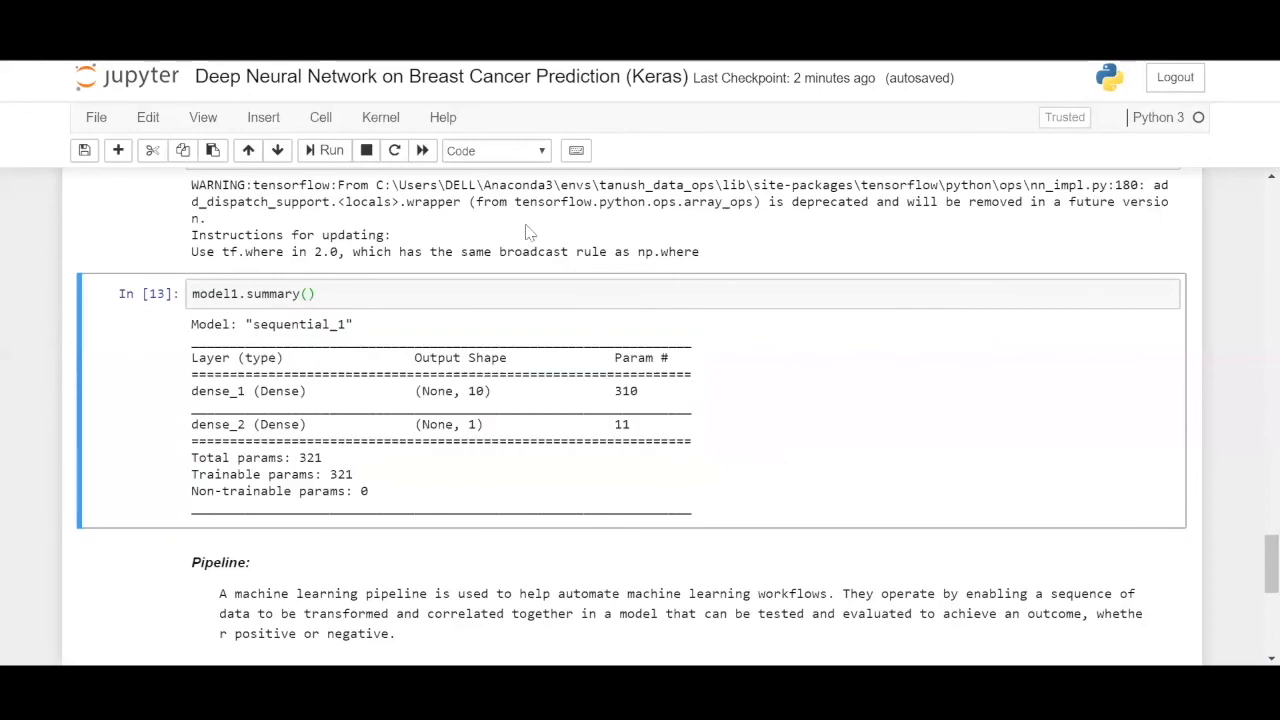
mouse_move(864, 348)
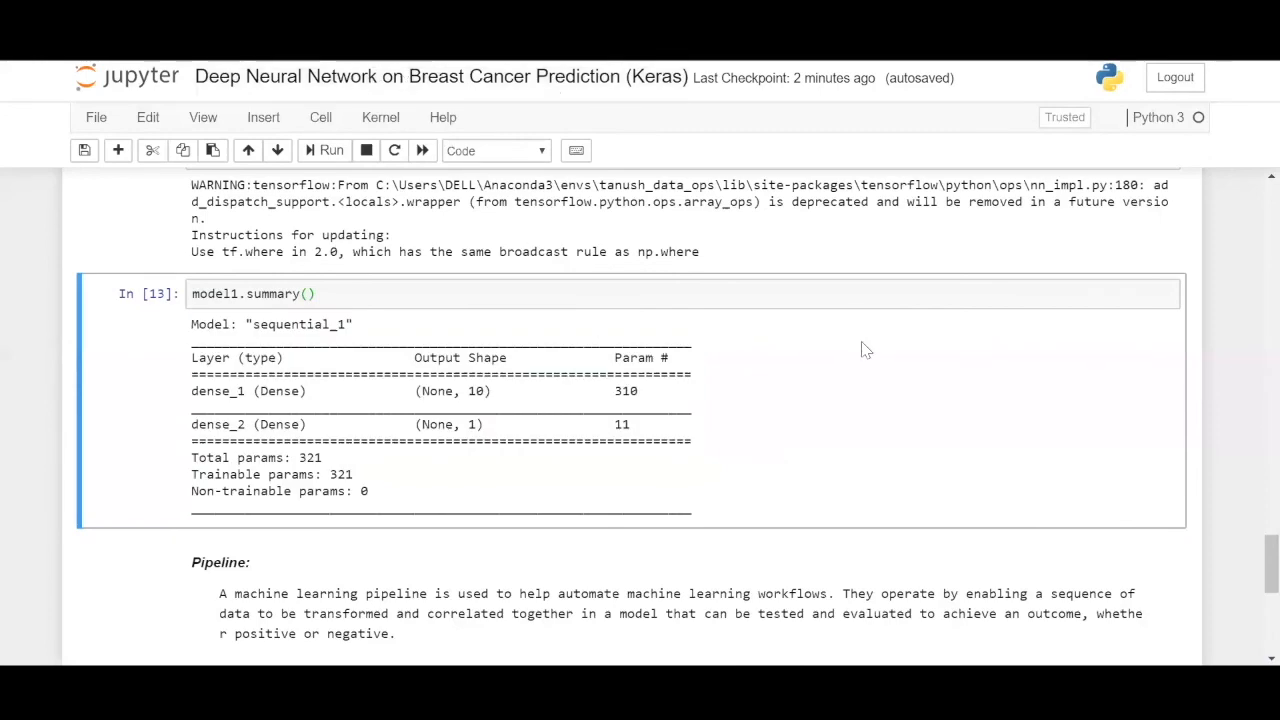